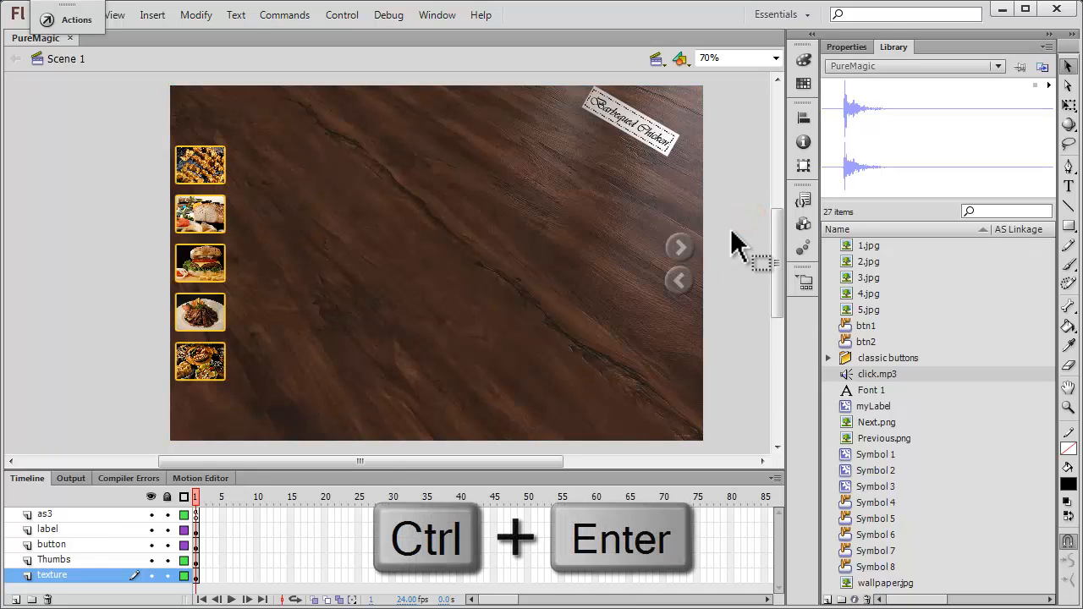
Step: Test the movie with Ctrl+Enter and page back and forward through the photos with the arrows
{"action": "key", "text": "ctrl+Return"}
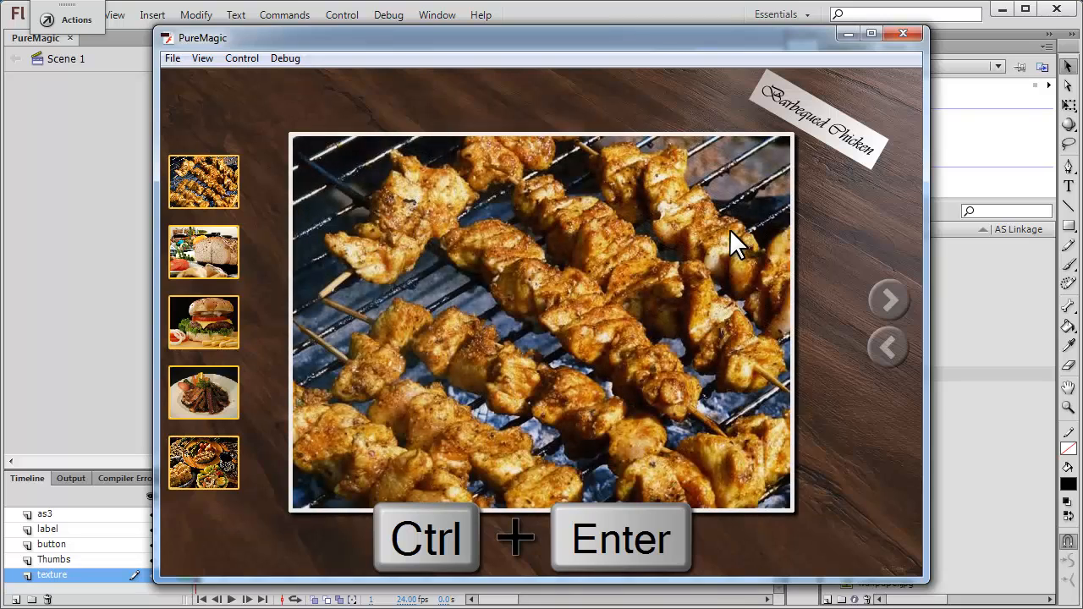
{"action": "key", "text": "ctrl+Return"}
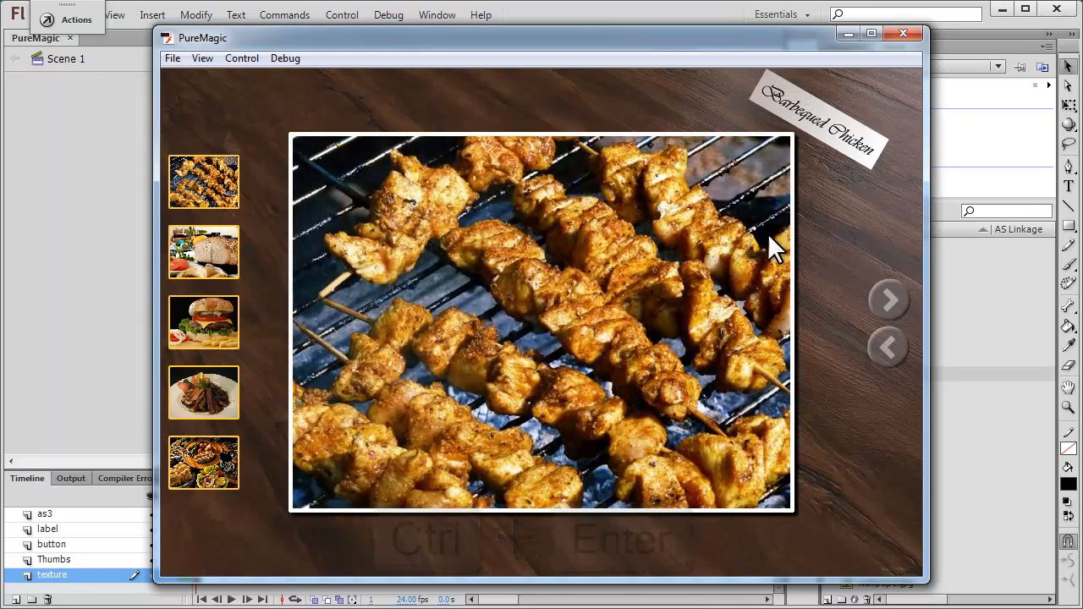
{"action": "left_click", "coordinate": [887, 349]}
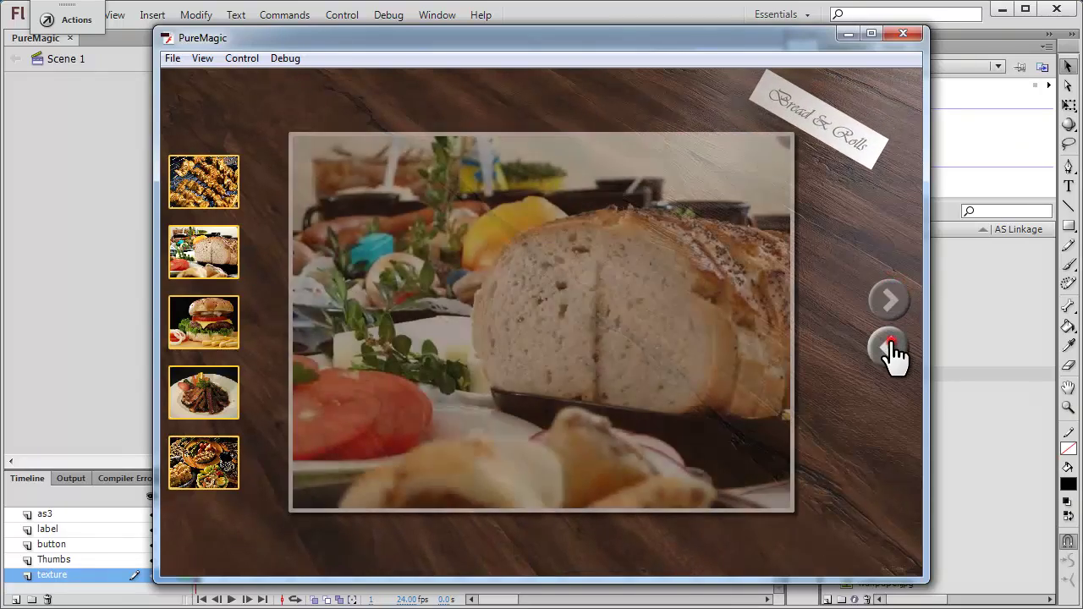
{"action": "left_click", "coordinate": [890, 351]}
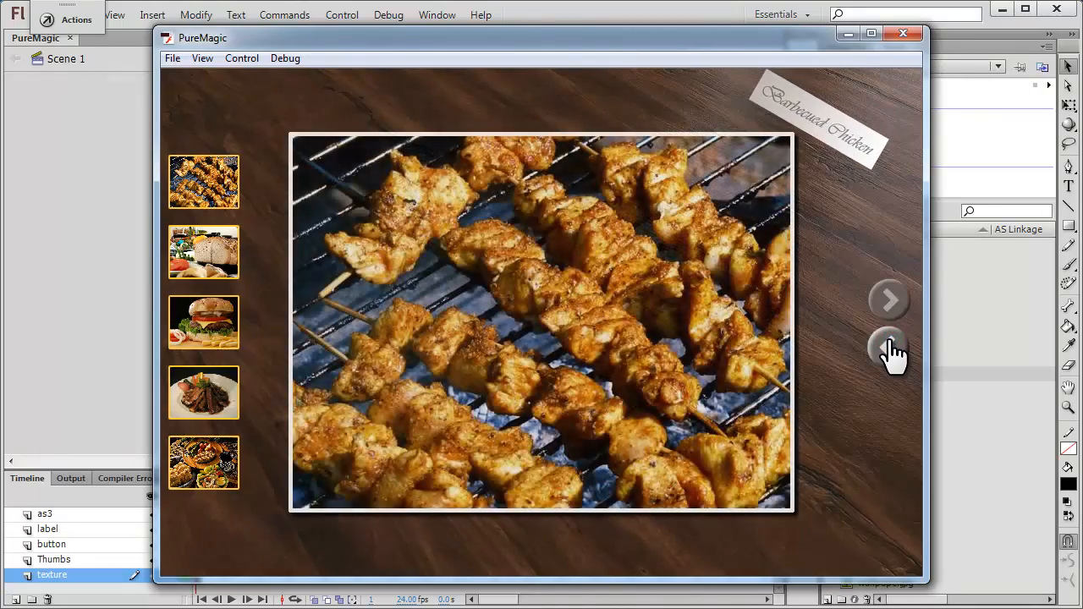
{"action": "left_click", "coordinate": [888, 350]}
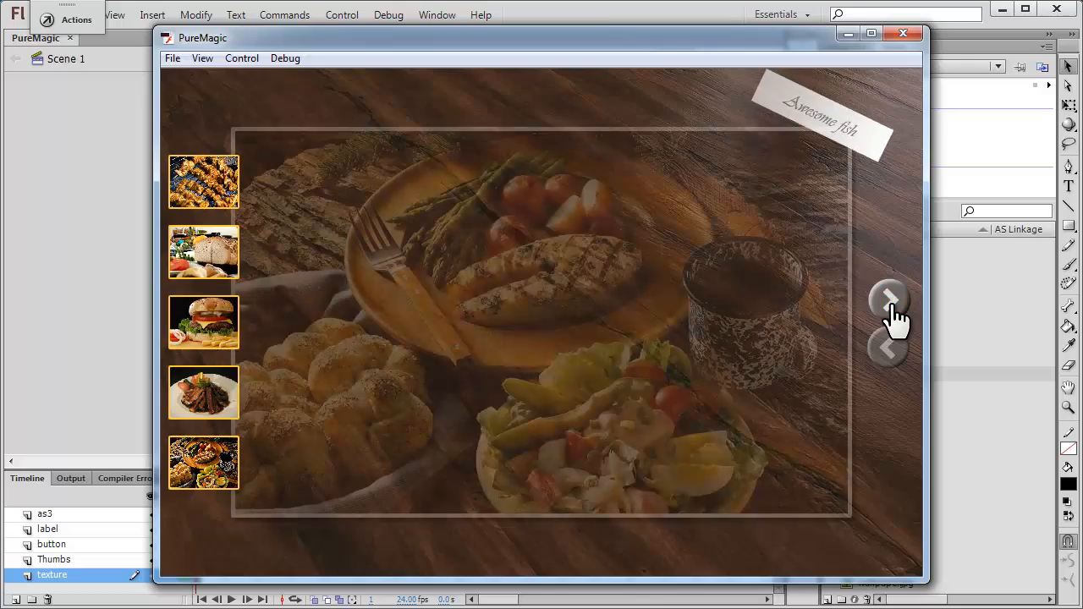
{"action": "left_click", "coordinate": [888, 301]}
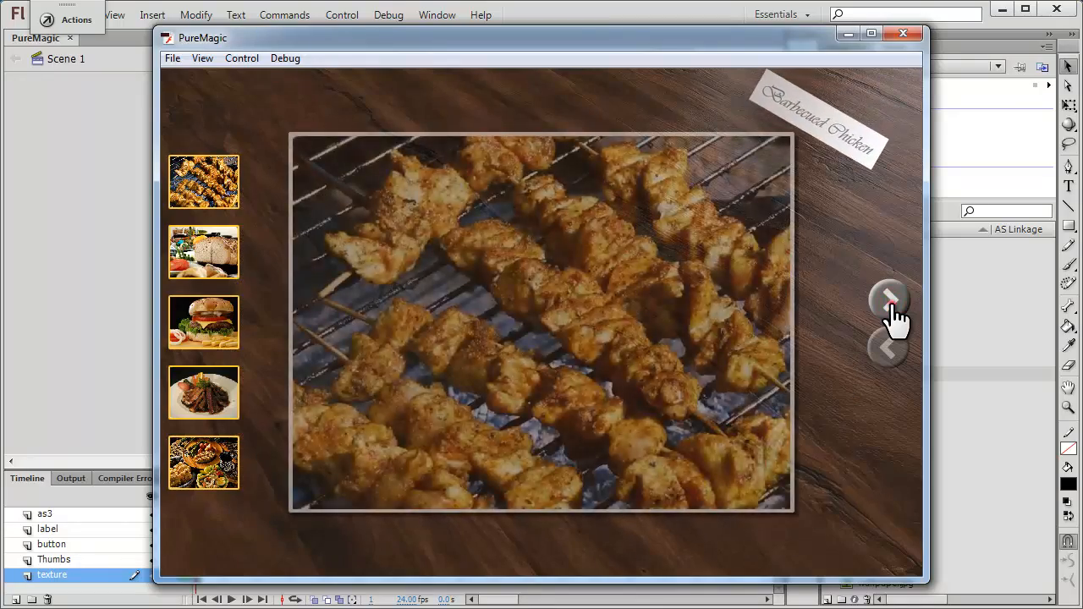
{"action": "left_click", "coordinate": [888, 301]}
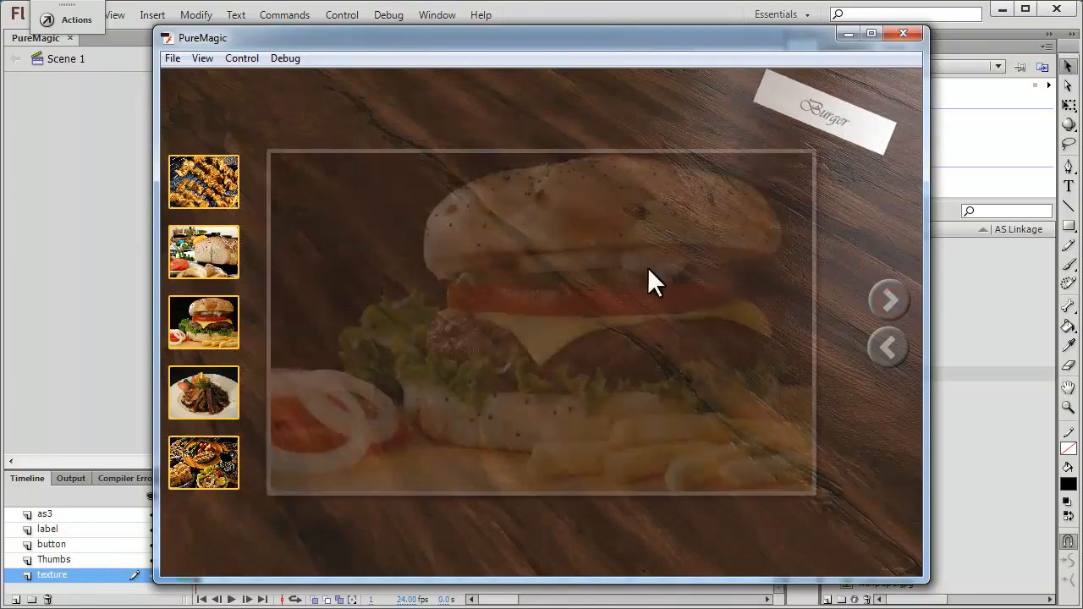
Step: Show the bread, burger and barbecued chicken photos from their thumbnails, then close the preview
{"action": "left_click", "coordinate": [203, 254]}
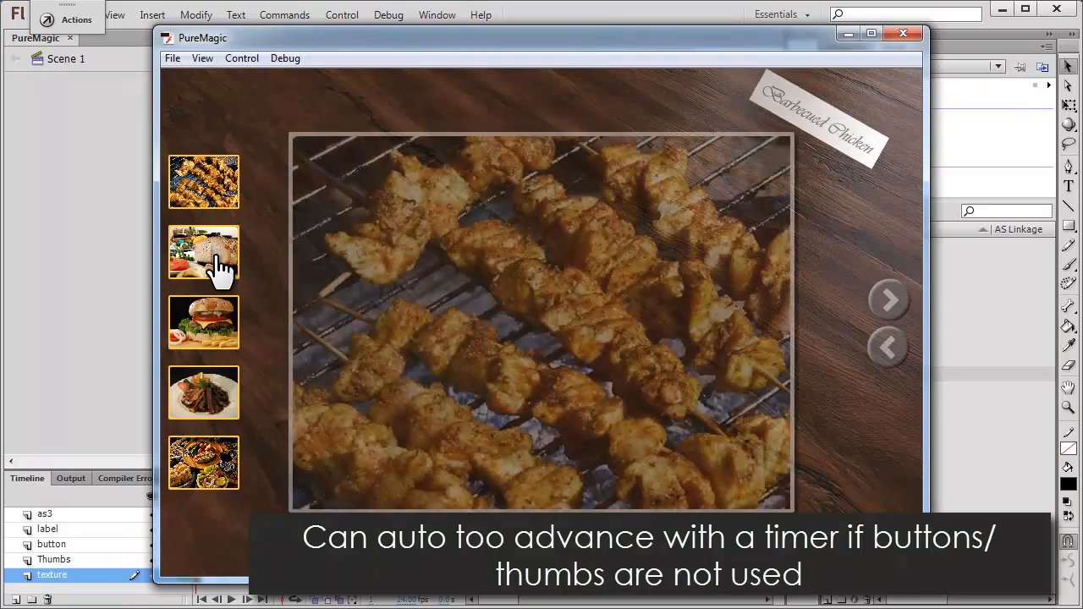
{"action": "left_click", "coordinate": [203, 323]}
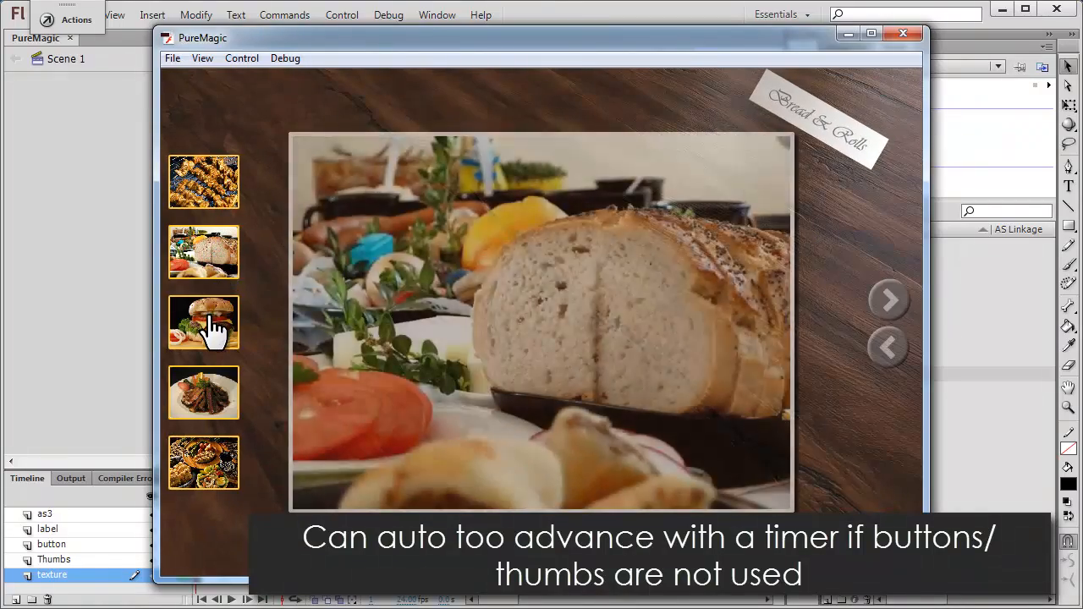
{"action": "left_click", "coordinate": [203, 392]}
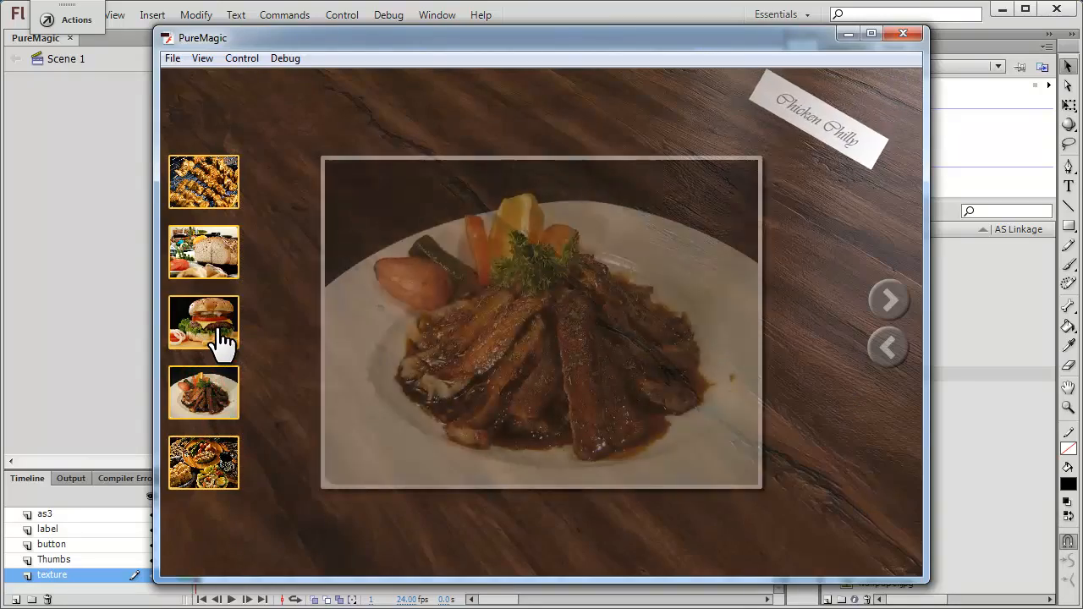
{"action": "left_click", "coordinate": [203, 321]}
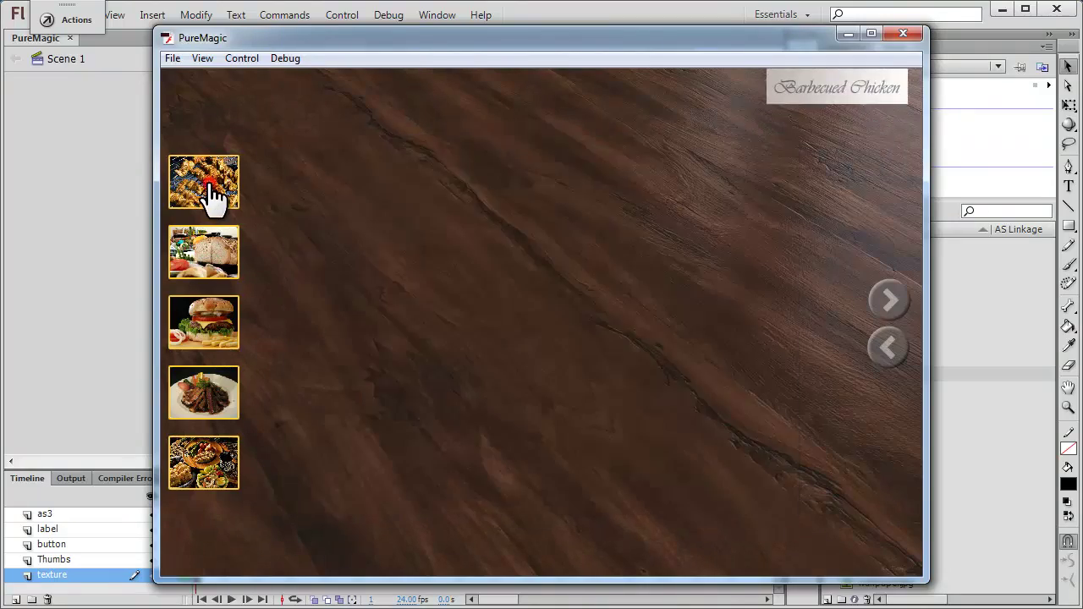
{"action": "left_click", "coordinate": [203, 252]}
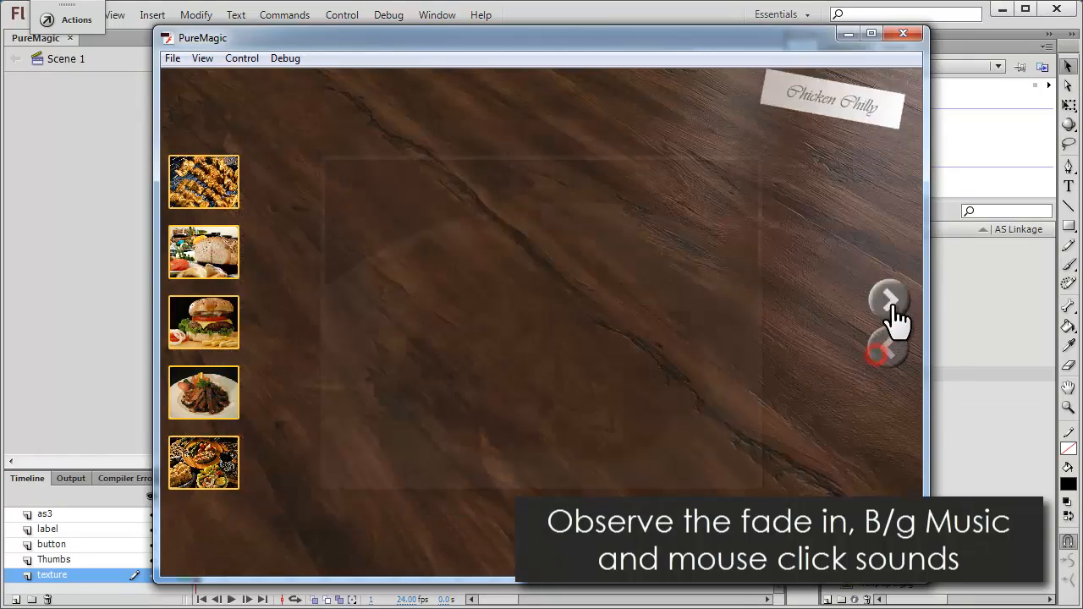
{"action": "left_click", "coordinate": [886, 299]}
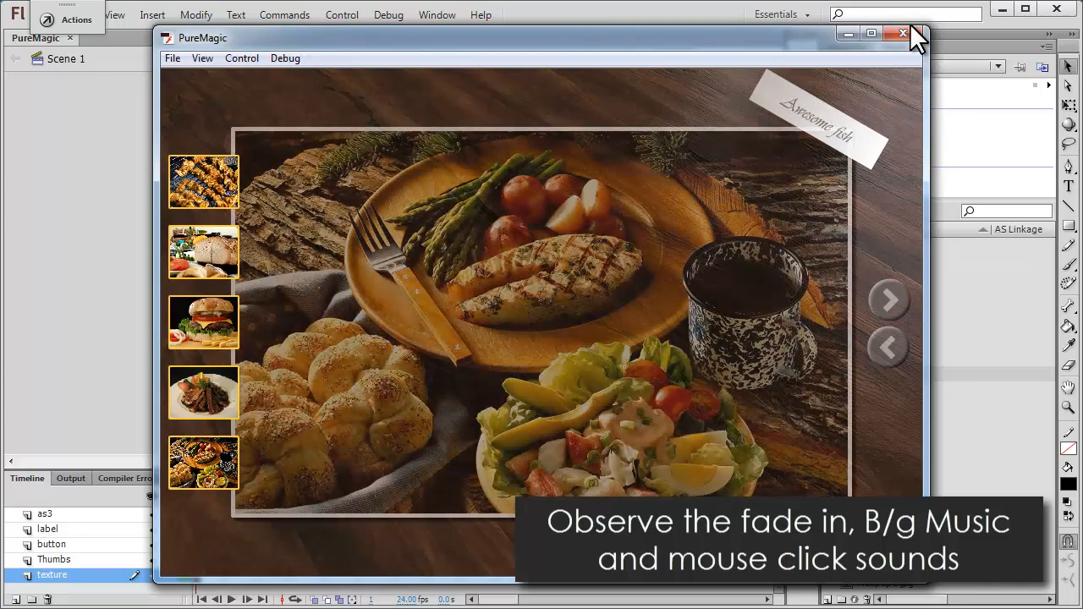
{"action": "left_click", "coordinate": [901, 34]}
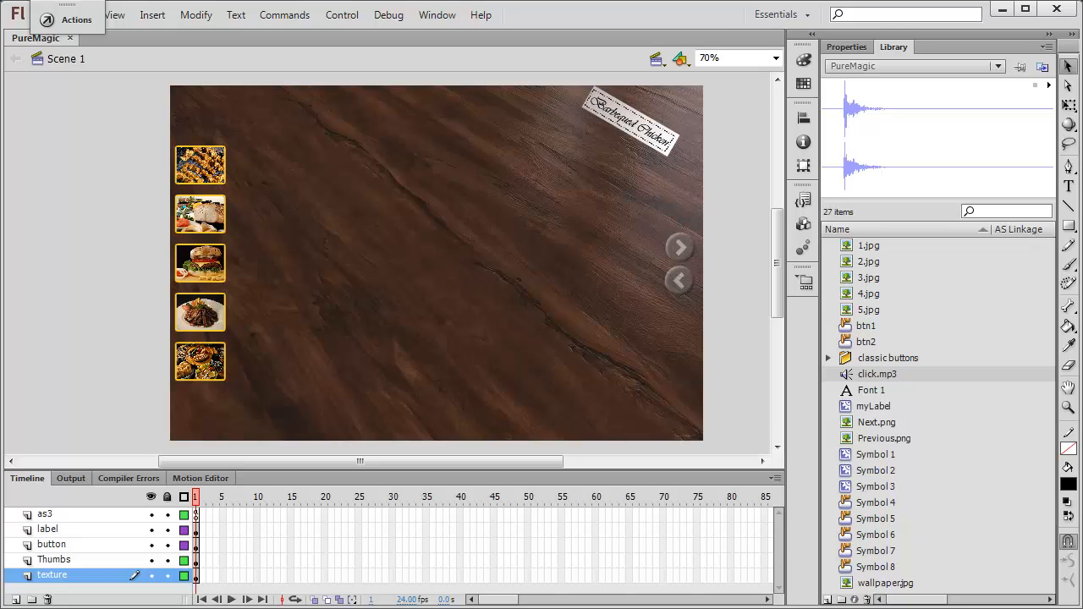
{"action": "mouse_move", "coordinate": [972, 161]}
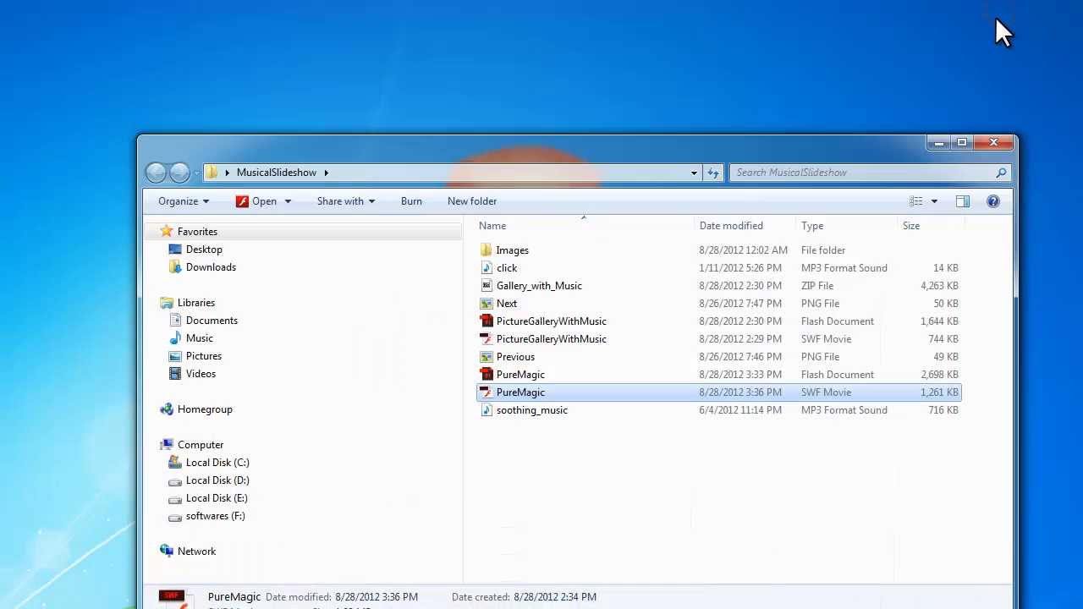
{"action": "mouse_move", "coordinate": [802, 279]}
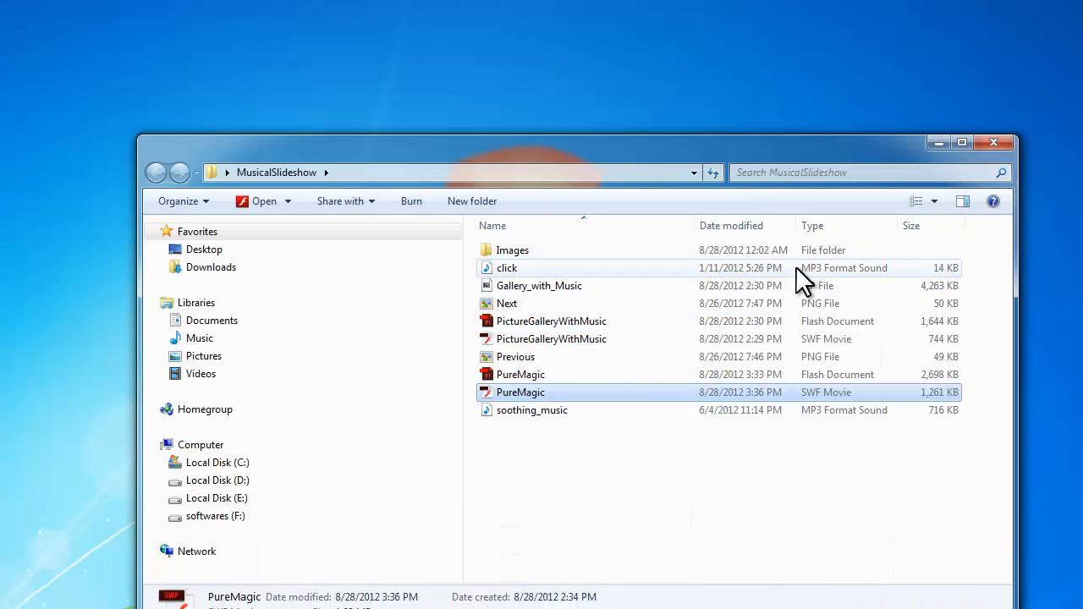
{"action": "mouse_move", "coordinate": [328, 237]}
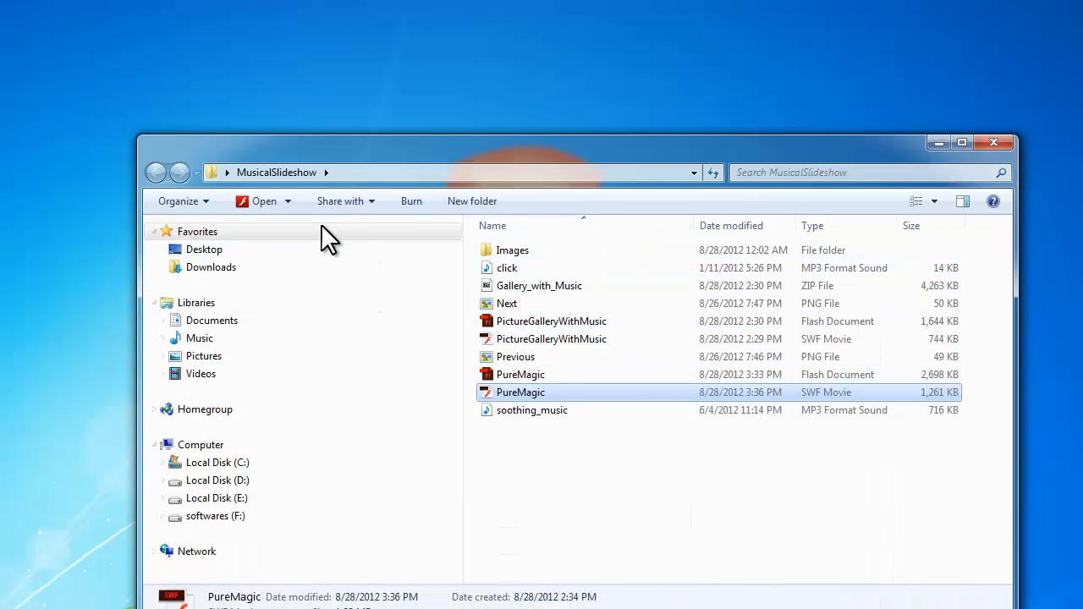
{"action": "mouse_move", "coordinate": [504, 279]}
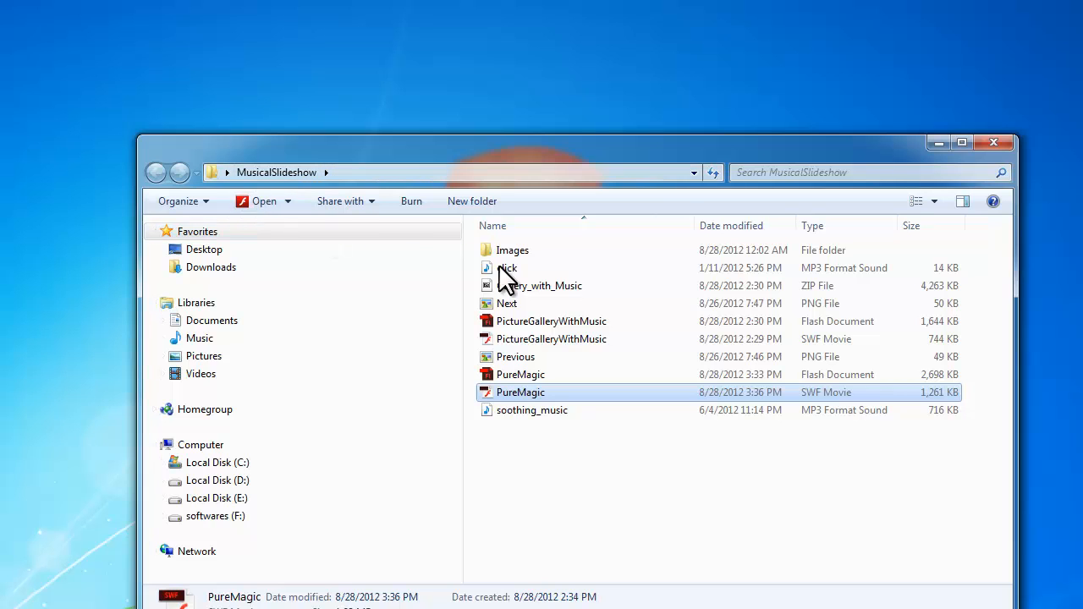
{"action": "mouse_move", "coordinate": [541, 258]}
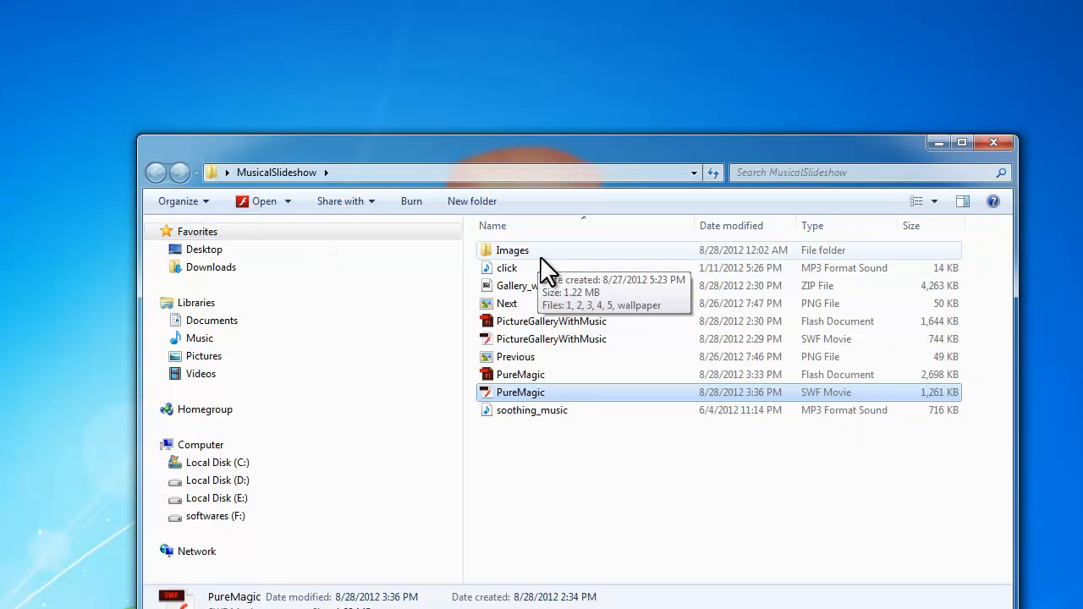
Step: Browse into the Images folder of food photos and back up to MusicalSlideshow, twice
{"action": "double_click", "coordinate": [513, 251]}
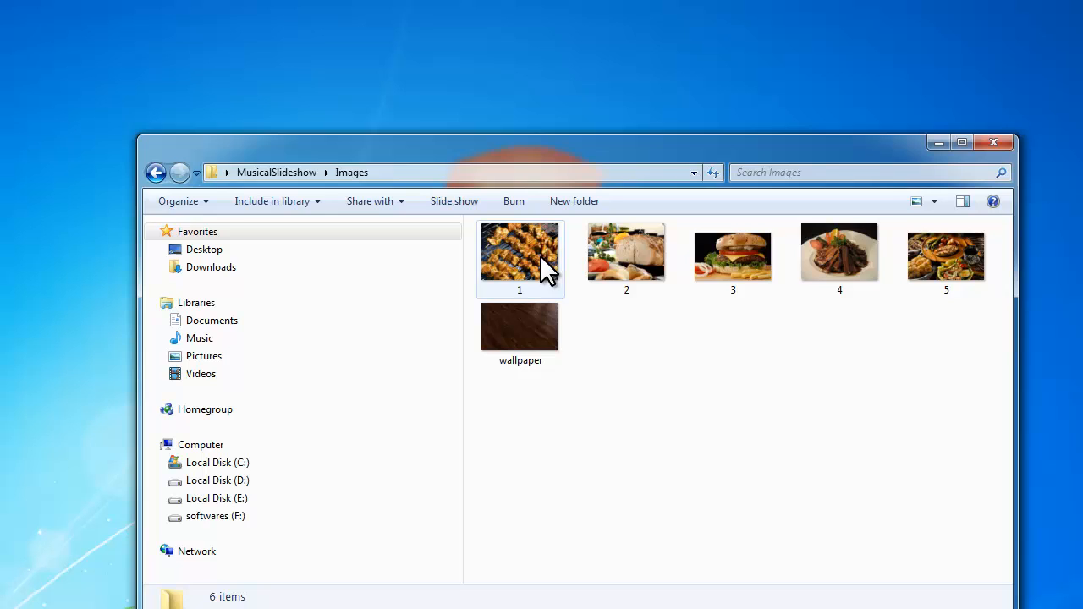
{"action": "left_click", "coordinate": [156, 173]}
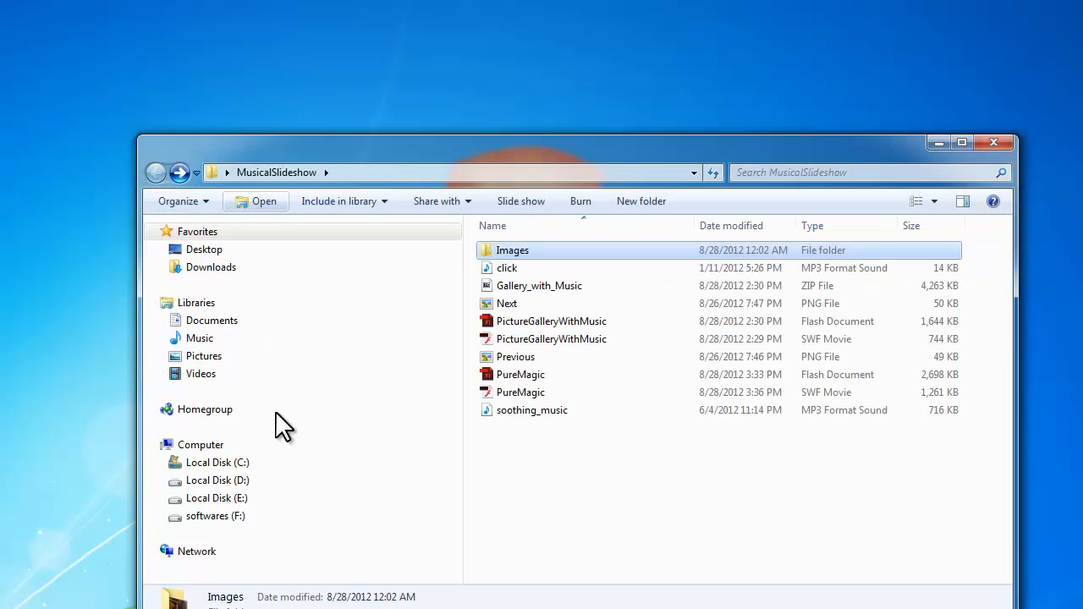
{"action": "mouse_move", "coordinate": [567, 389]}
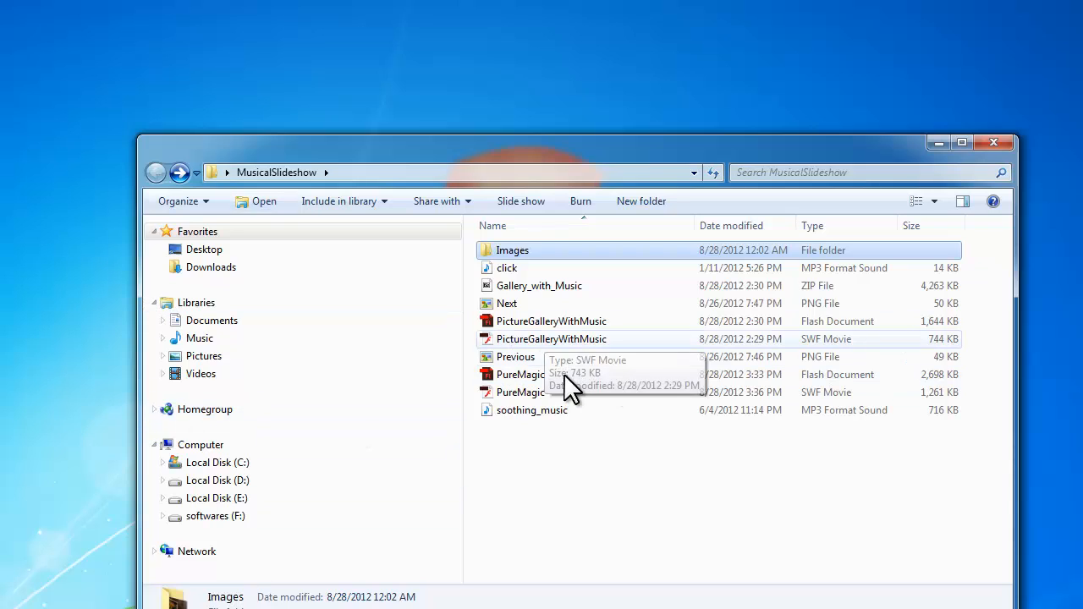
{"action": "mouse_move", "coordinate": [550, 419]}
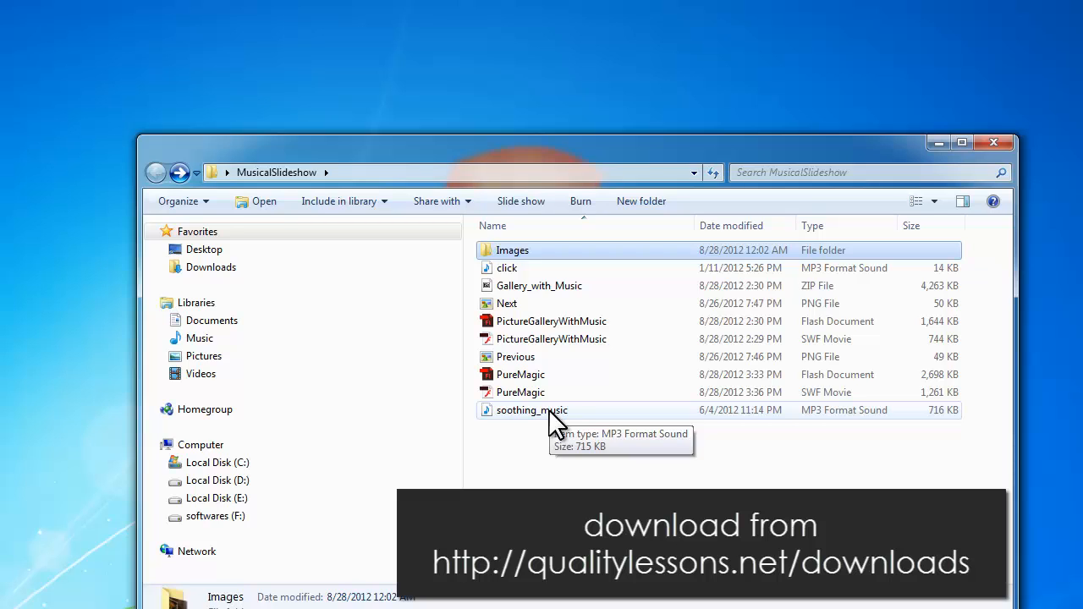
{"action": "mouse_move", "coordinate": [521, 267]}
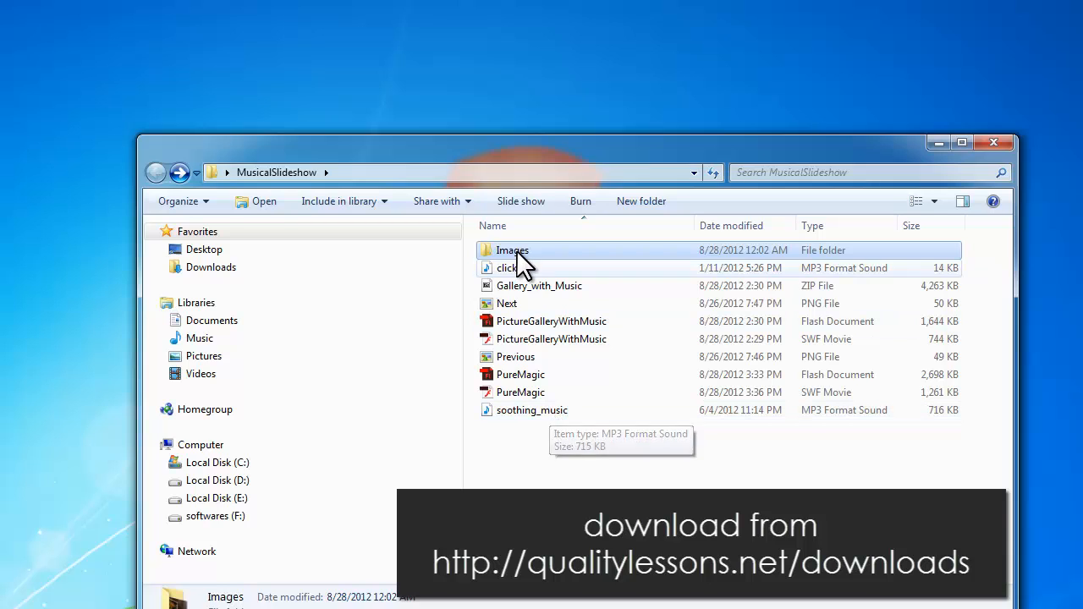
{"action": "mouse_move", "coordinate": [510, 250]}
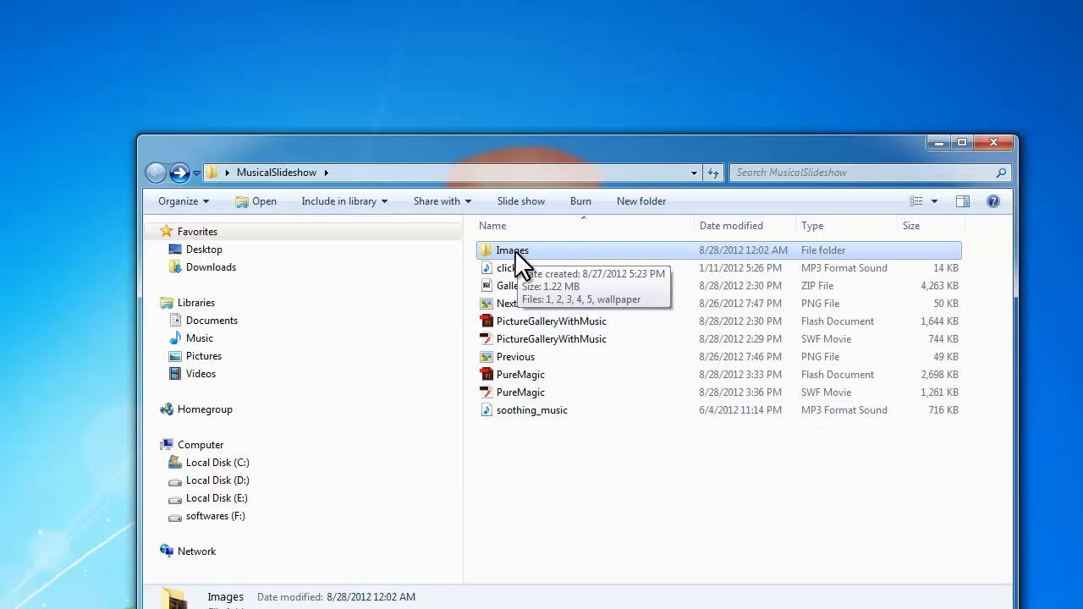
{"action": "double_click", "coordinate": [511, 251]}
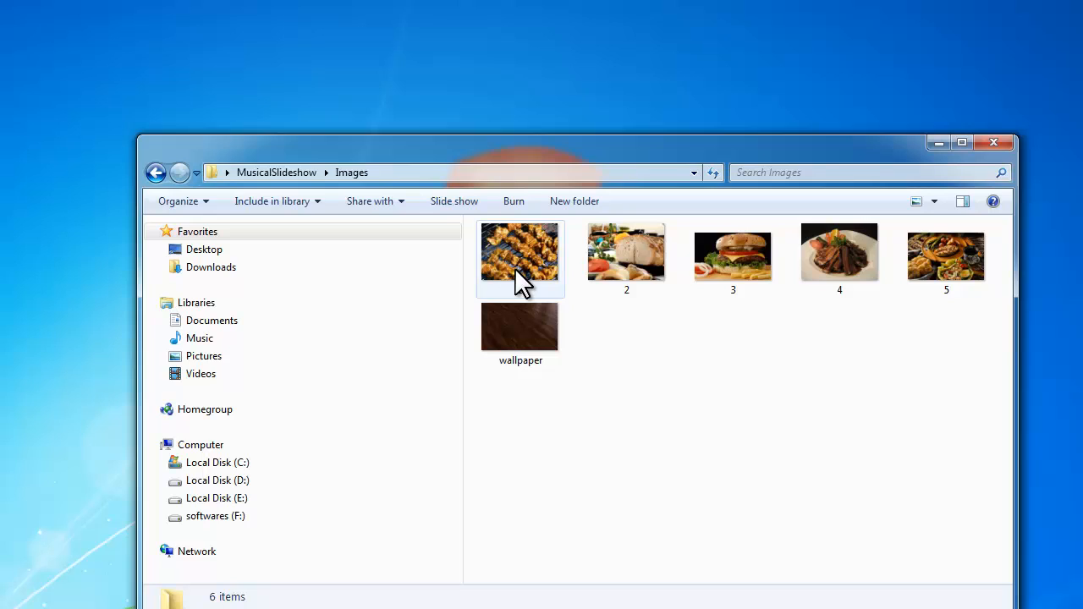
{"action": "mouse_move", "coordinate": [95, 178]}
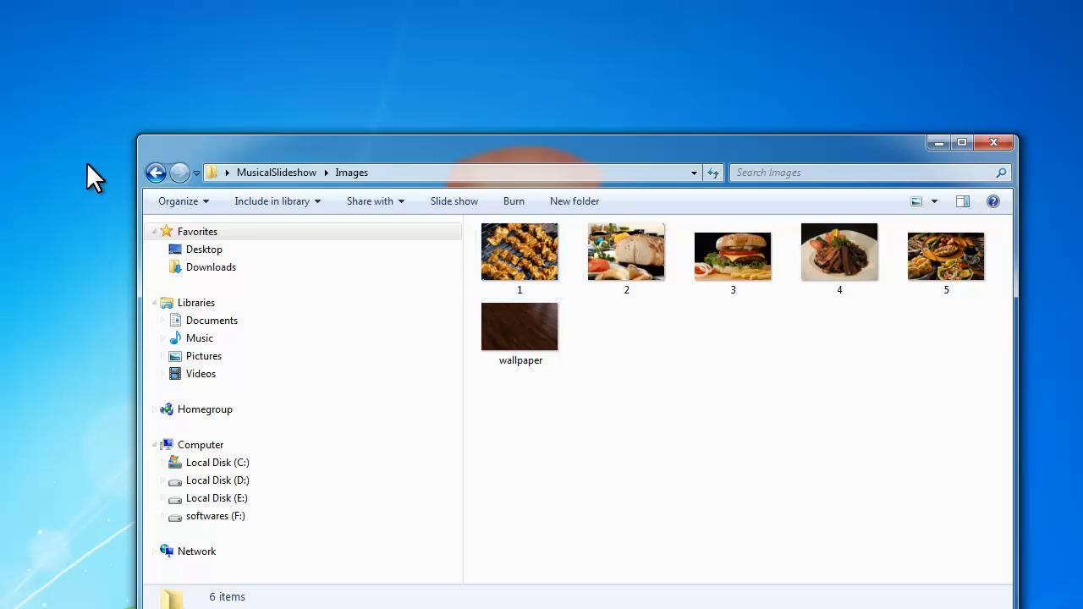
{"action": "left_click", "coordinate": [155, 172]}
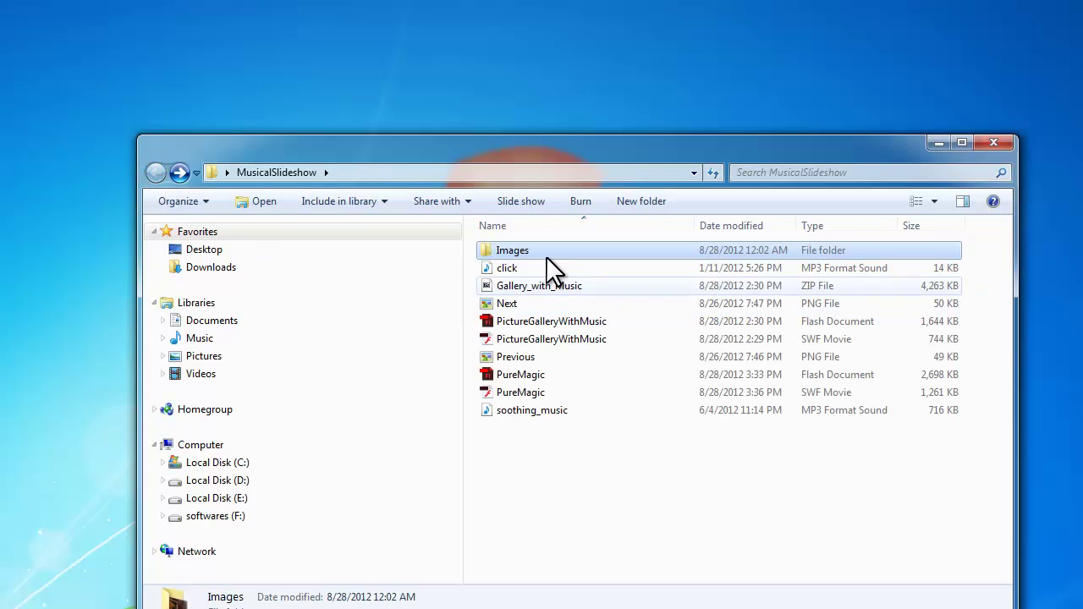
{"action": "mouse_move", "coordinate": [600, 236]}
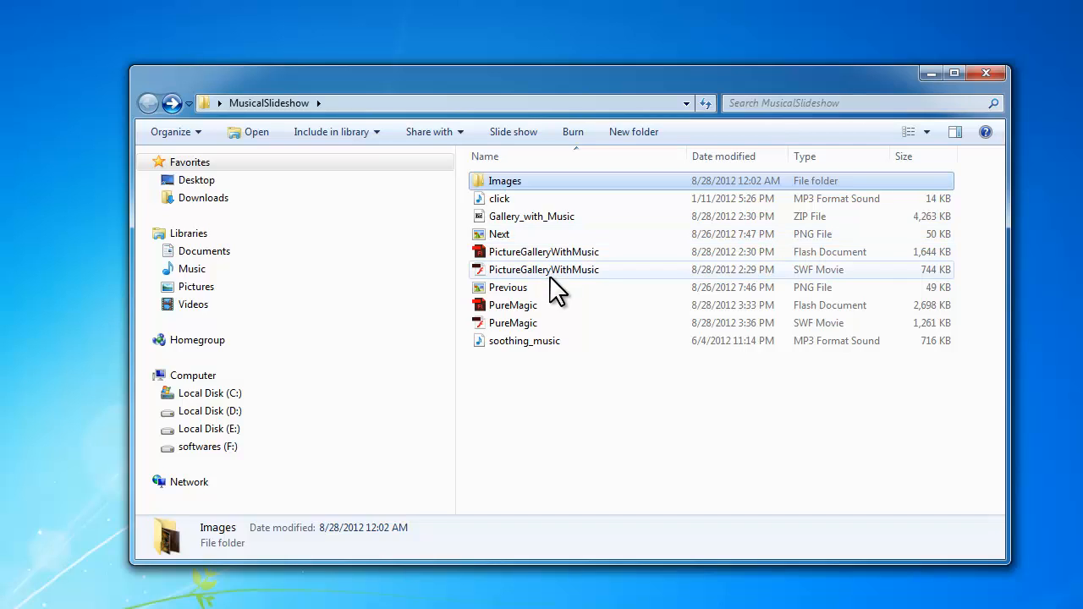
{"action": "mouse_move", "coordinate": [557, 393]}
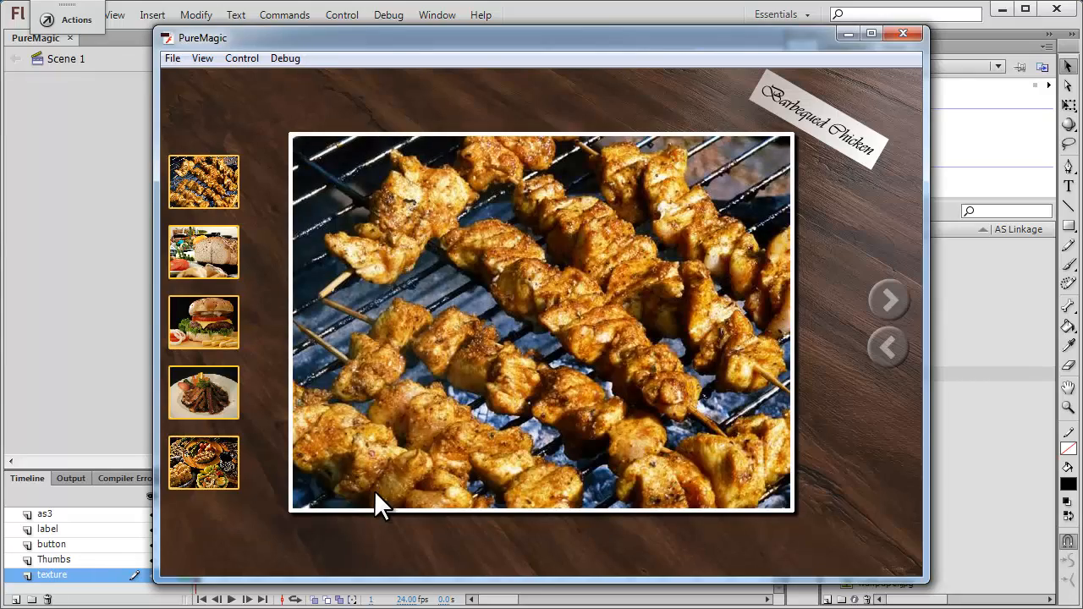
Step: Advance through the photos with the next arrow up to Bread & Rolls and Burger
{"action": "left_click", "coordinate": [888, 301]}
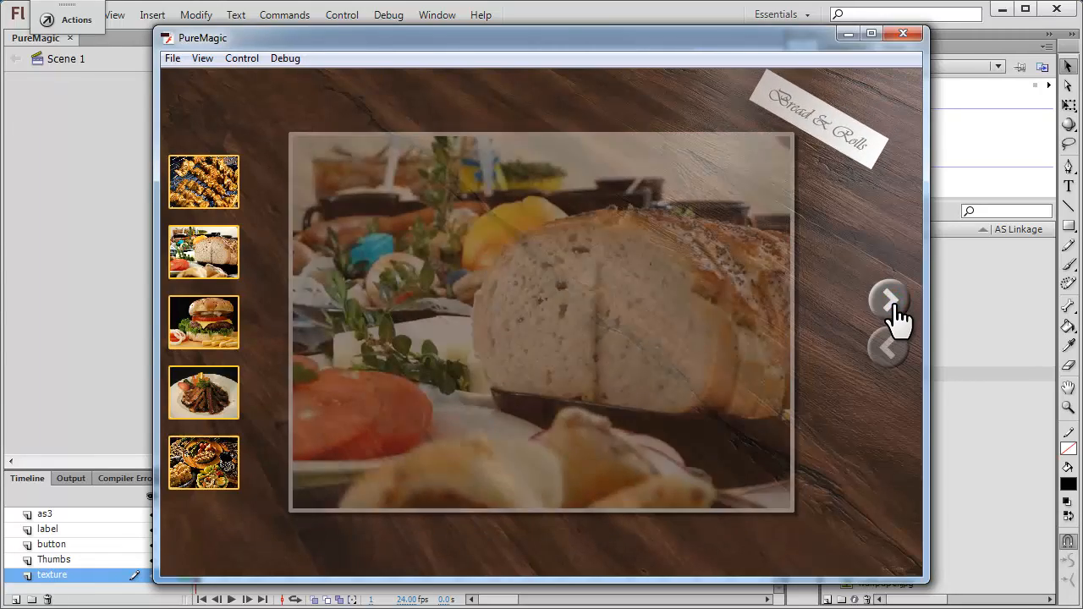
{"action": "left_click", "coordinate": [888, 302]}
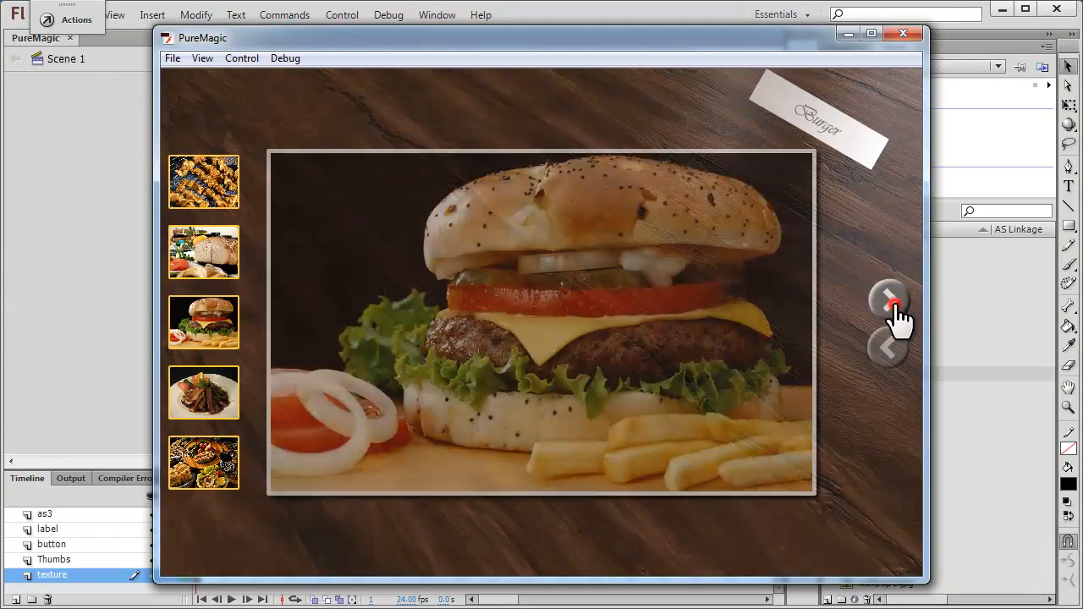
{"action": "left_click", "coordinate": [888, 301]}
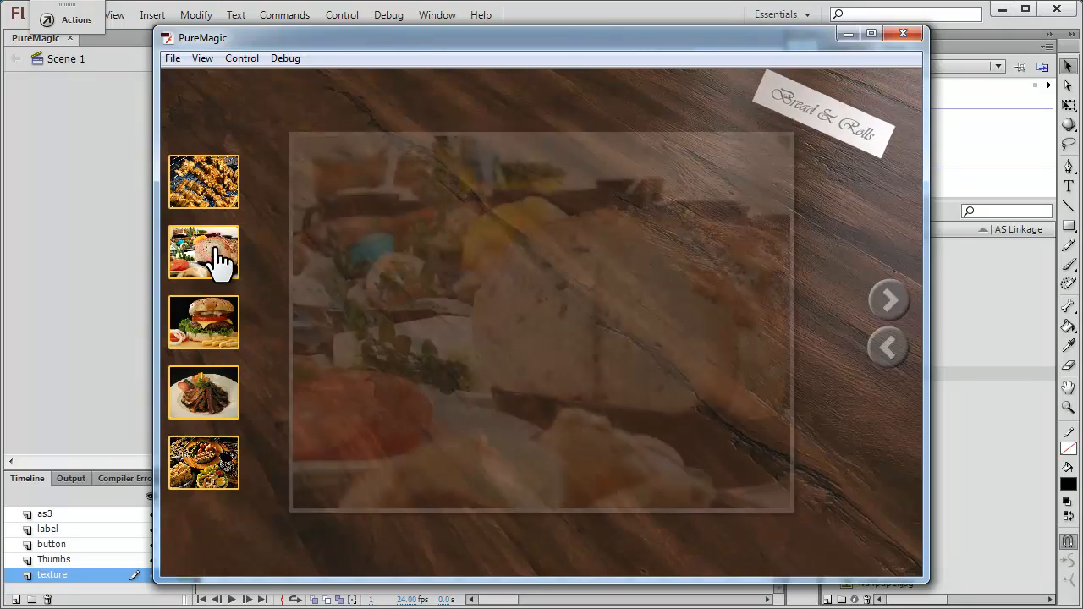
{"action": "left_click", "coordinate": [203, 321]}
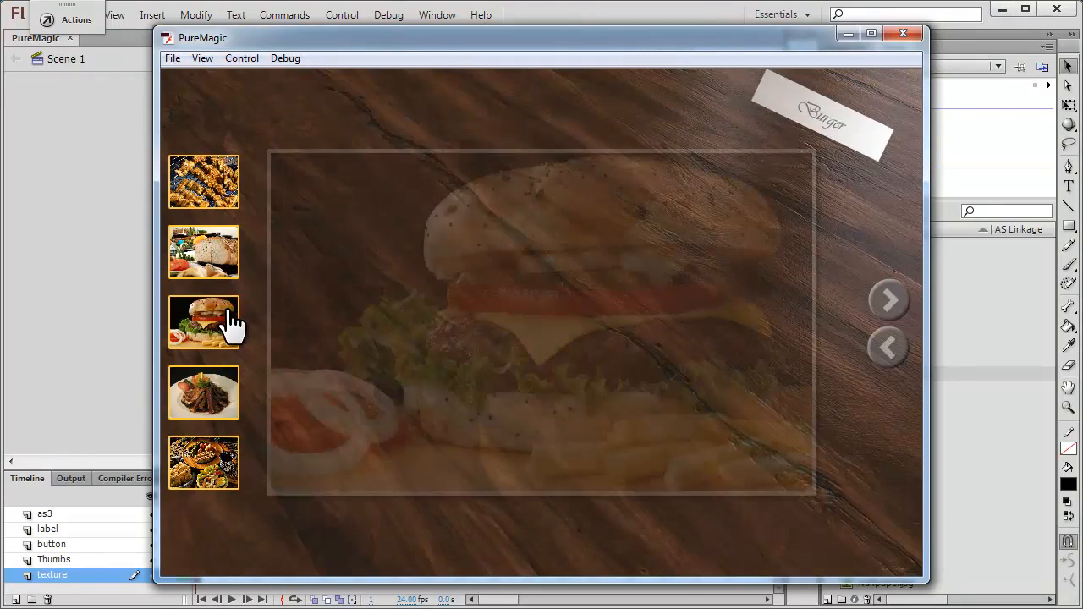
Step: Show Chicken Chilly and Barbecued Chicken from their thumbnails, then close the test movie
{"action": "left_click", "coordinate": [203, 393]}
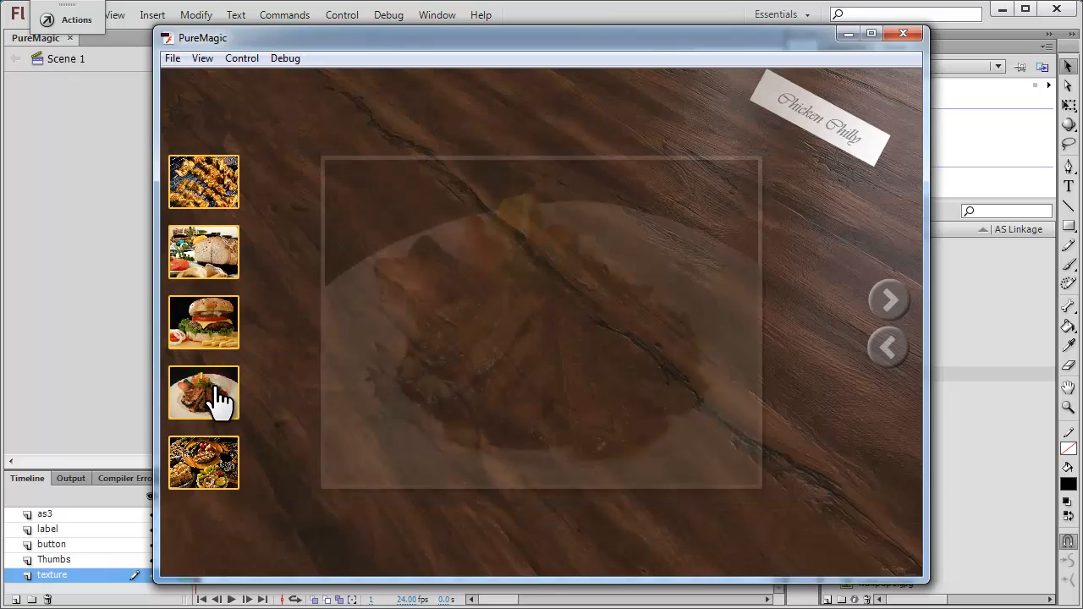
{"action": "left_click", "coordinate": [203, 393]}
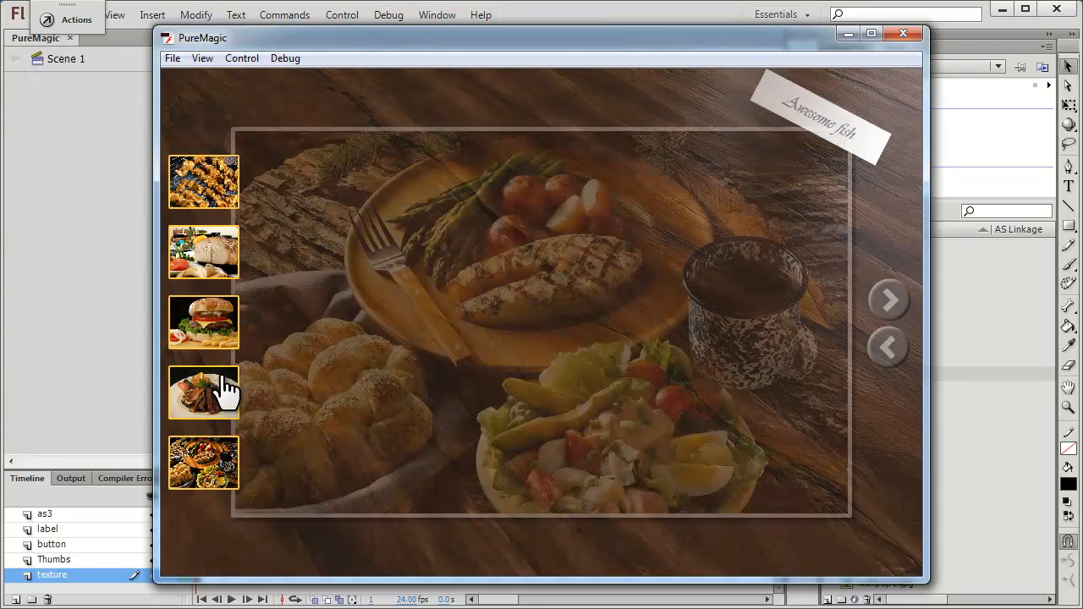
{"action": "left_click", "coordinate": [203, 182]}
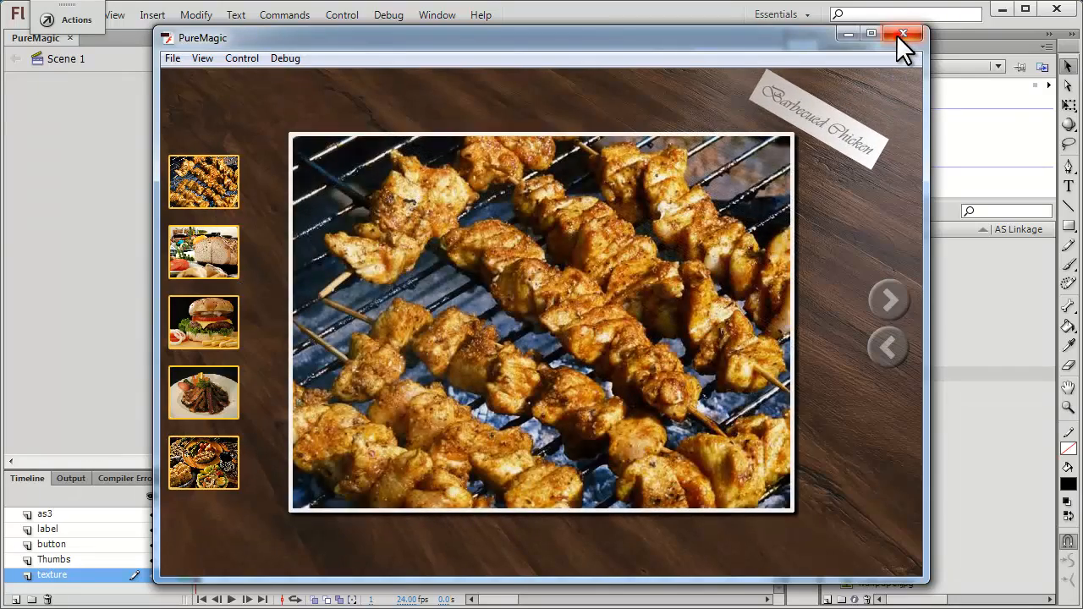
{"action": "left_click", "coordinate": [913, 34]}
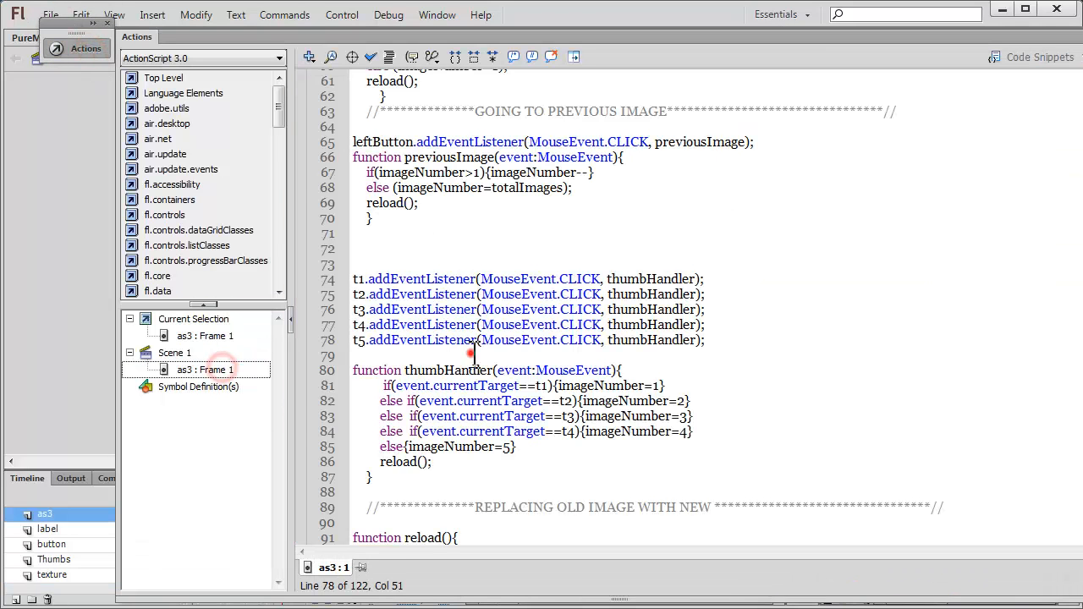
Step: Select and copy the 'DECLARING ALL VARIABLES' section-header comment line
{"action": "scroll", "scroll_direction": "down", "scroll_amount": 3}
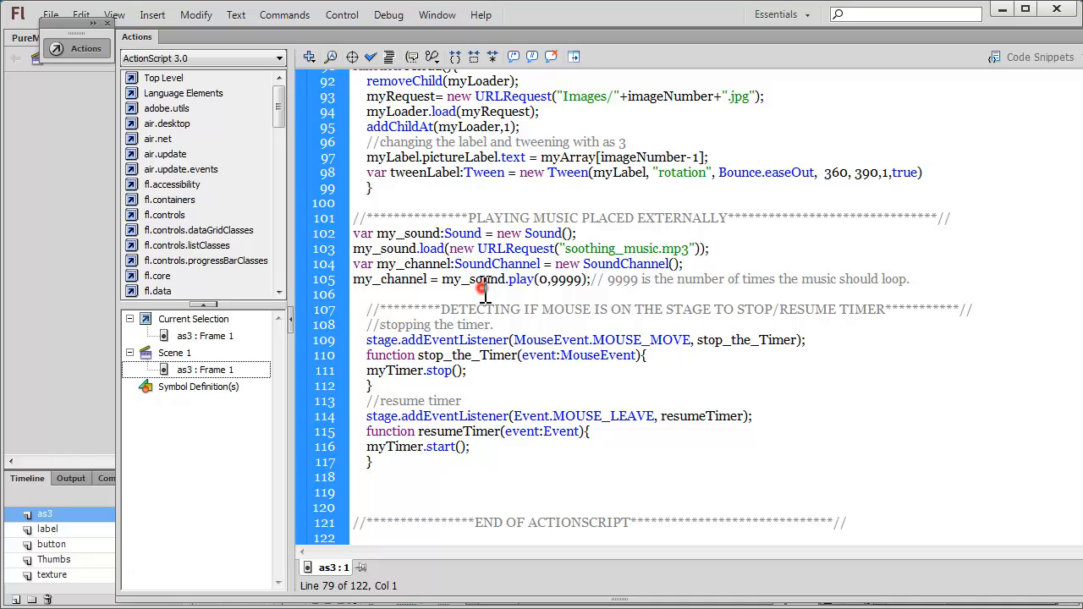
{"action": "left_click", "coordinate": [356, 295]}
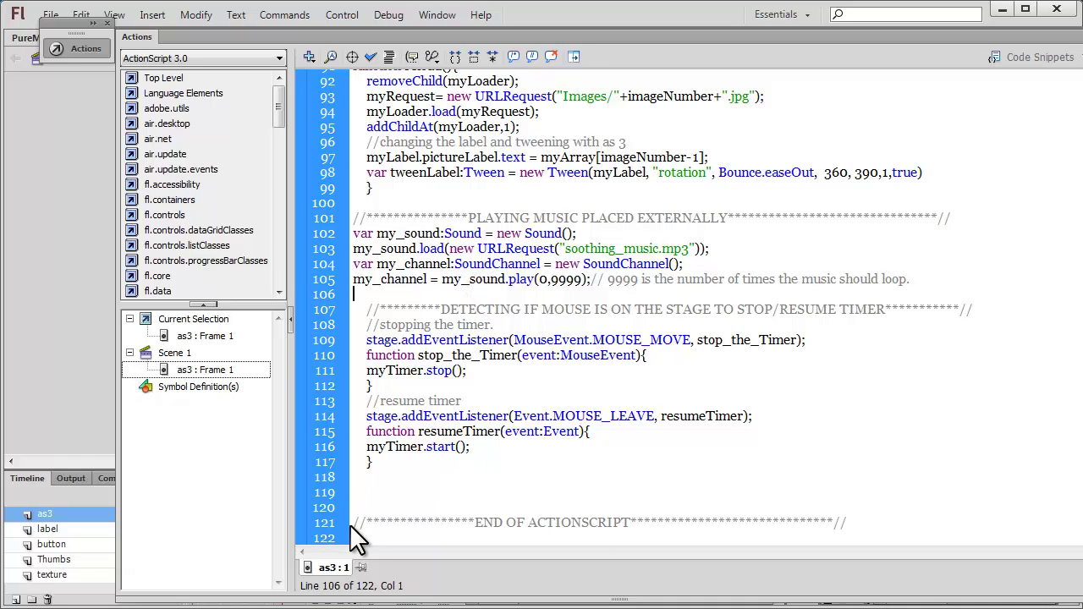
{"action": "mouse_move", "coordinate": [357, 516]}
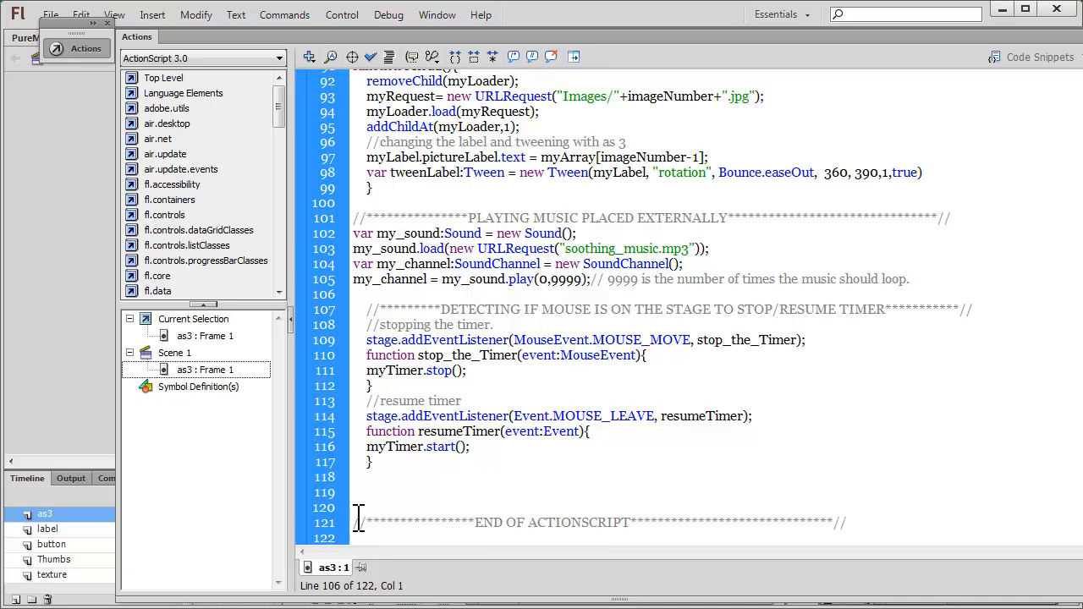
{"action": "left_click", "coordinate": [355, 294]}
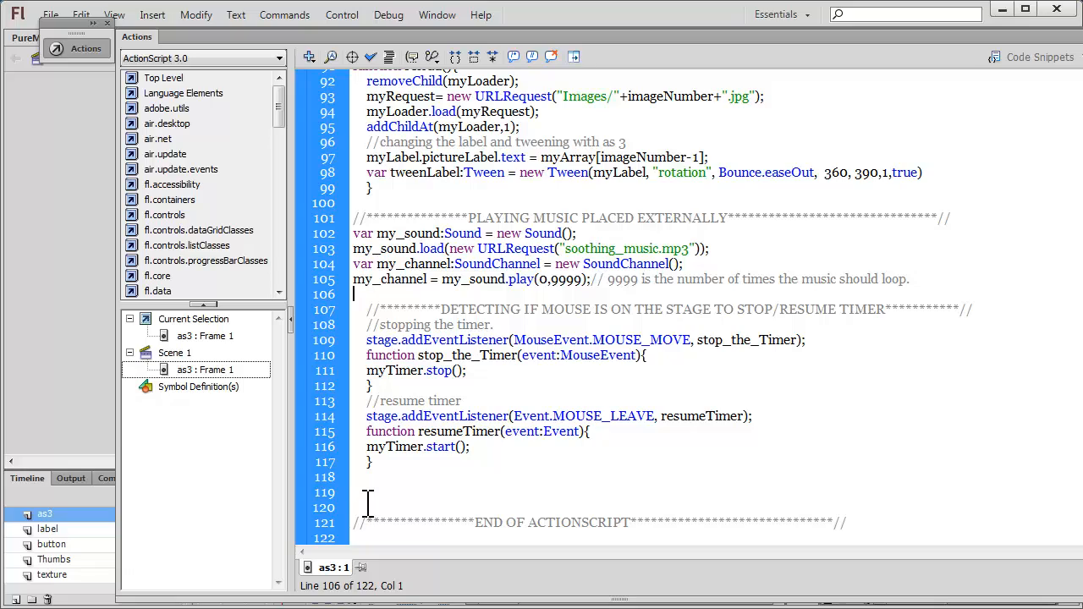
{"action": "scroll", "scroll_direction": "up", "scroll_amount": 3}
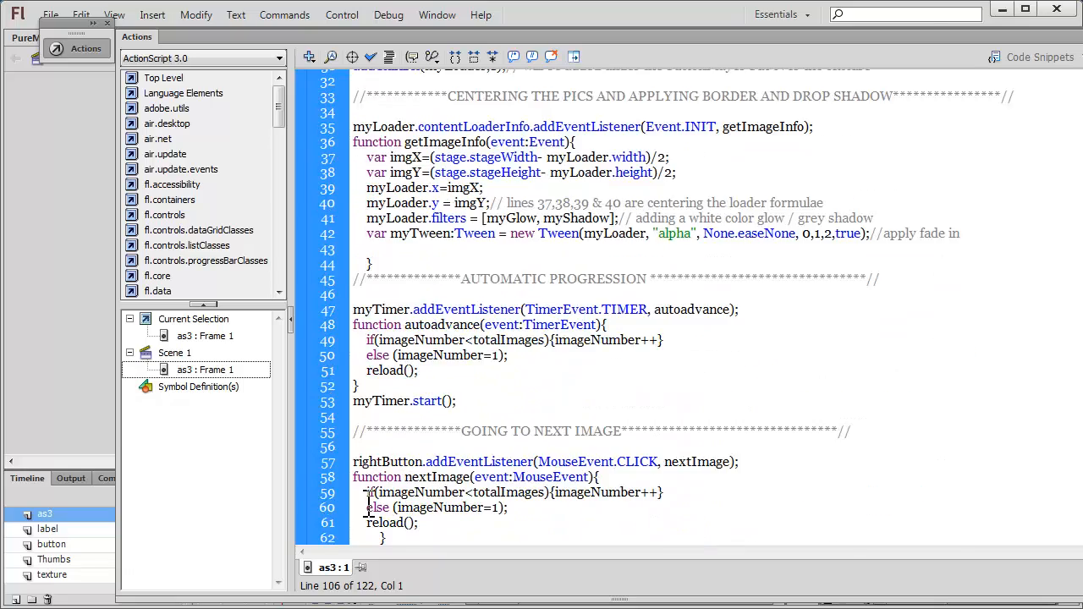
{"action": "scroll", "scroll_direction": "up", "scroll_amount": 3}
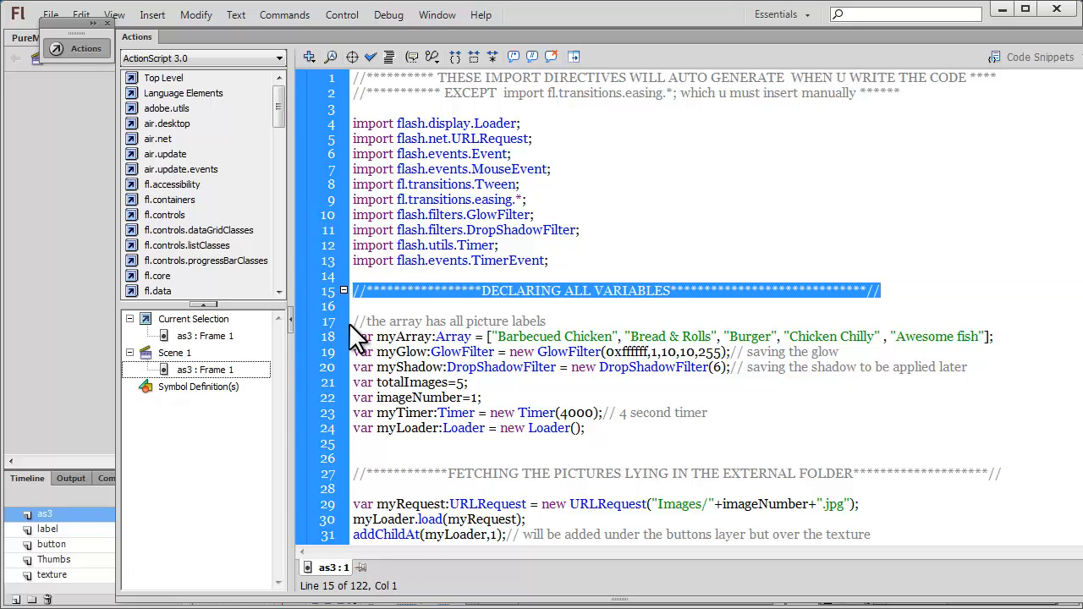
Step: Paste the copied header comment onto blank line 72 above the thumbnail click listeners
{"action": "scroll", "scroll_direction": "down", "scroll_amount": 3}
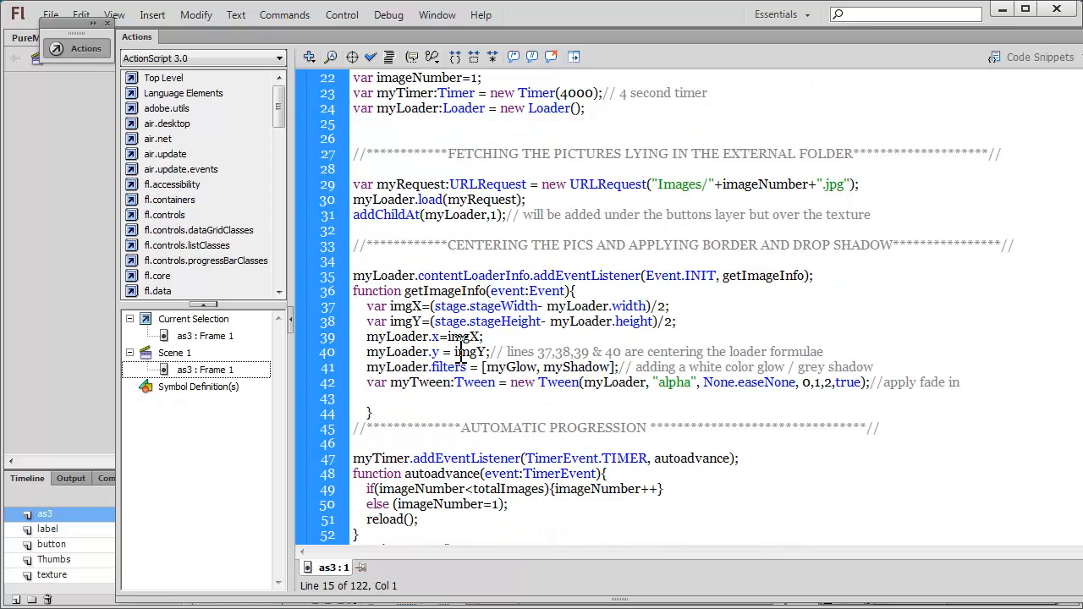
{"action": "scroll", "scroll_direction": "down", "scroll_amount": 3}
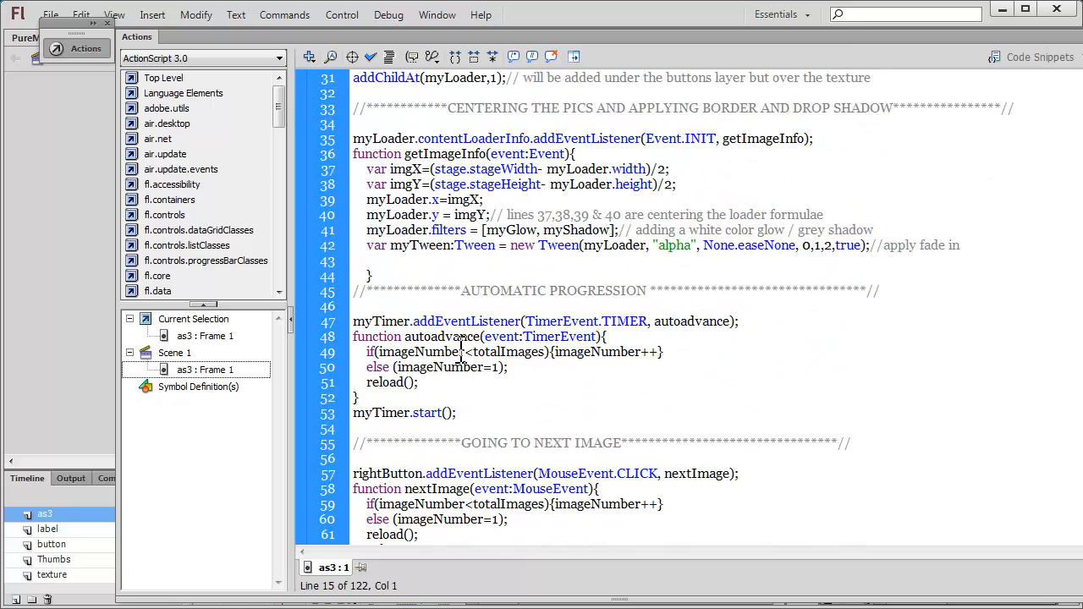
{"action": "scroll", "scroll_direction": "down", "scroll_amount": 3}
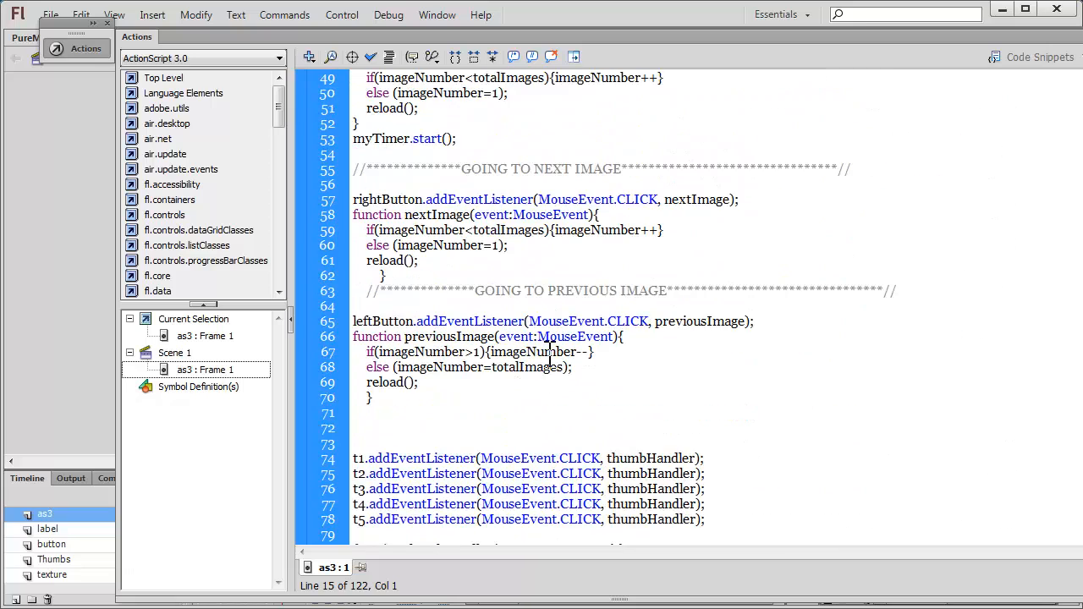
{"action": "left_click", "coordinate": [359, 430]}
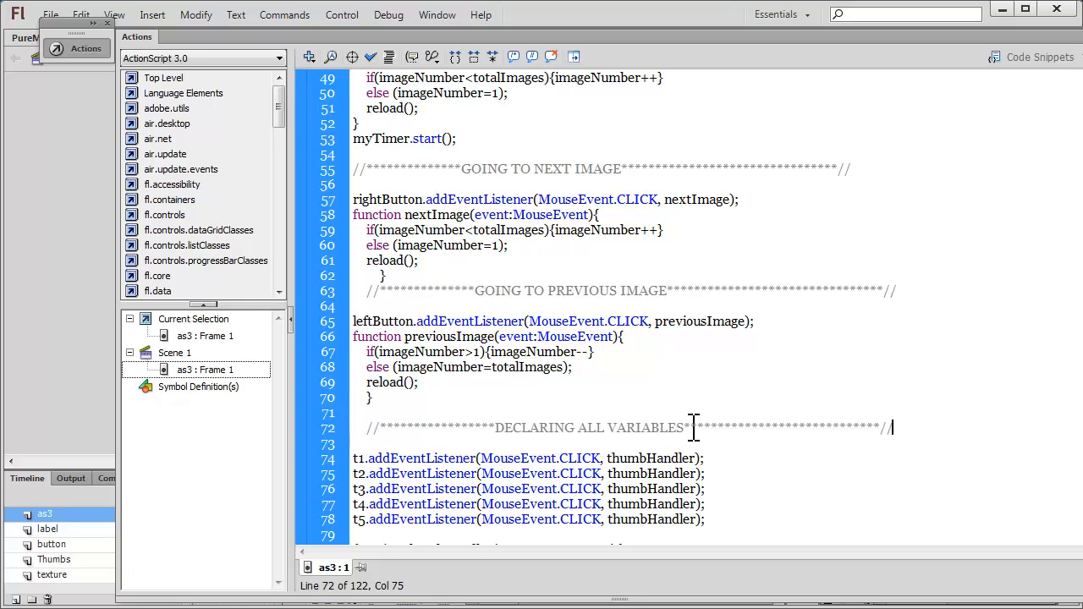
Step: Replace the copied header words so the comment reads 'controlling THE THUMBNAILS'
{"action": "double_click", "coordinate": [593, 427]}
{"action": "type", "text": "controllin"}
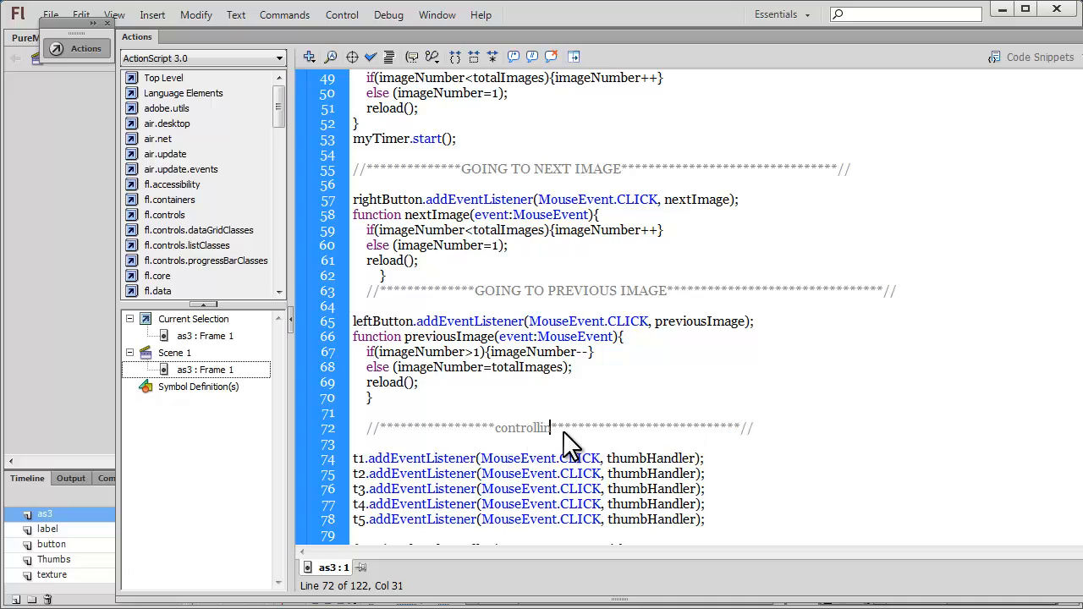
{"action": "type", "text": "THE"}
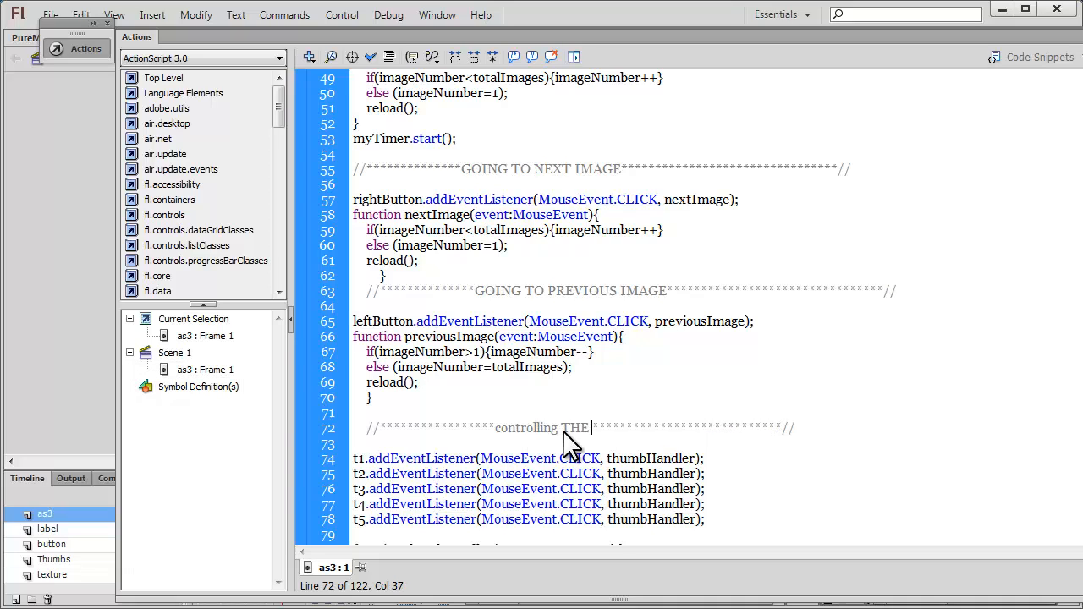
{"action": "type", "text": "THUMB"}
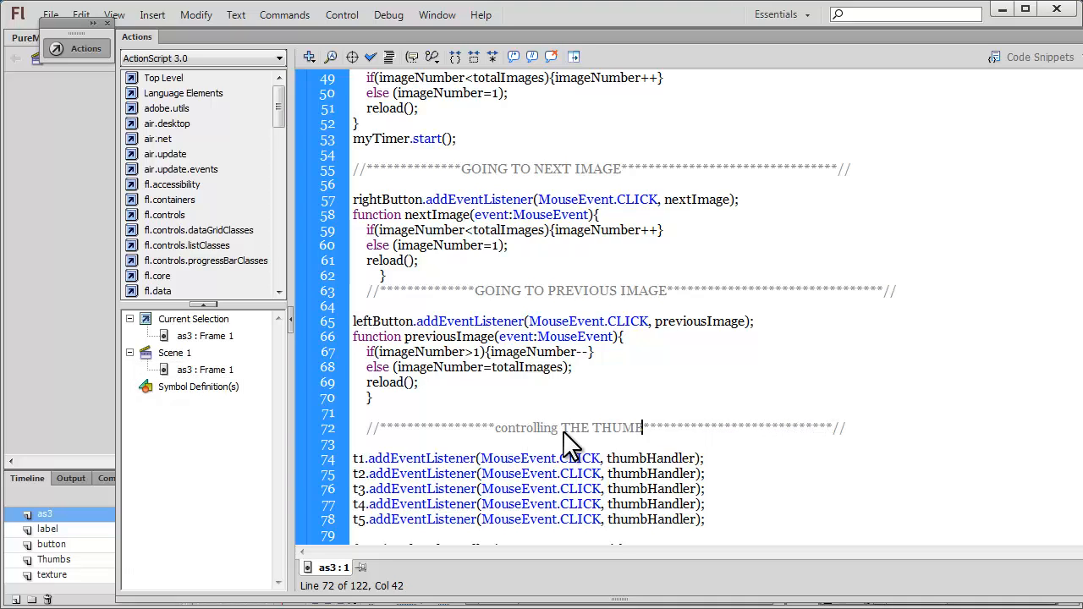
{"action": "type", "text": "NAILS"}
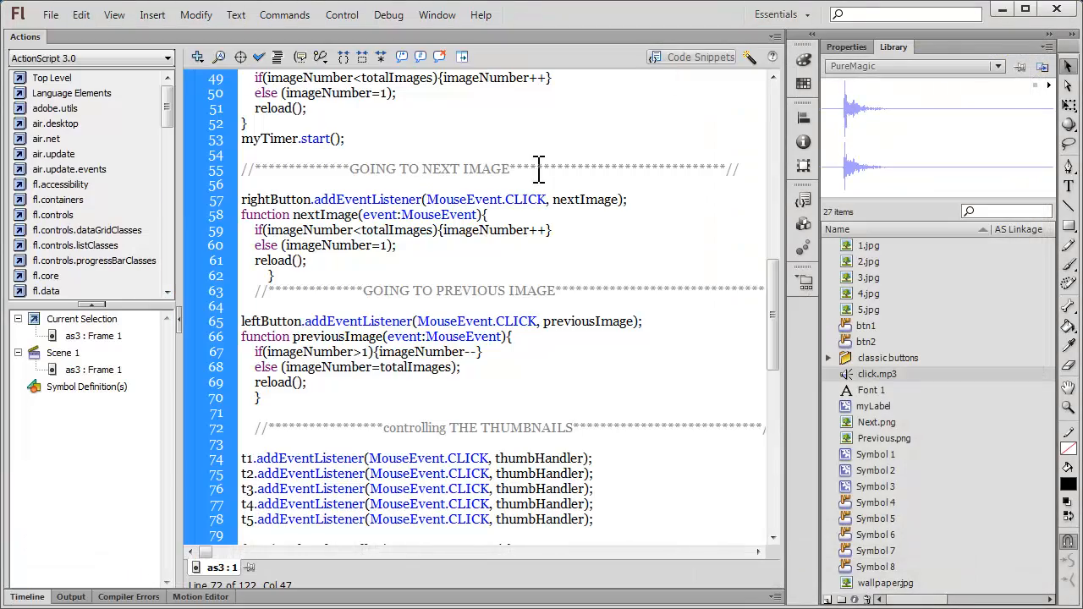
{"action": "scroll", "scroll_direction": "up", "scroll_amount": 3}
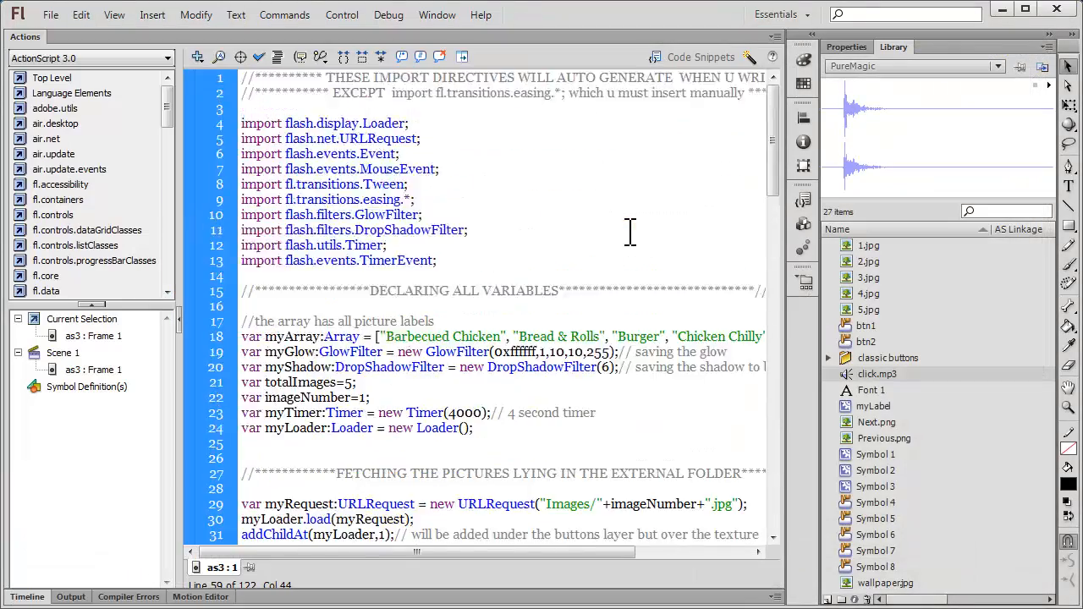
{"action": "mouse_move", "coordinate": [183, 325]}
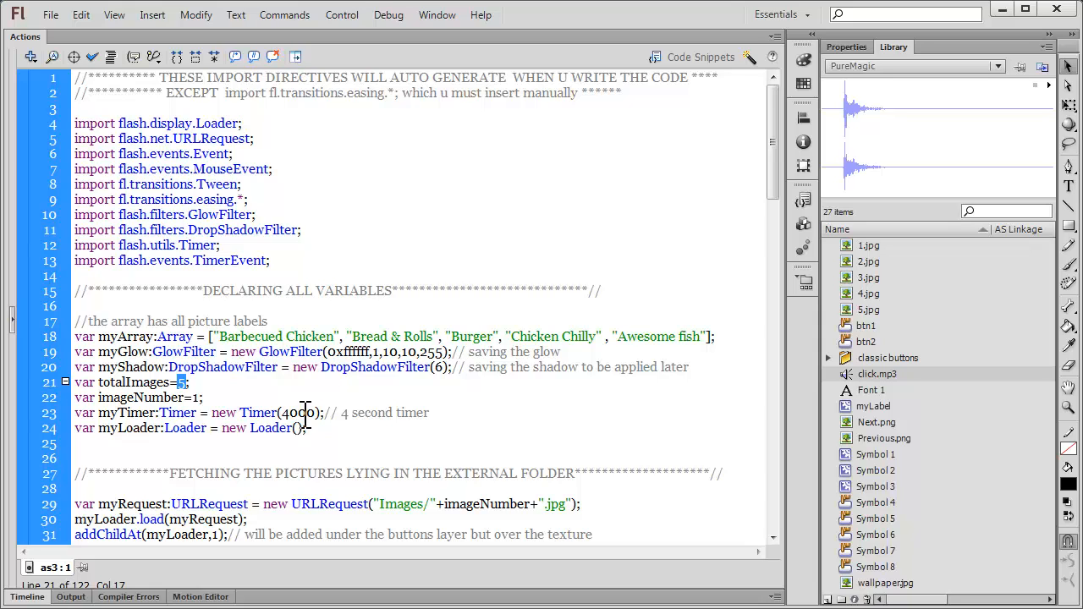
{"action": "double_click", "coordinate": [297, 413]}
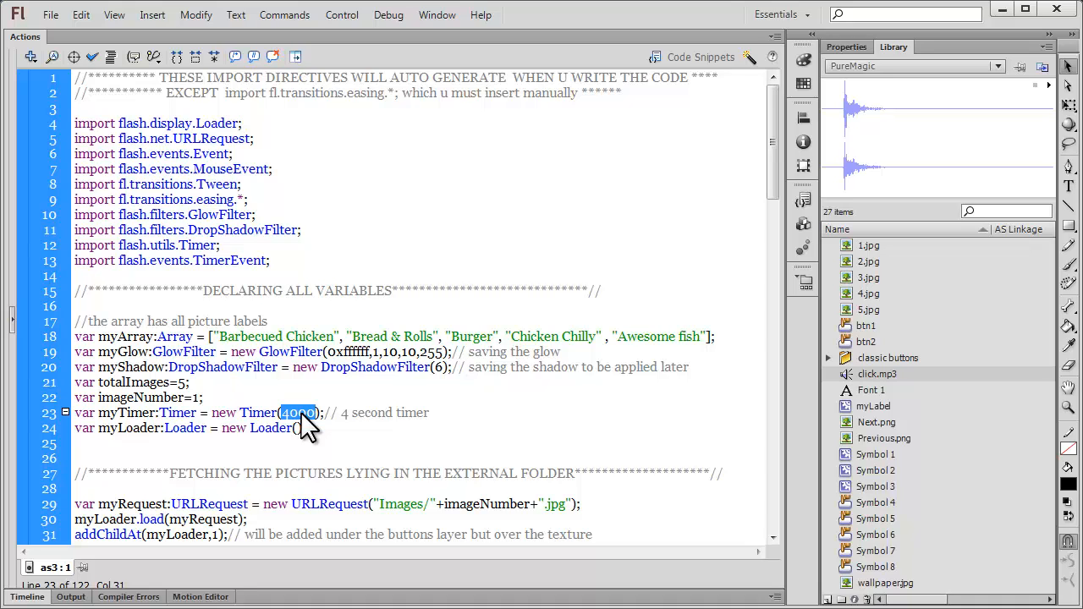
{"action": "mouse_move", "coordinate": [348, 341]}
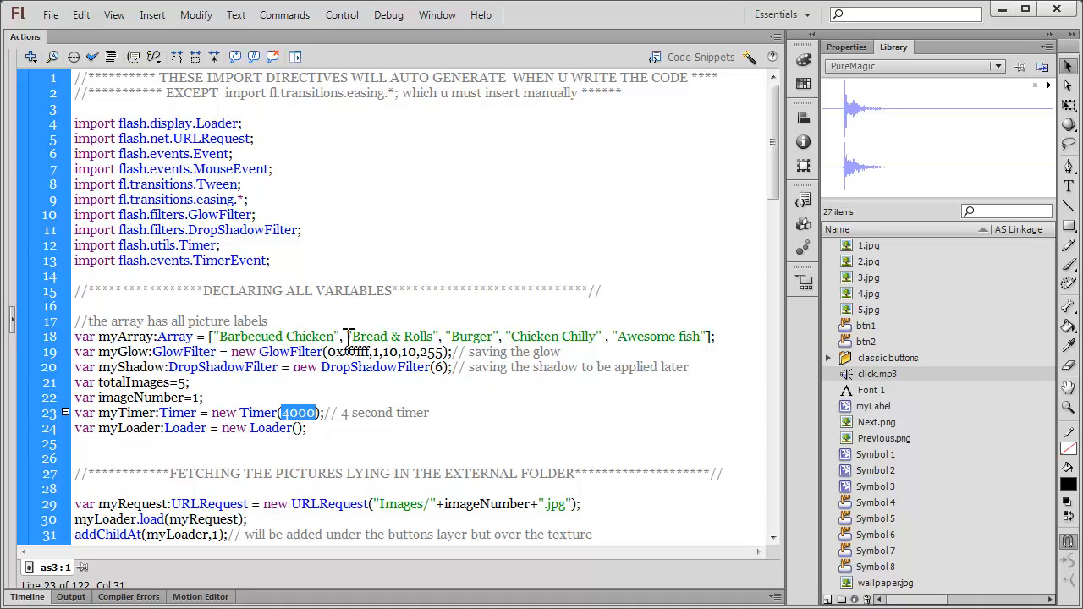
{"action": "left_click", "coordinate": [472, 335]}
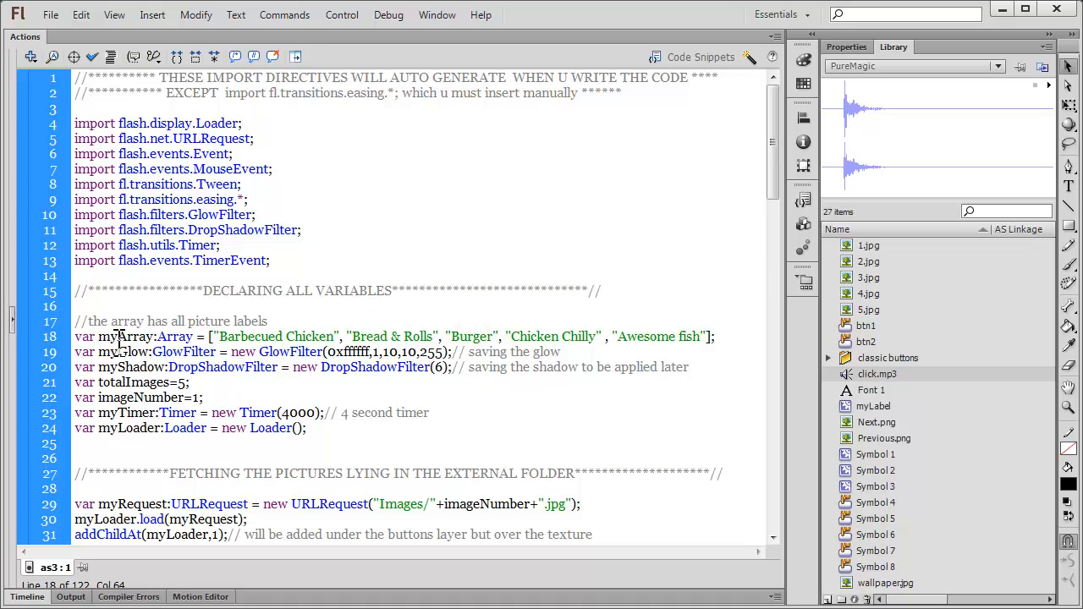
{"action": "double_click", "coordinate": [257, 336]}
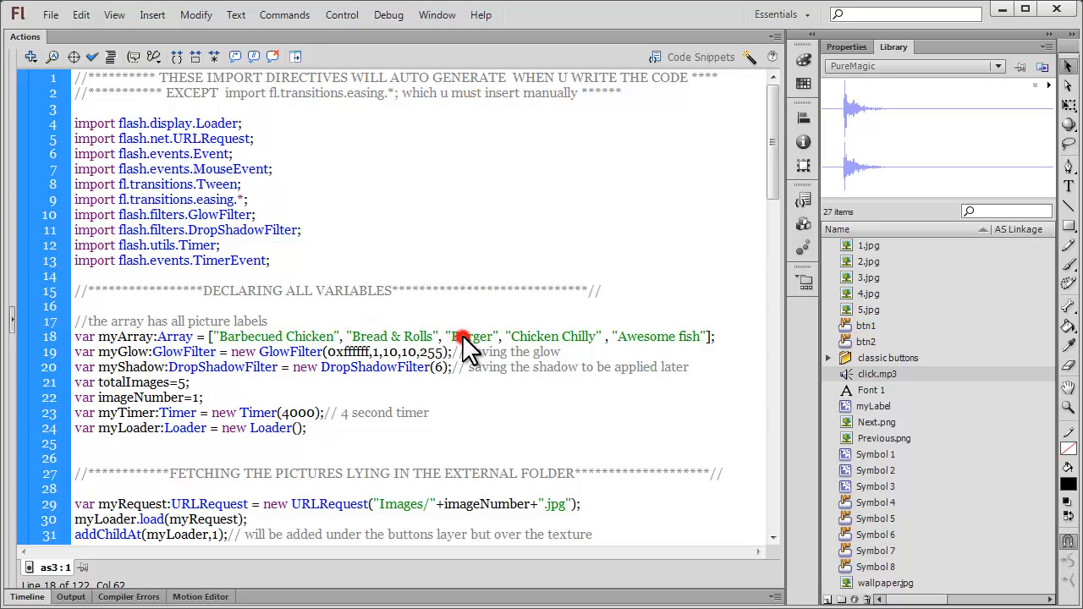
{"action": "double_click", "coordinate": [582, 335]}
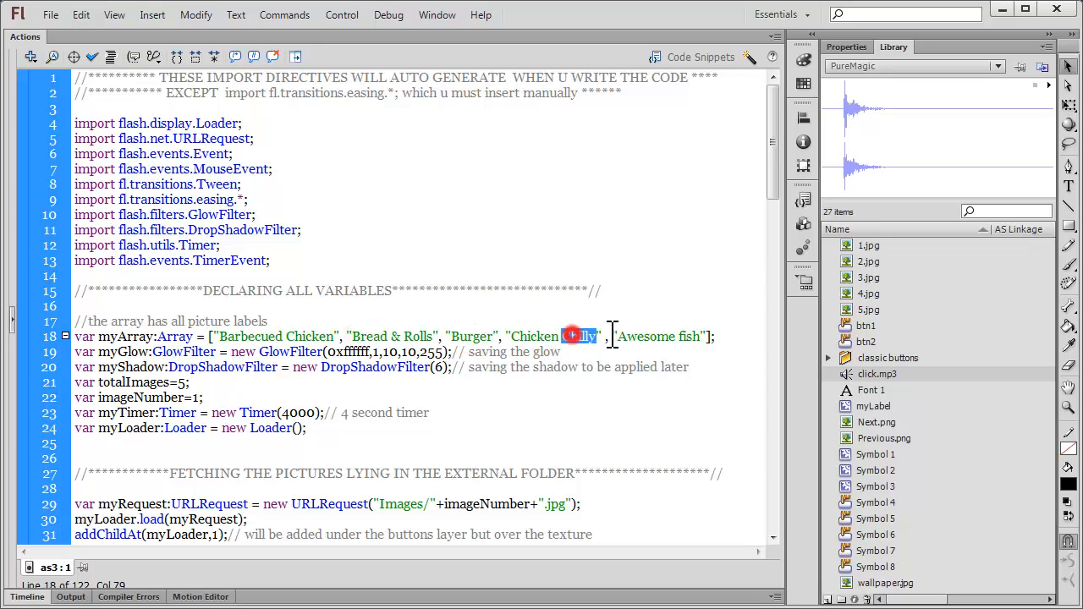
{"action": "double_click", "coordinate": [647, 335]}
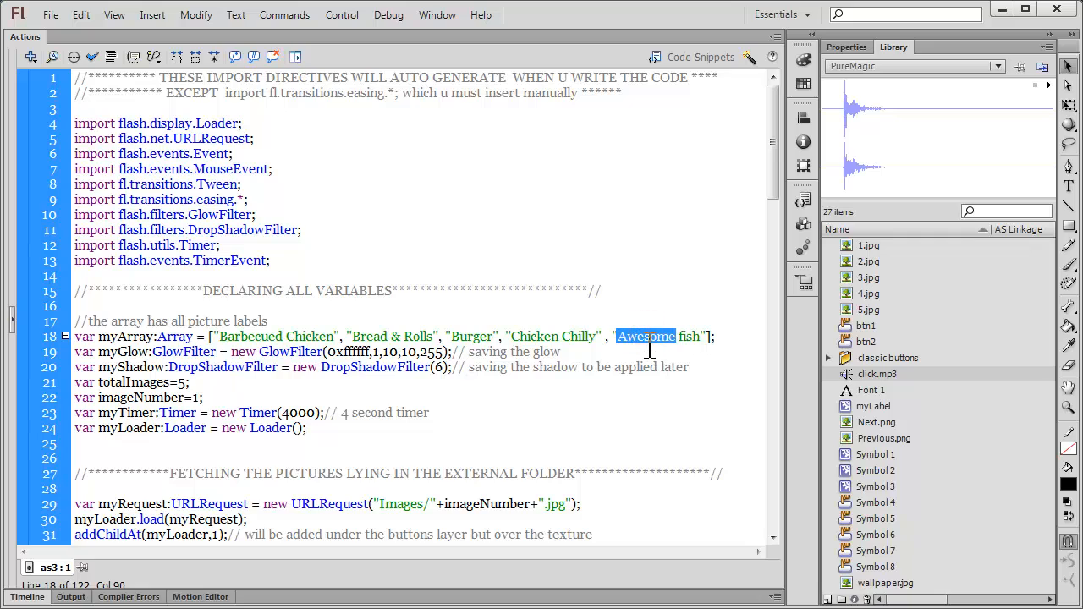
{"action": "mouse_move", "coordinate": [714, 335]}
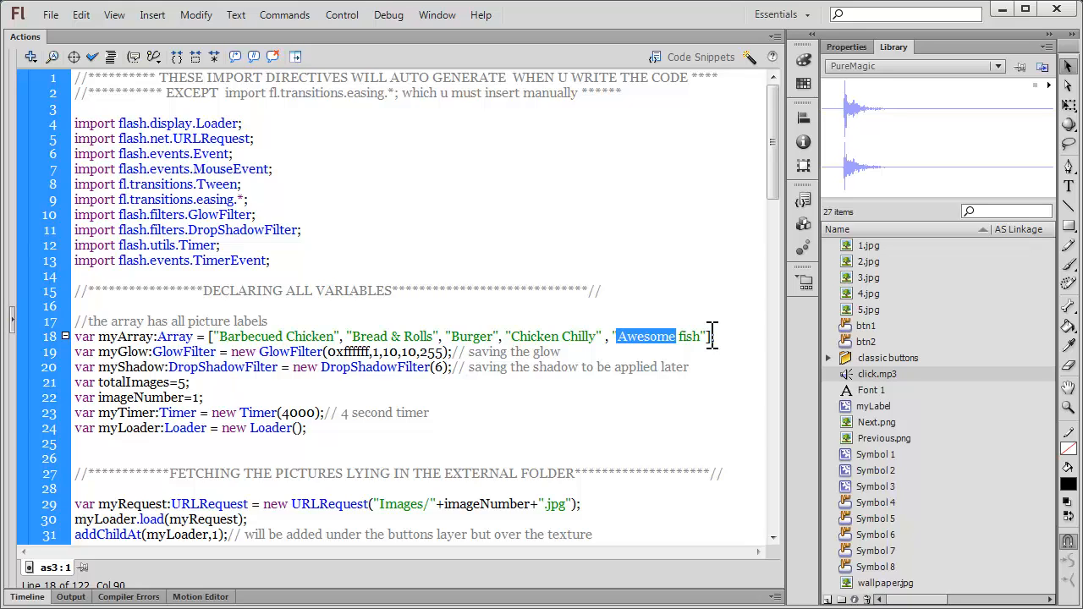
{"action": "scroll", "scroll_direction": "down", "scroll_amount": 3}
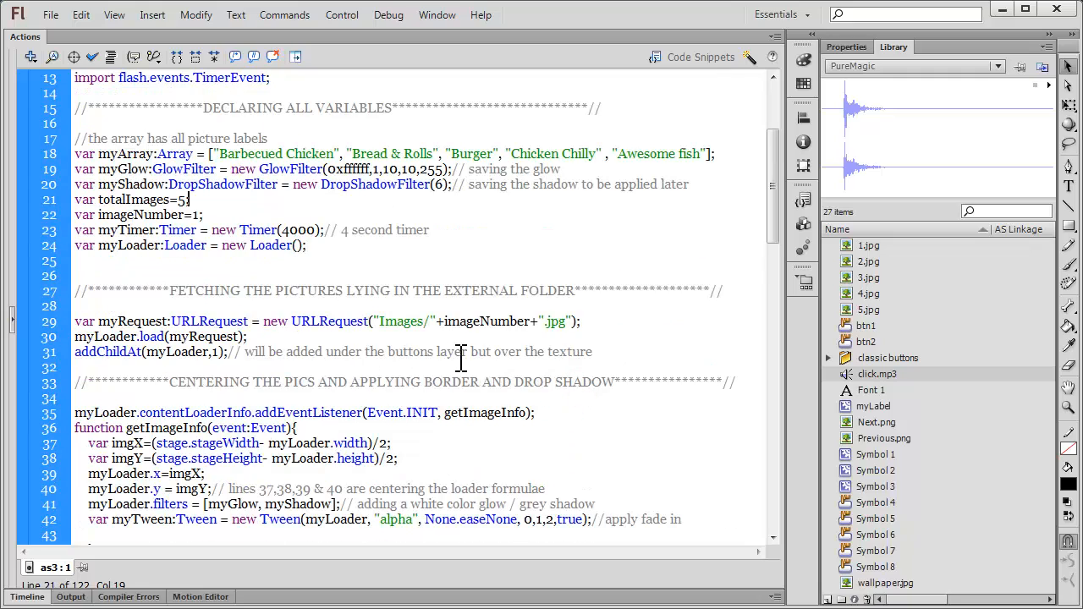
{"action": "mouse_move", "coordinate": [994, 43]}
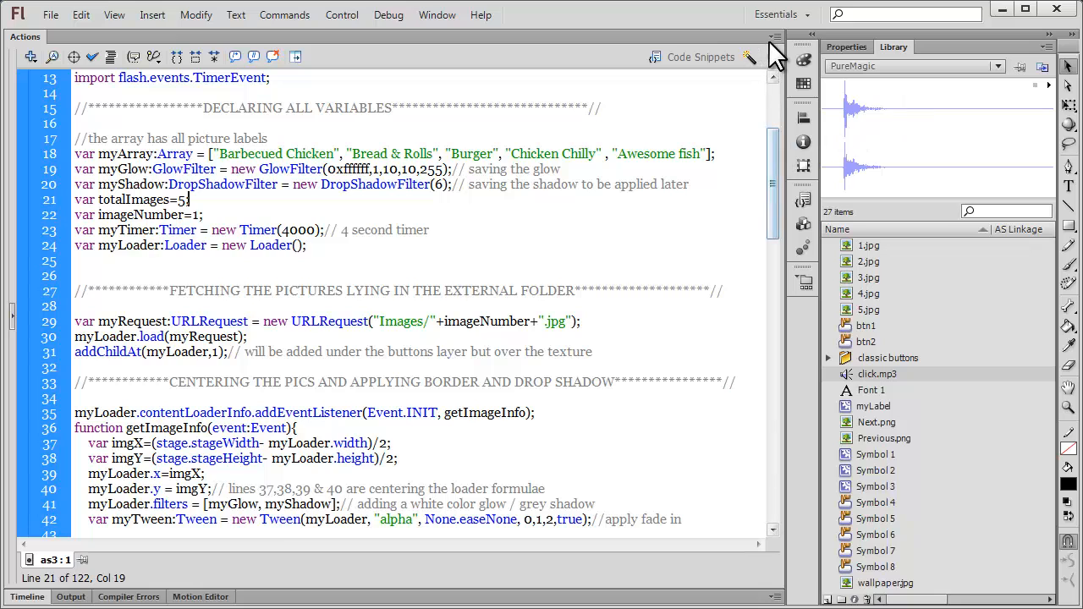
{"action": "left_click", "coordinate": [771, 38]}
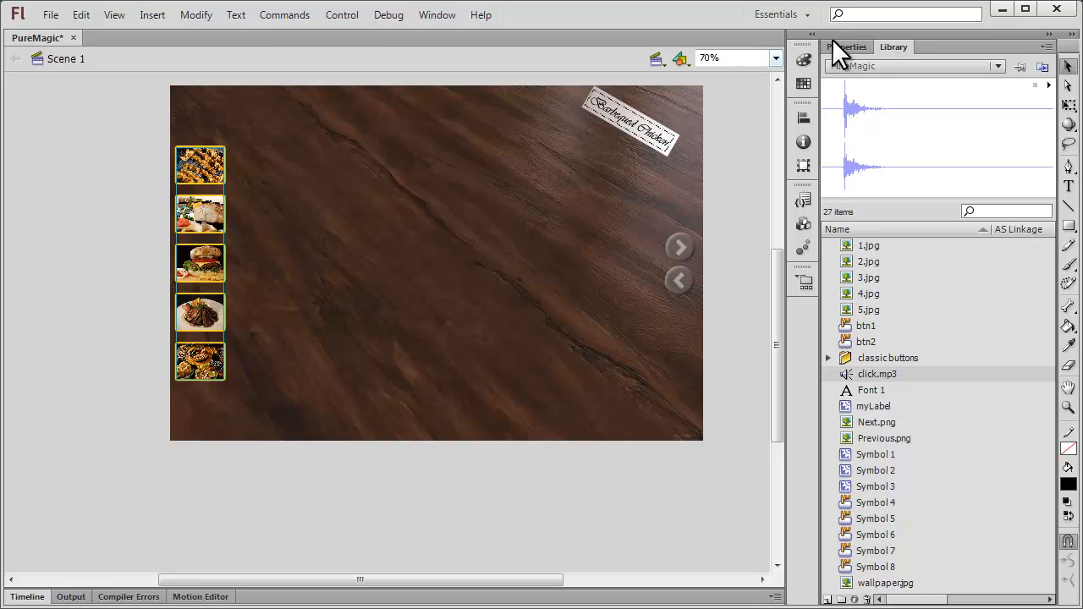
{"action": "left_click", "coordinate": [846, 47]}
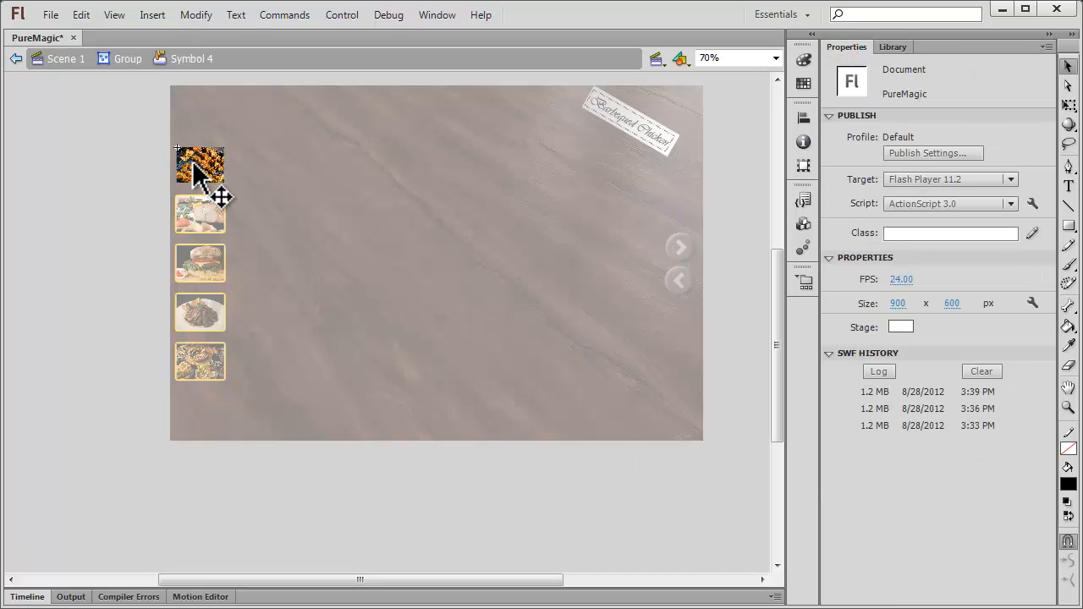
{"action": "left_click", "coordinate": [199, 166]}
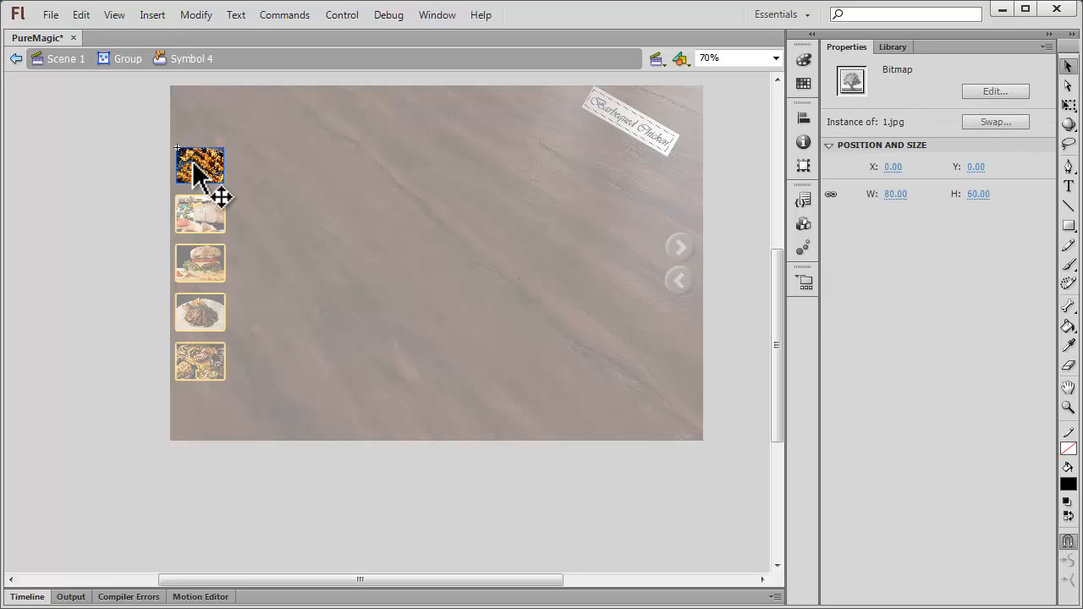
{"action": "left_click", "coordinate": [15, 58]}
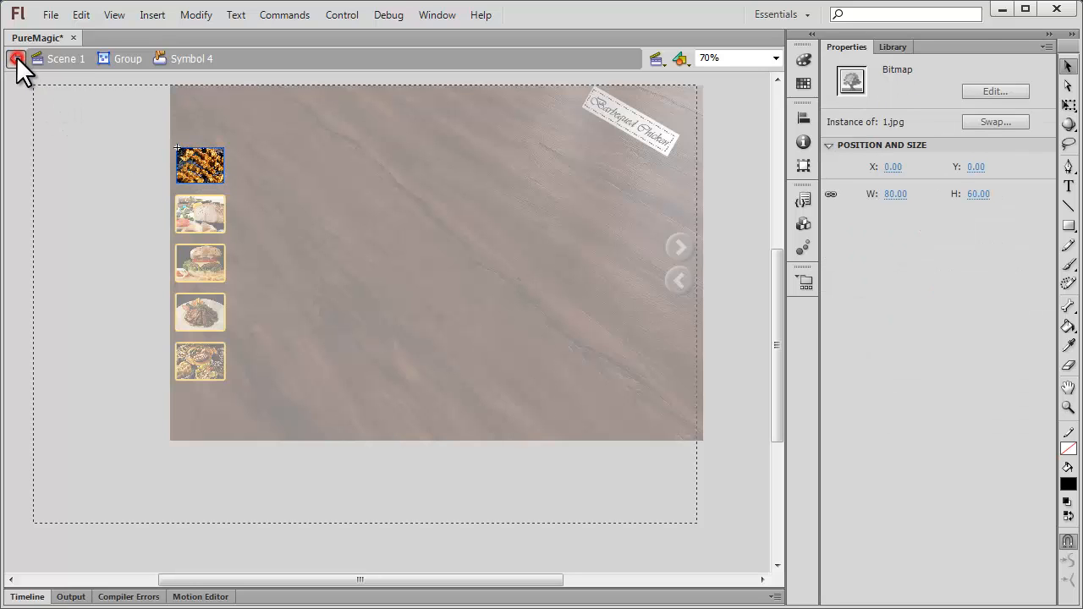
{"action": "left_click", "coordinate": [17, 57]}
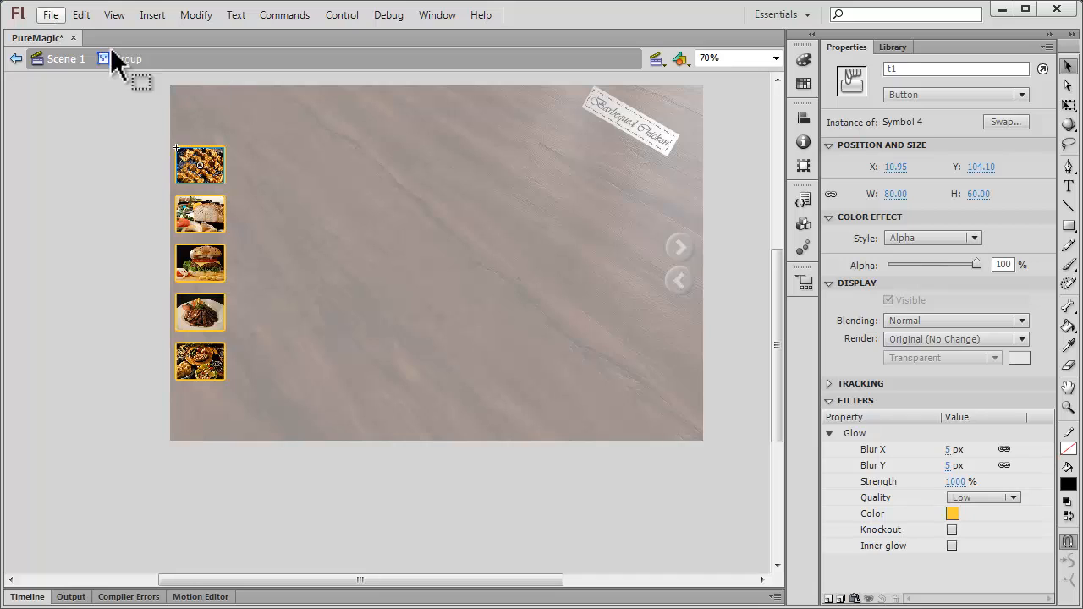
{"action": "left_click", "coordinate": [893, 47]}
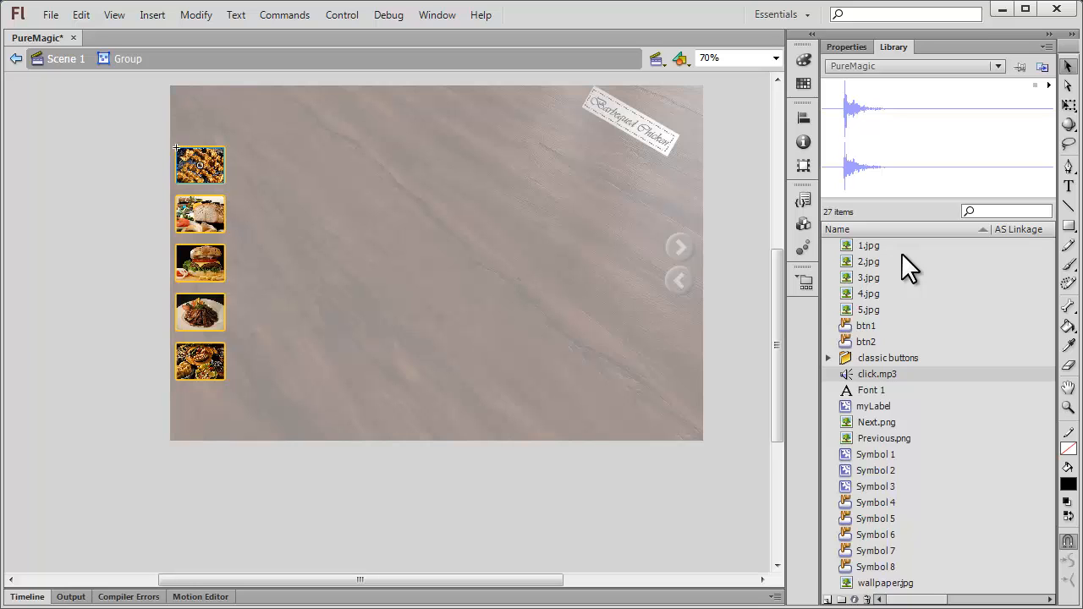
{"action": "left_click", "coordinate": [16, 58]}
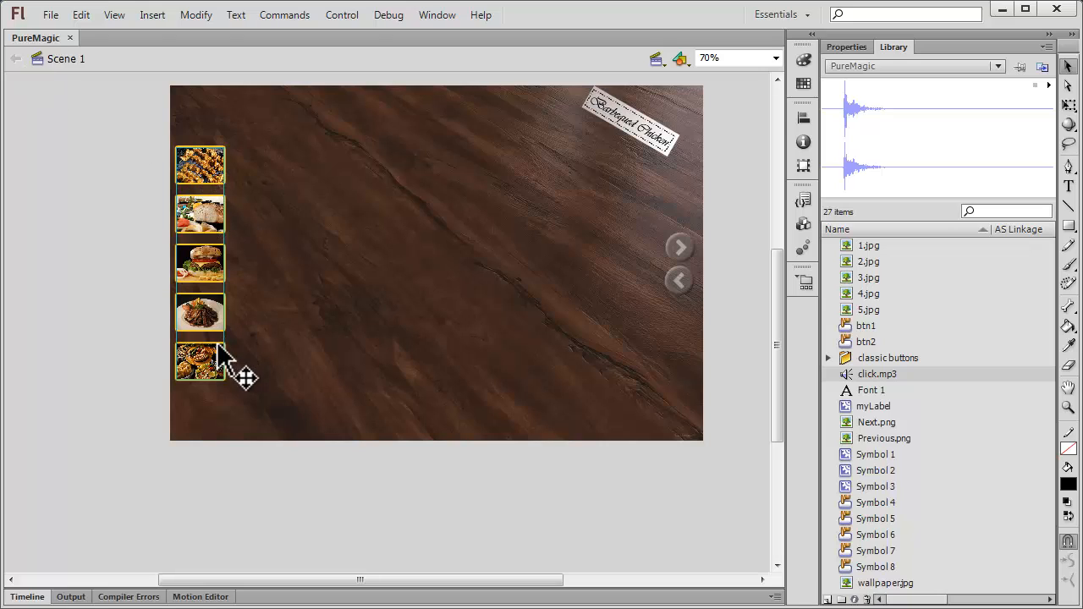
{"action": "mouse_move", "coordinate": [690, 284]}
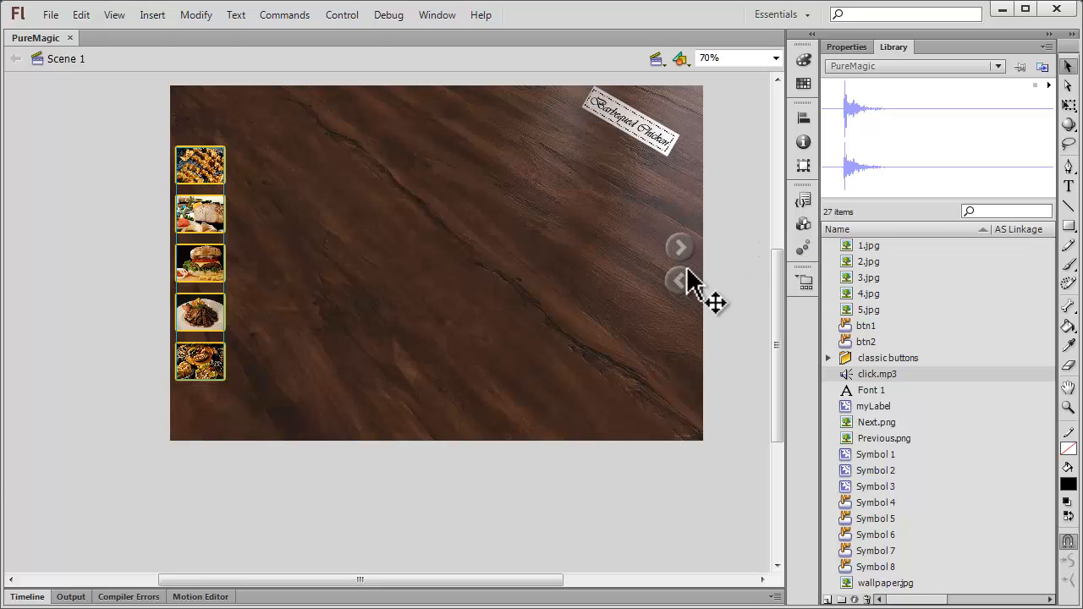
{"action": "mouse_move", "coordinate": [690, 257]}
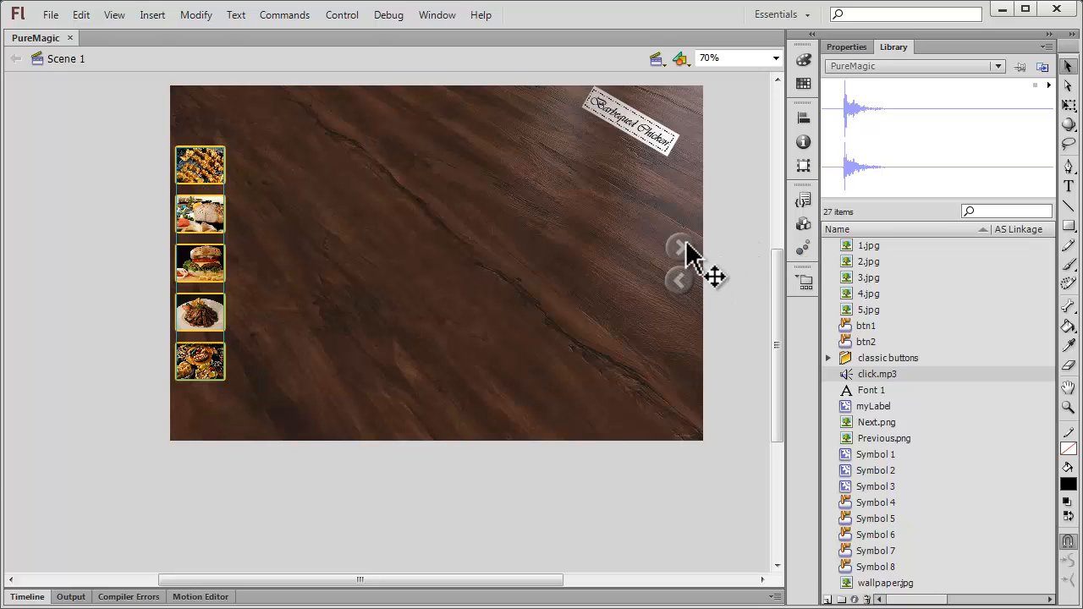
{"action": "mouse_move", "coordinate": [690, 350]}
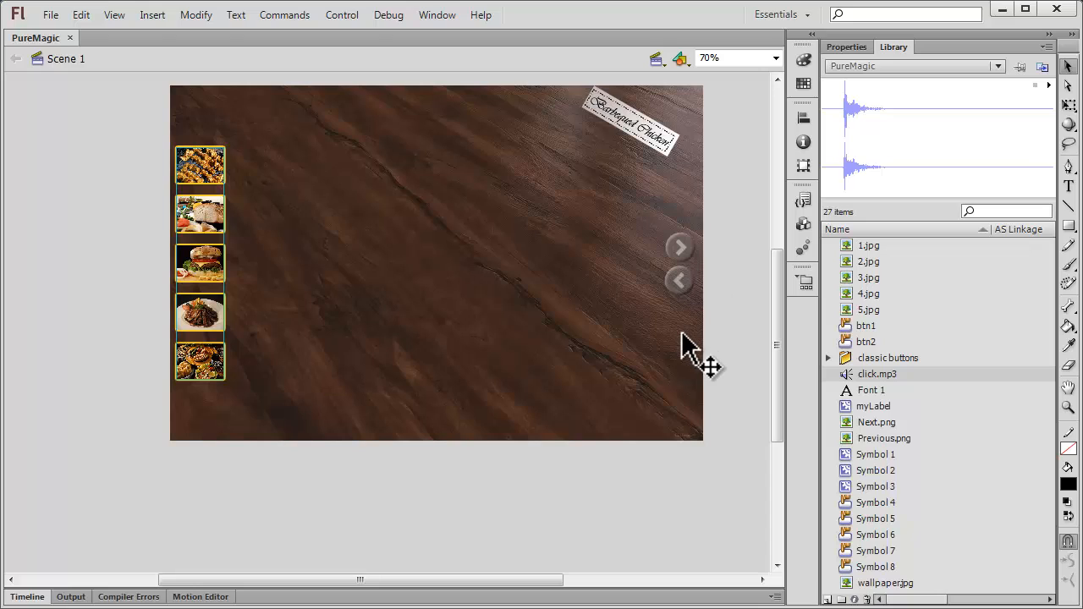
{"action": "mouse_move", "coordinate": [375, 351]}
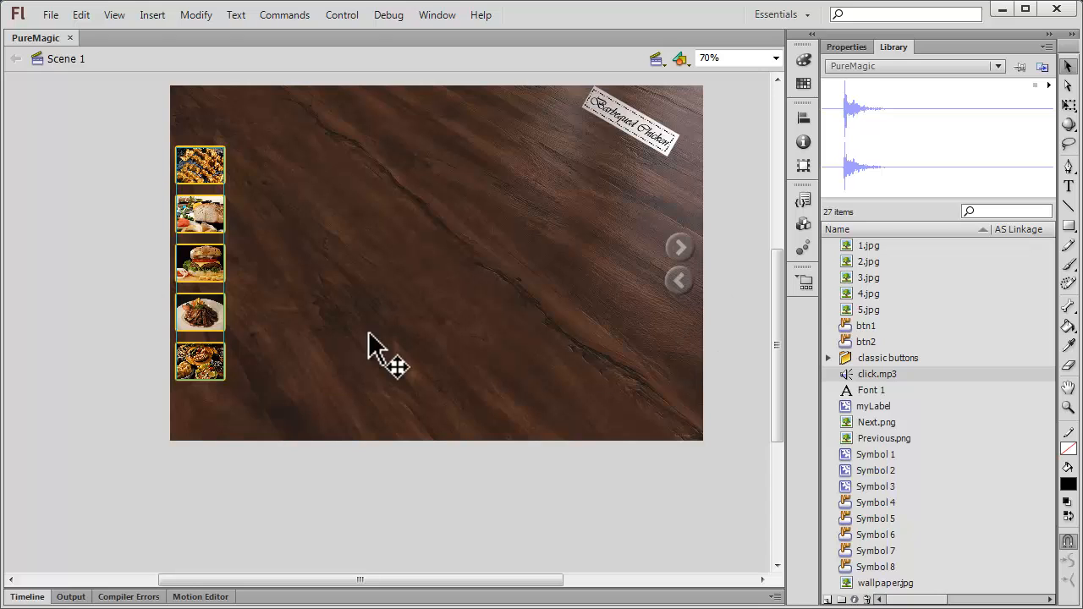
{"action": "mouse_move", "coordinate": [280, 329]}
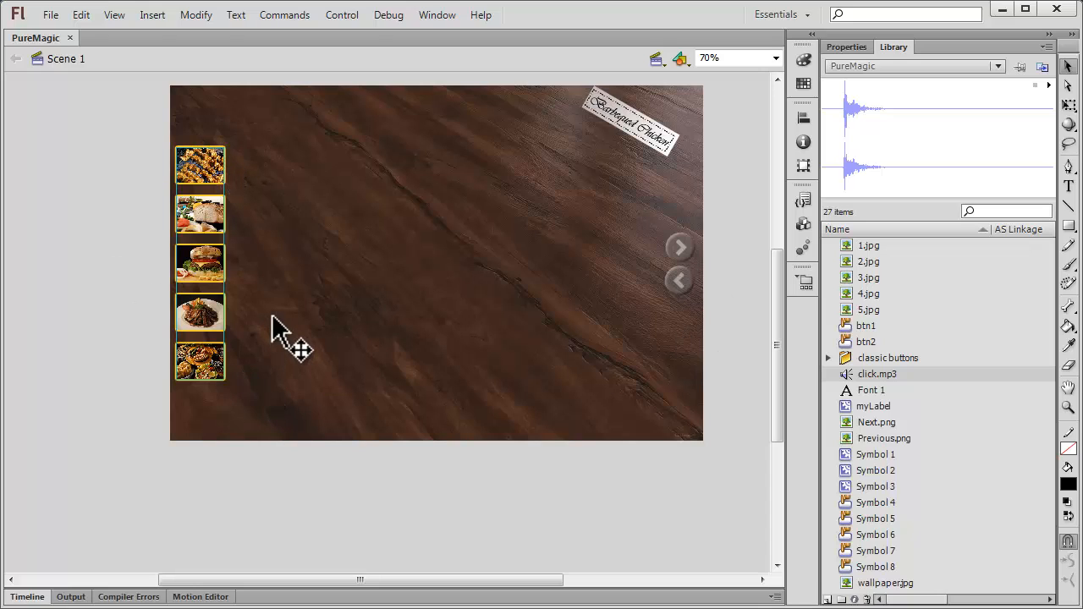
{"action": "mouse_move", "coordinate": [207, 183]}
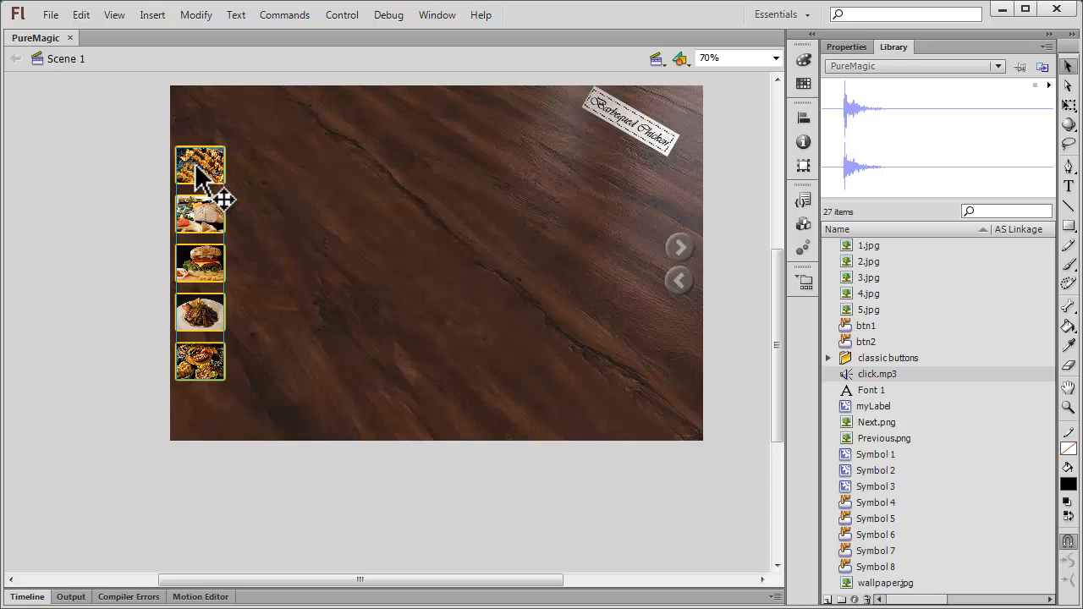
Step: Show the Timeline panel with the as3, label, button, Thumbs and texture layers
{"action": "left_click", "coordinate": [780, 13]}
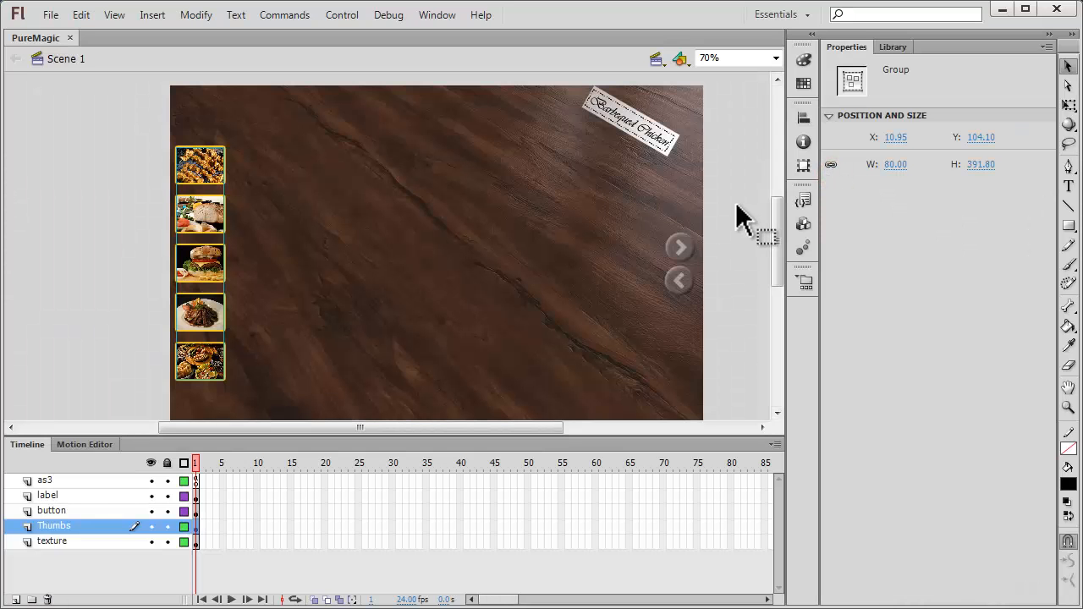
{"action": "mouse_move", "coordinate": [406, 304]}
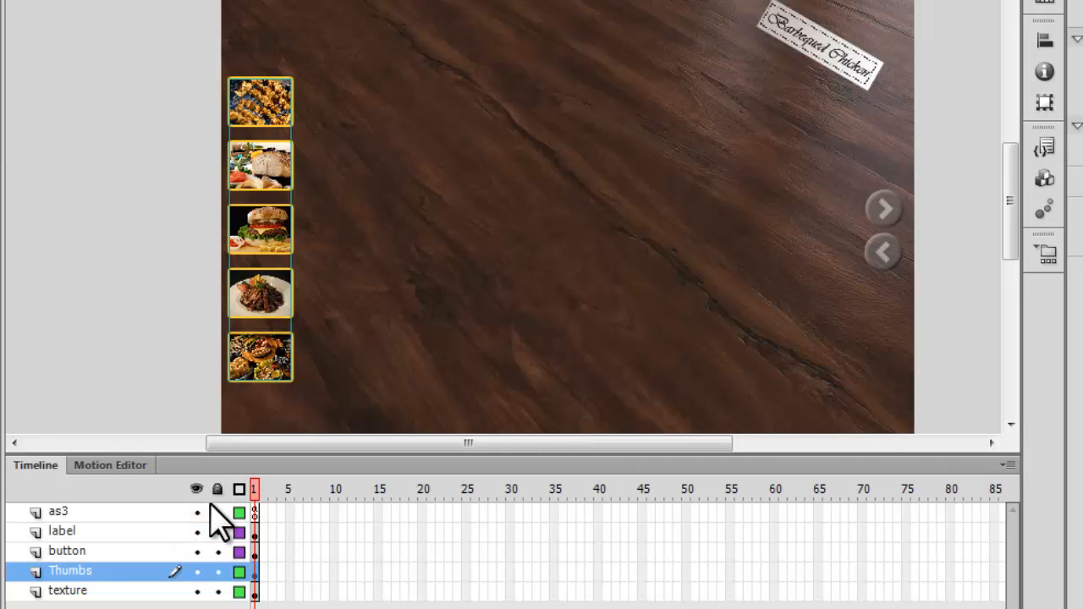
{"action": "mouse_move", "coordinate": [210, 595]}
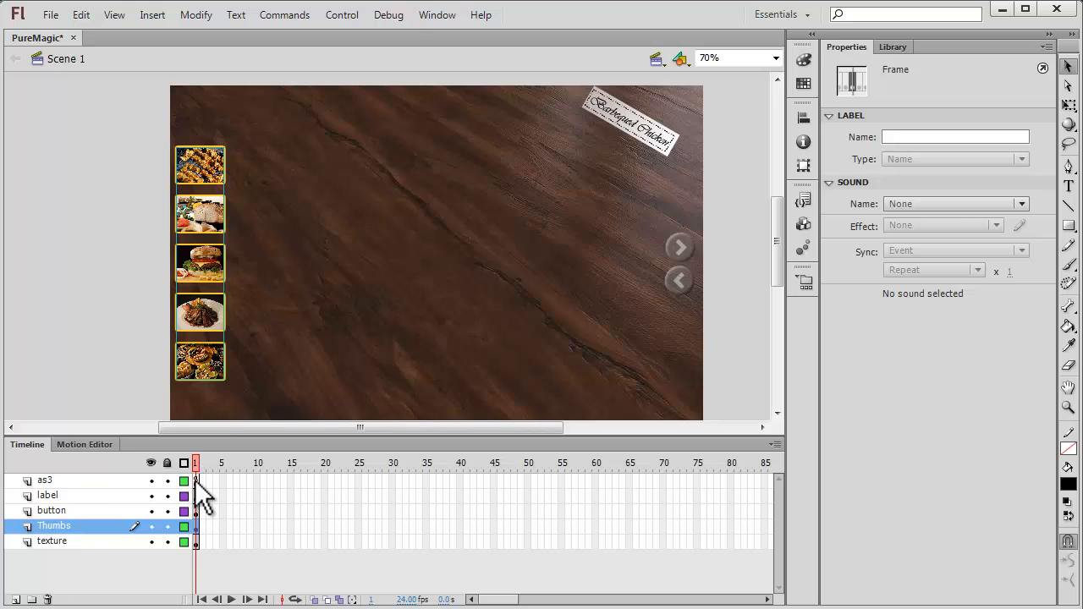
{"action": "right_click", "coordinate": [196, 481]}
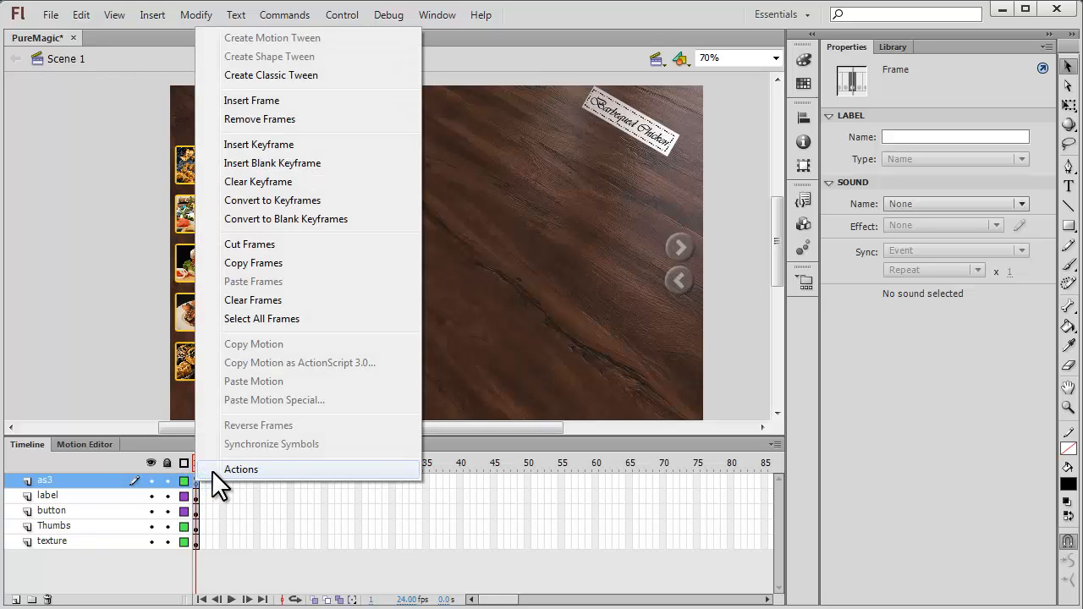
{"action": "left_click", "coordinate": [213, 472]}
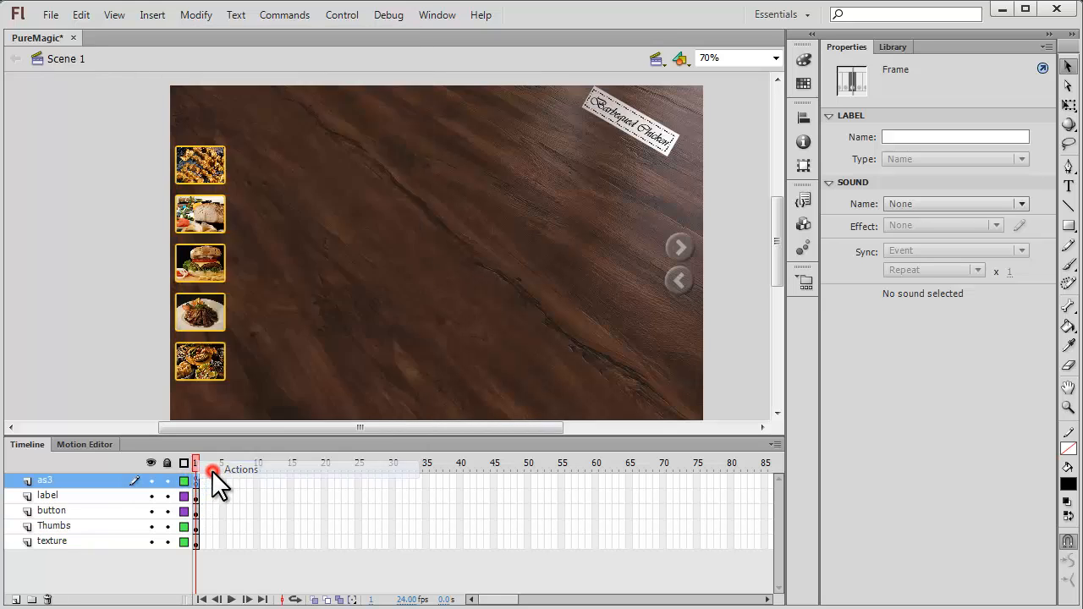
{"action": "double_click", "coordinate": [213, 472]}
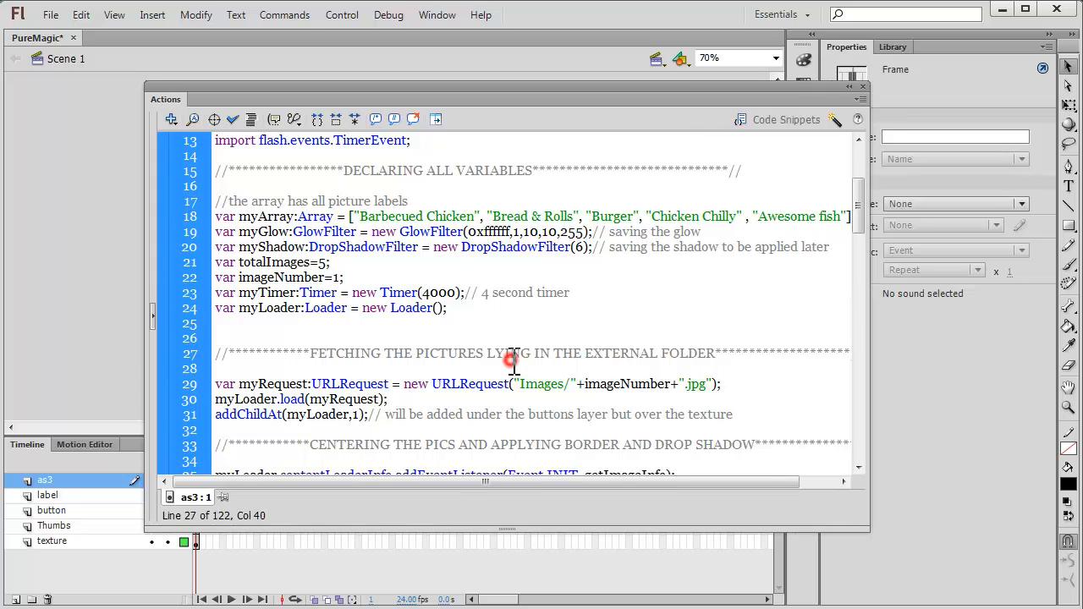
{"action": "scroll", "scroll_direction": "down", "scroll_amount": 3}
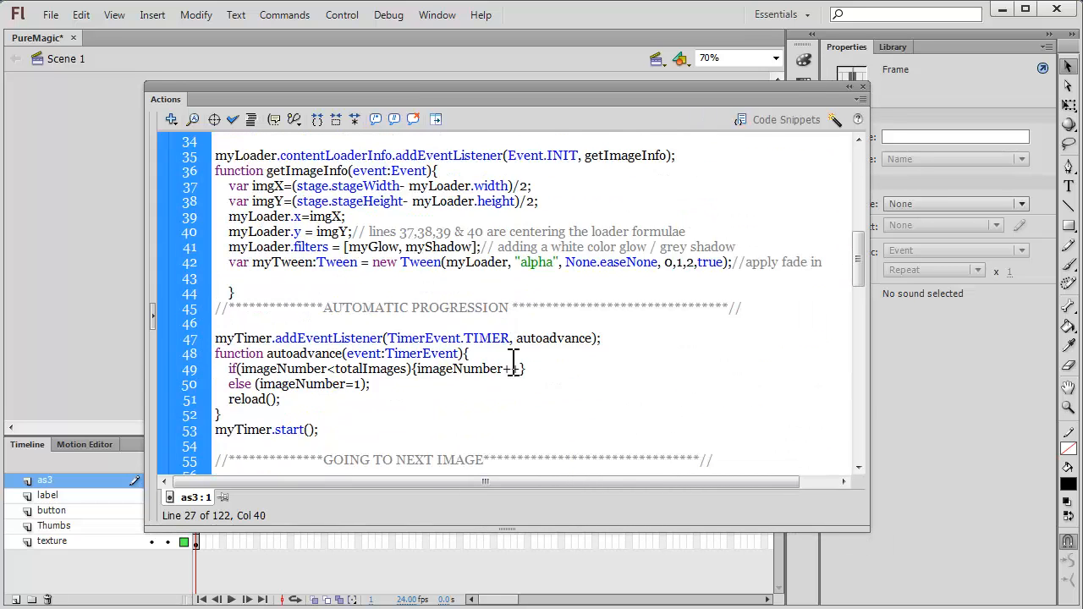
{"action": "scroll", "scroll_direction": "down", "scroll_amount": 3}
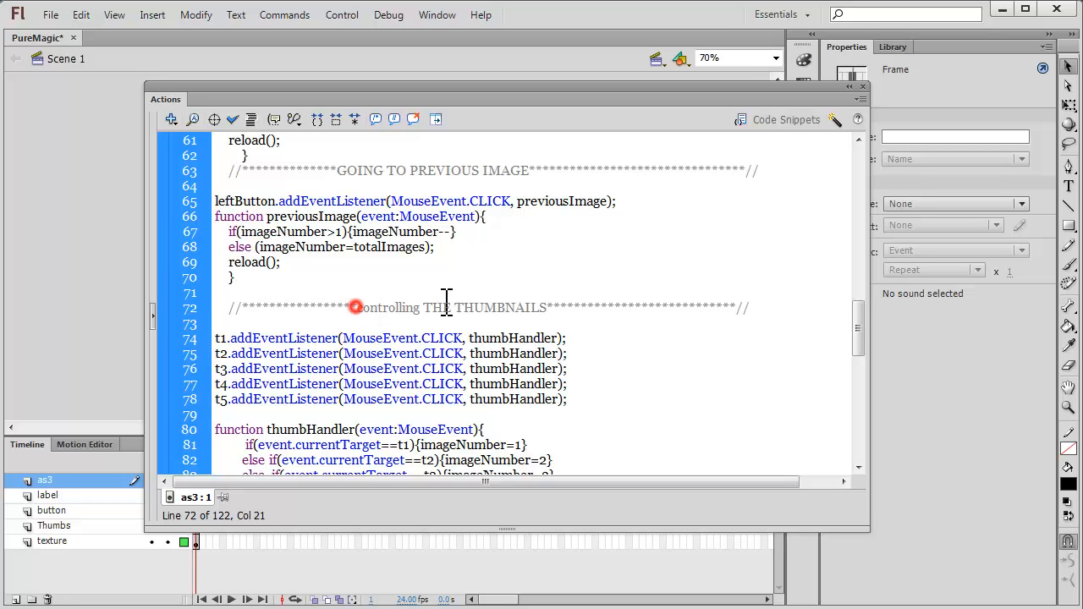
{"action": "left_click_drag", "start_coordinate": [357, 308], "coordinate": [521, 307]}
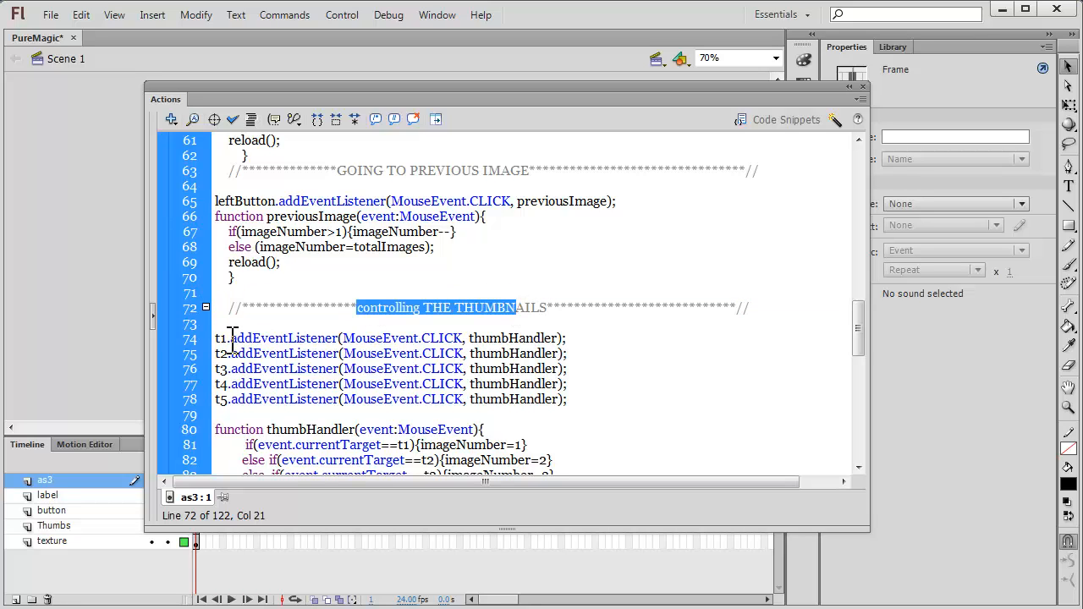
{"action": "mouse_move", "coordinate": [399, 338]}
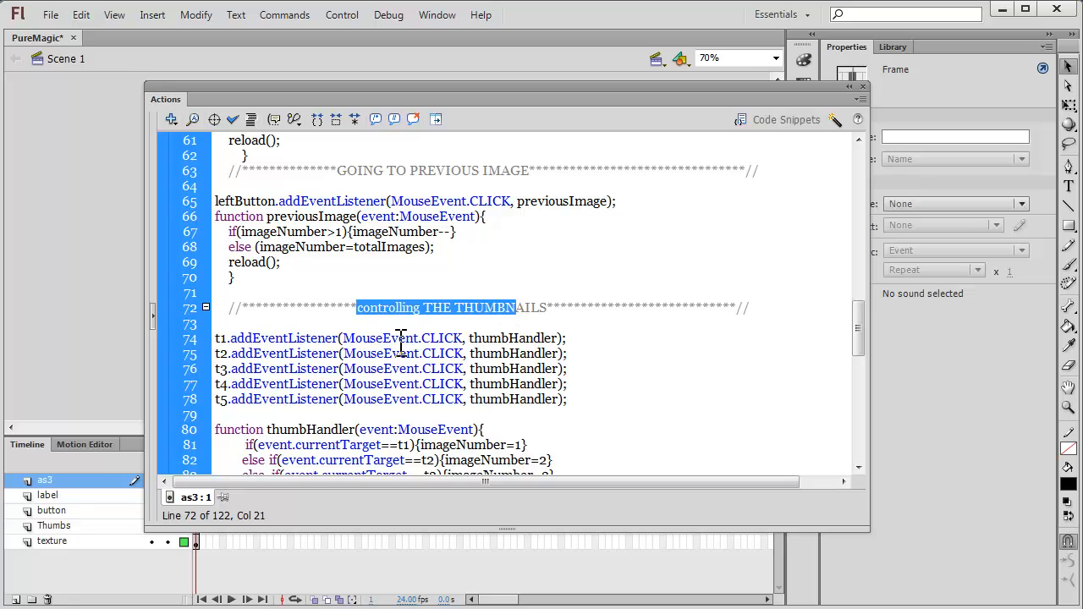
{"action": "mouse_move", "coordinate": [433, 383]}
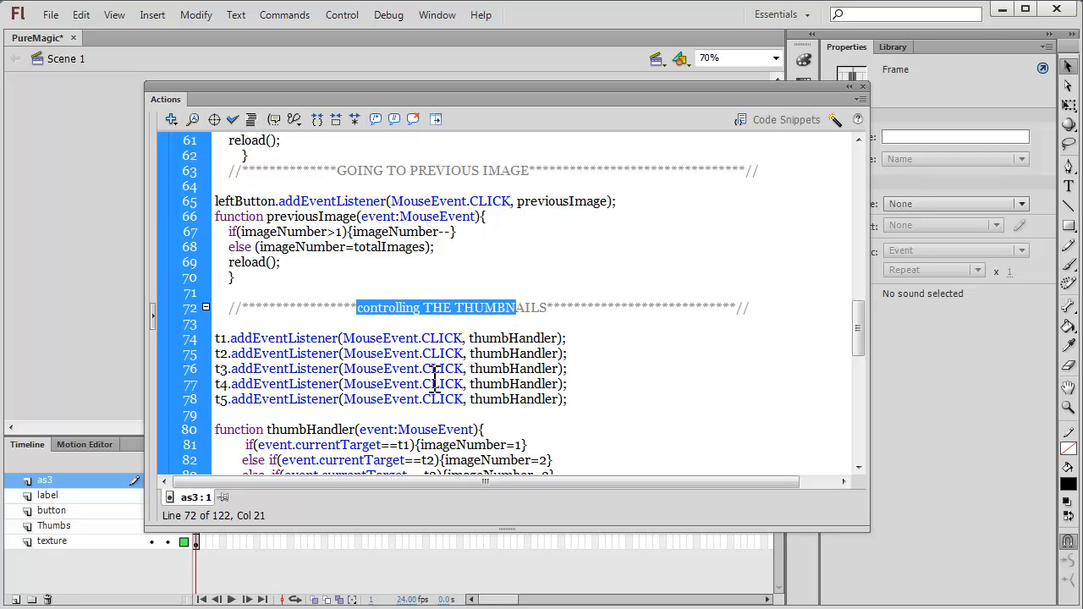
{"action": "left_click", "coordinate": [315, 383]}
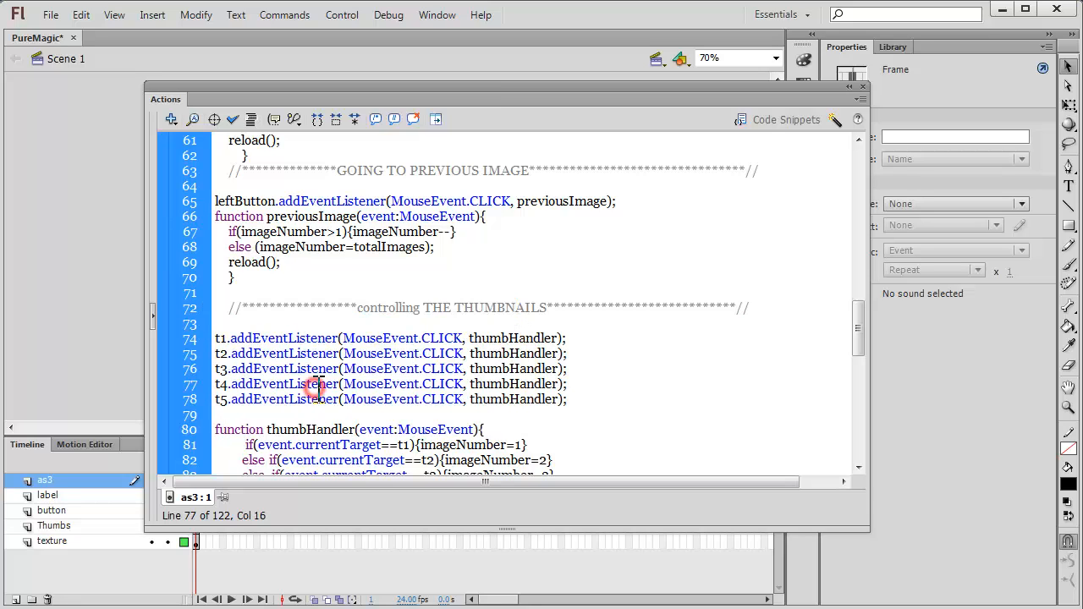
{"action": "scroll", "scroll_direction": "down", "scroll_amount": 3}
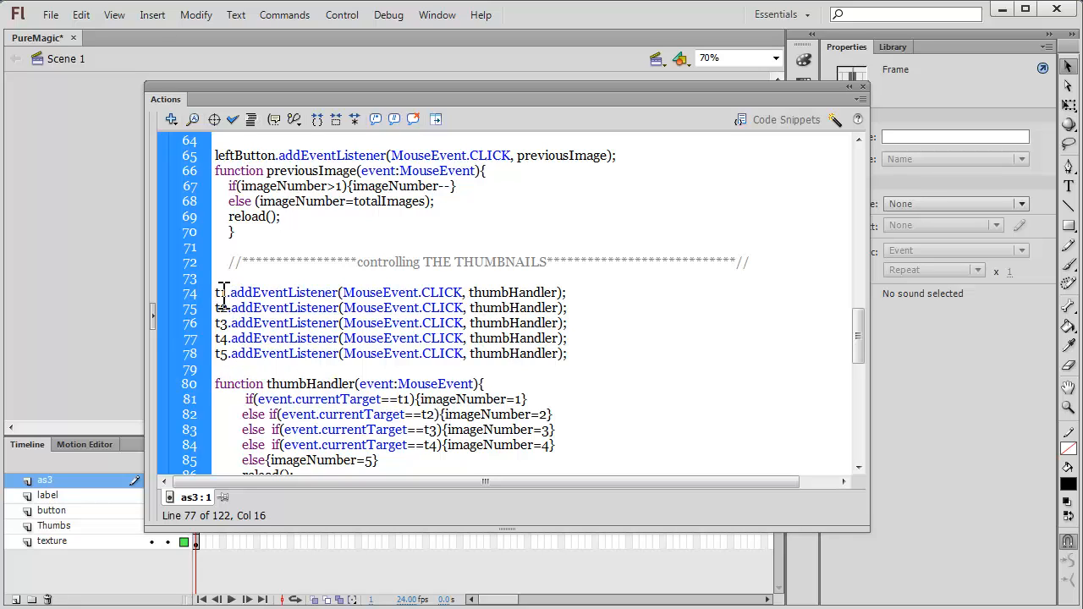
{"action": "left_click_drag", "start_coordinate": [216, 291], "coordinate": [288, 354]}
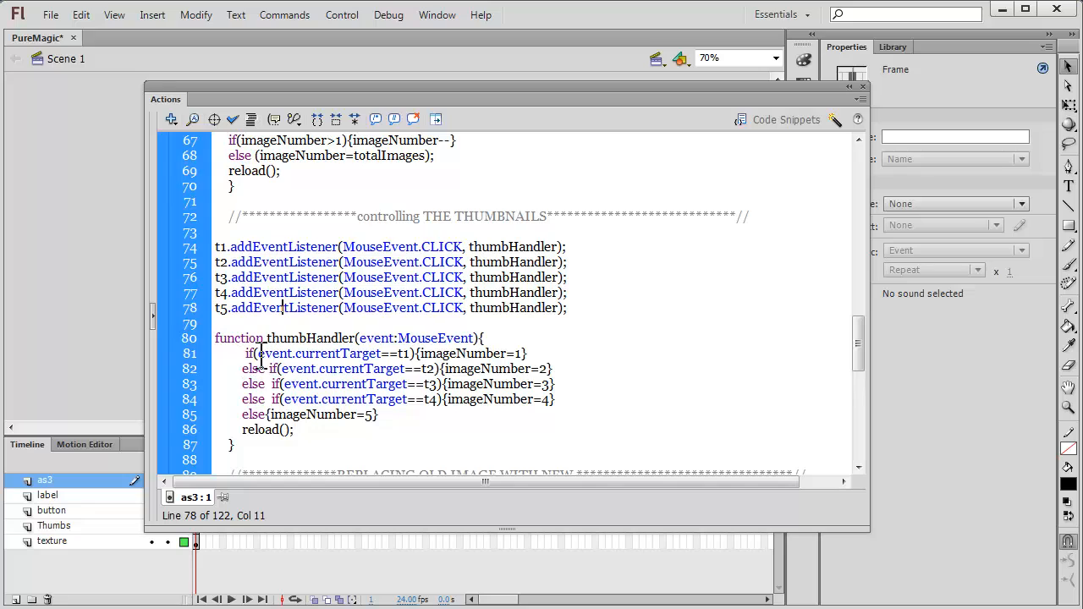
{"action": "mouse_move", "coordinate": [314, 354]}
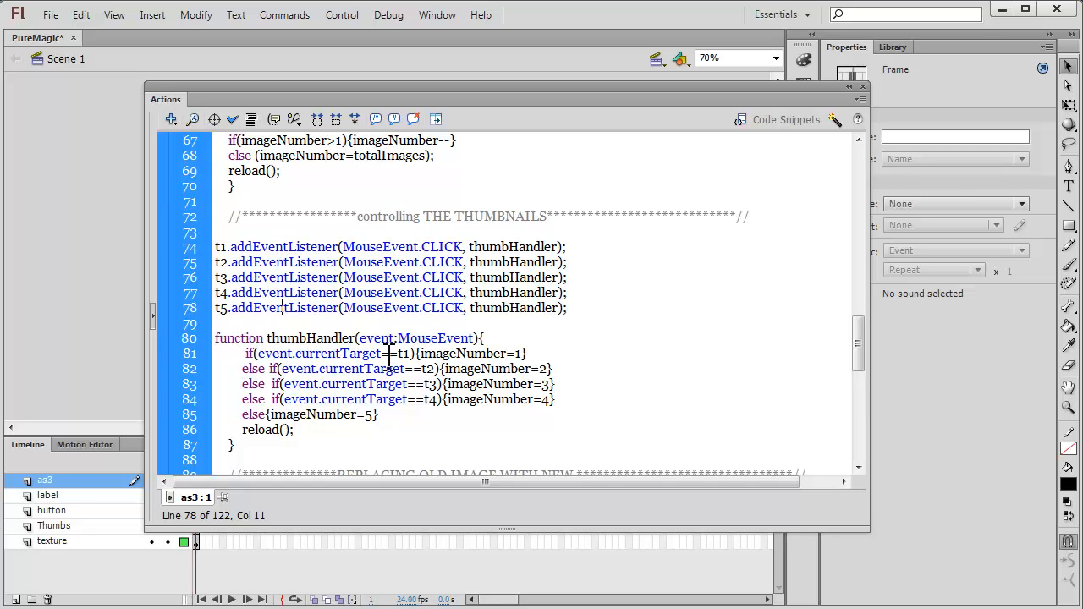
{"action": "mouse_move", "coordinate": [497, 354]}
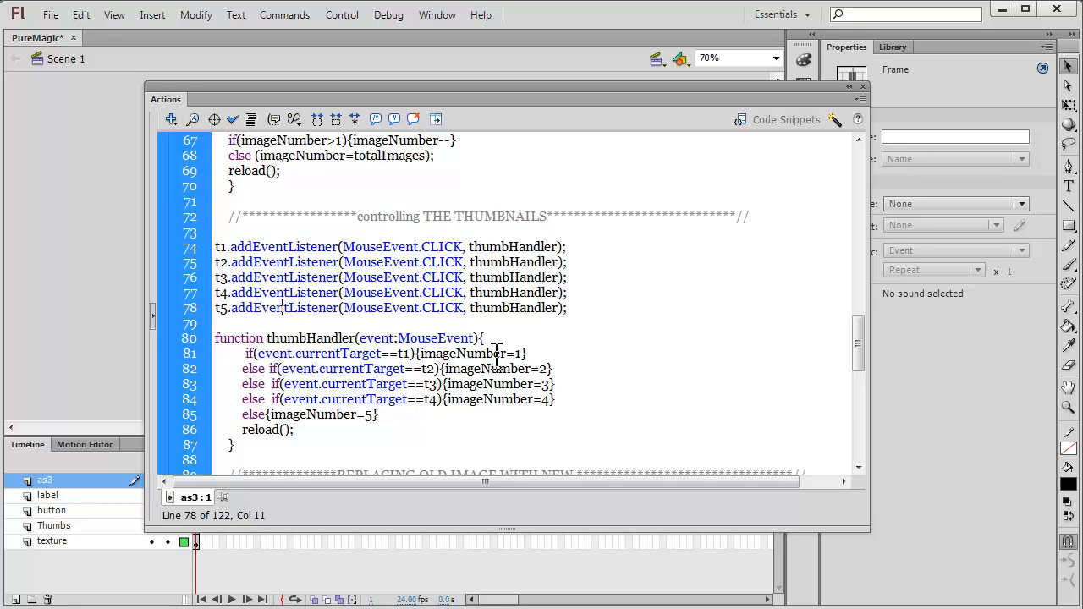
{"action": "mouse_move", "coordinate": [357, 379]}
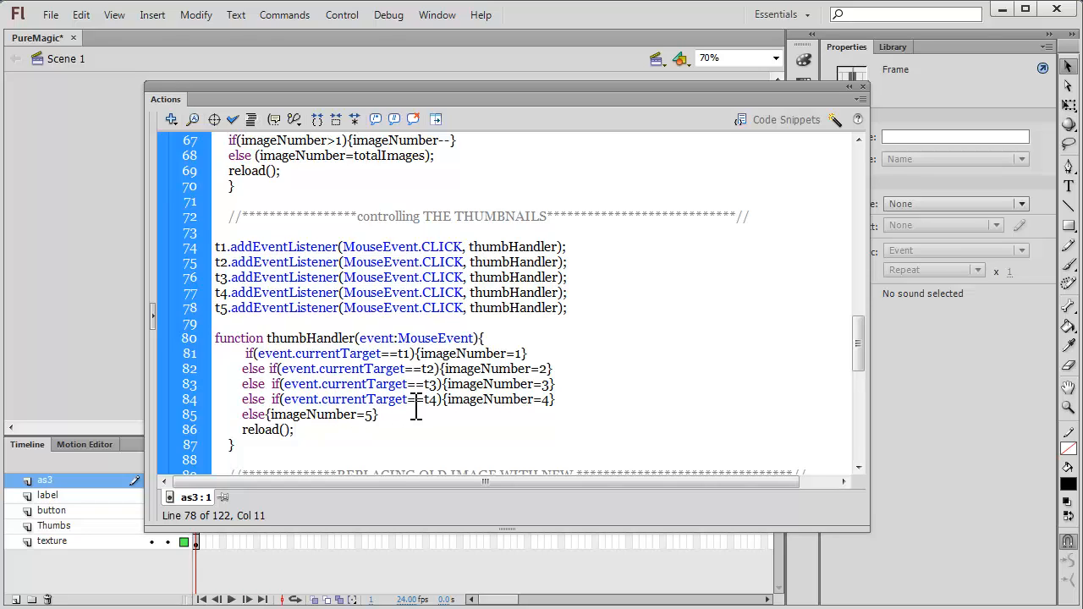
{"action": "mouse_move", "coordinate": [423, 405]}
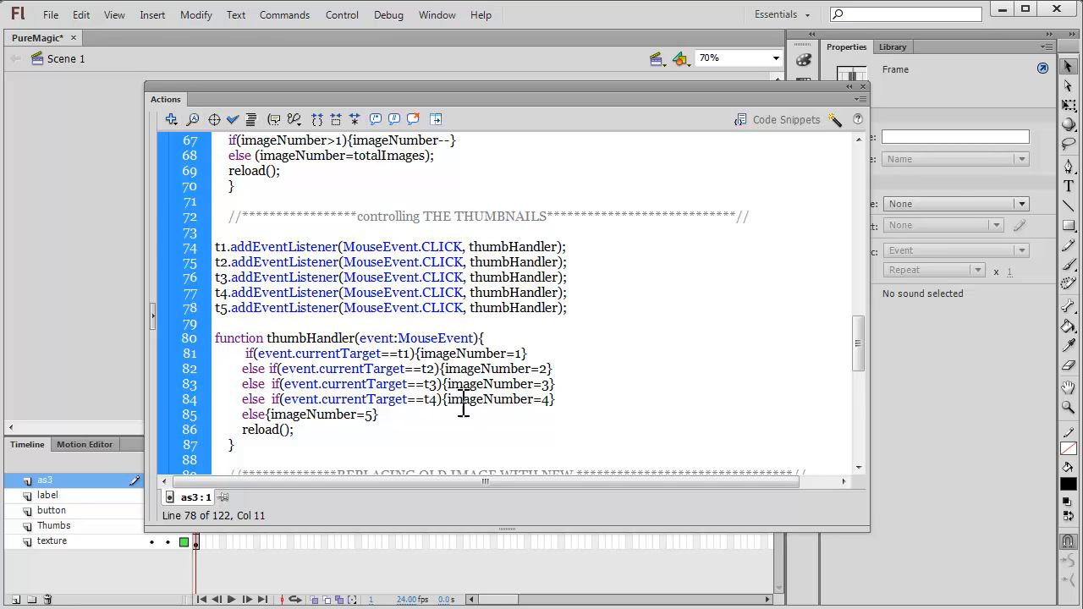
{"action": "mouse_move", "coordinate": [328, 415]}
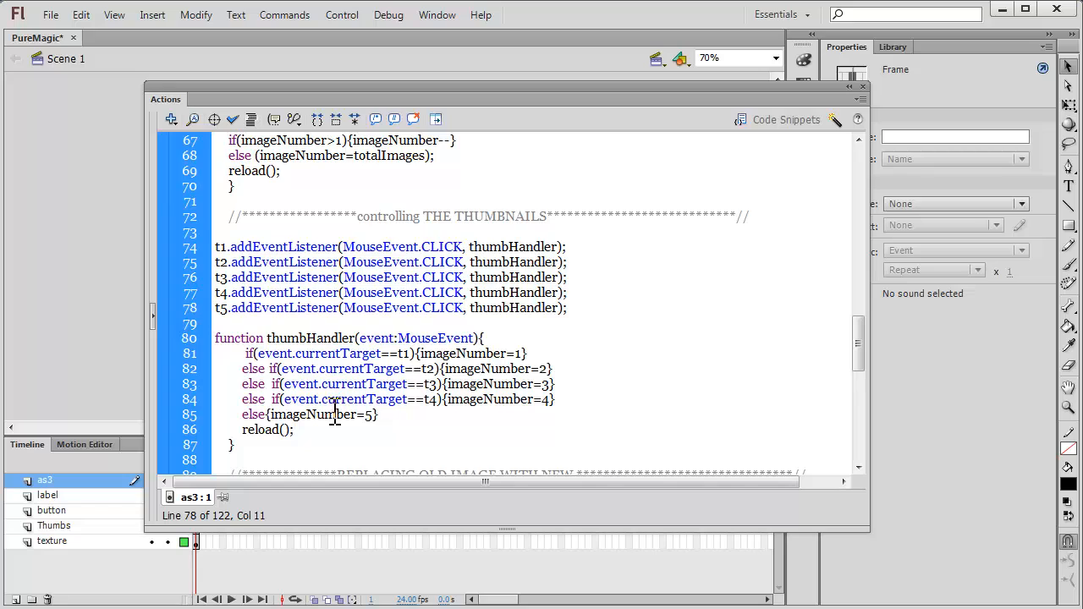
{"action": "mouse_move", "coordinate": [455, 403]}
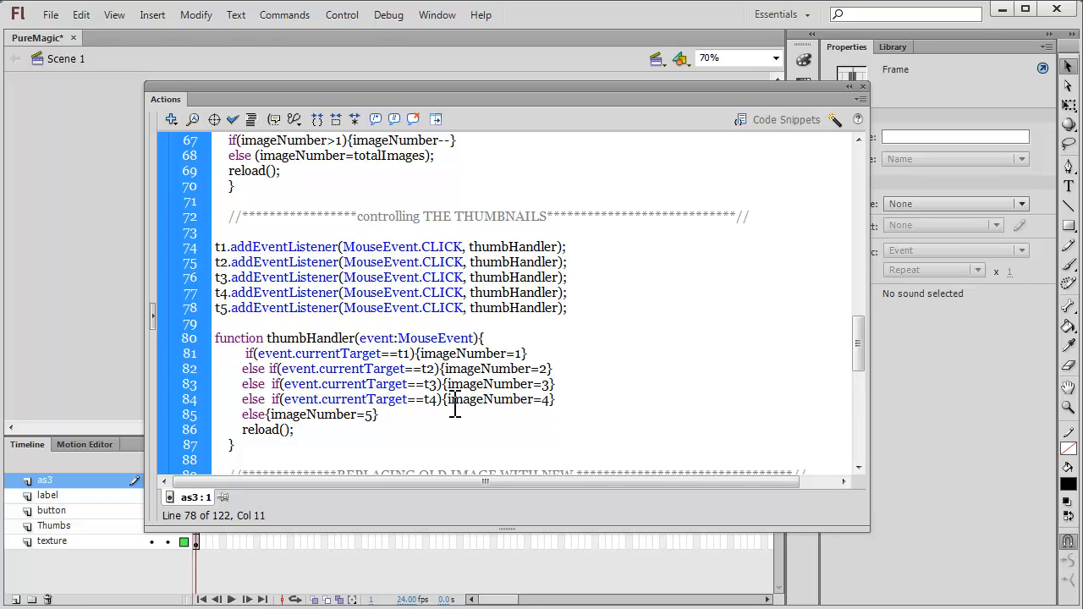
{"action": "mouse_move", "coordinate": [516, 406]}
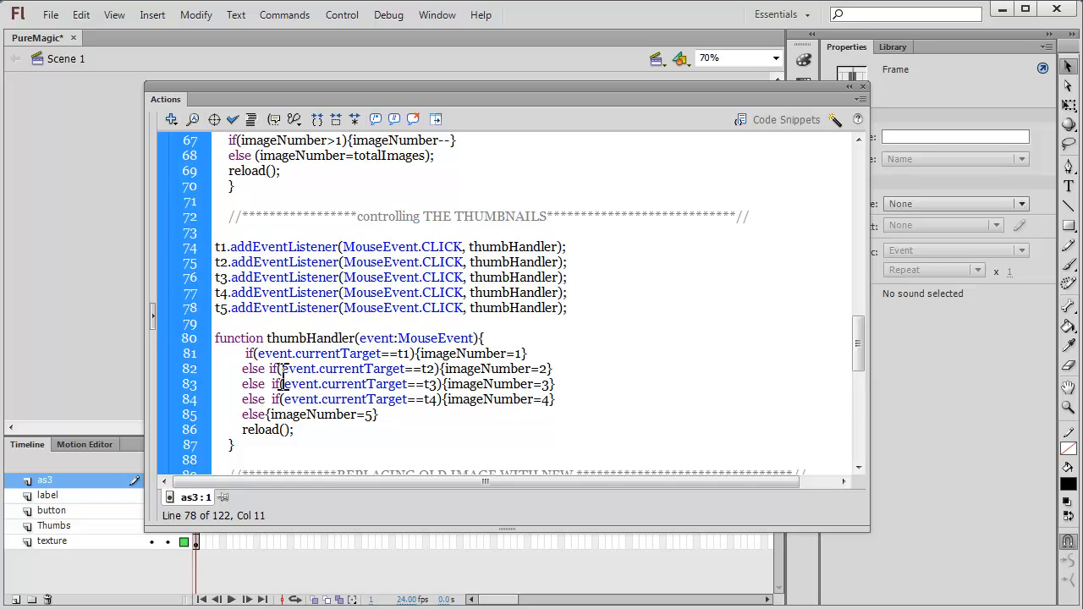
{"action": "left_click_drag", "start_coordinate": [246, 353], "coordinate": [579, 413]}
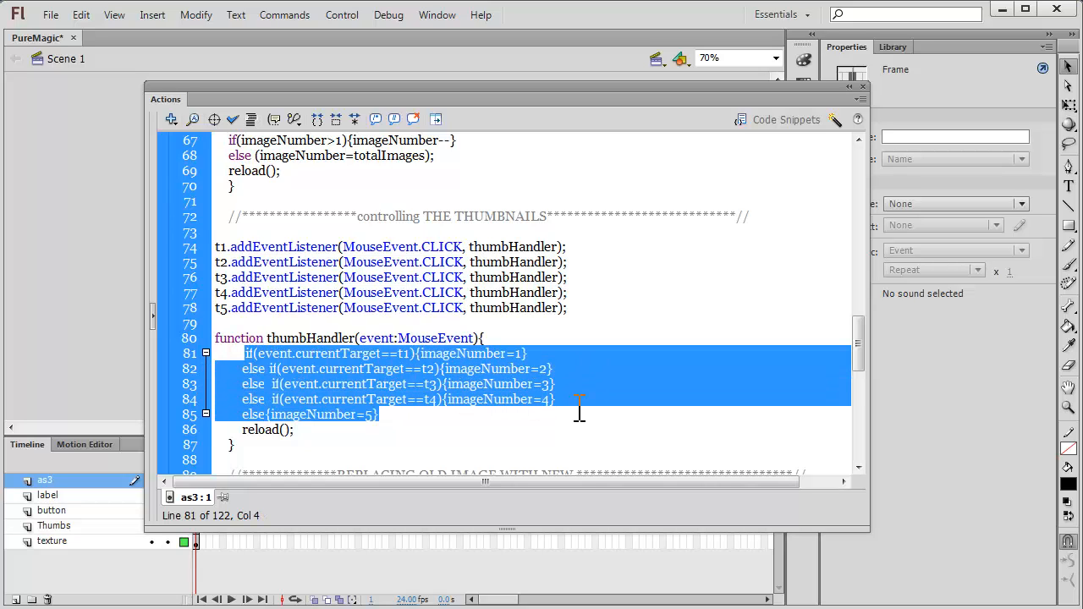
{"action": "mouse_move", "coordinate": [416, 414]}
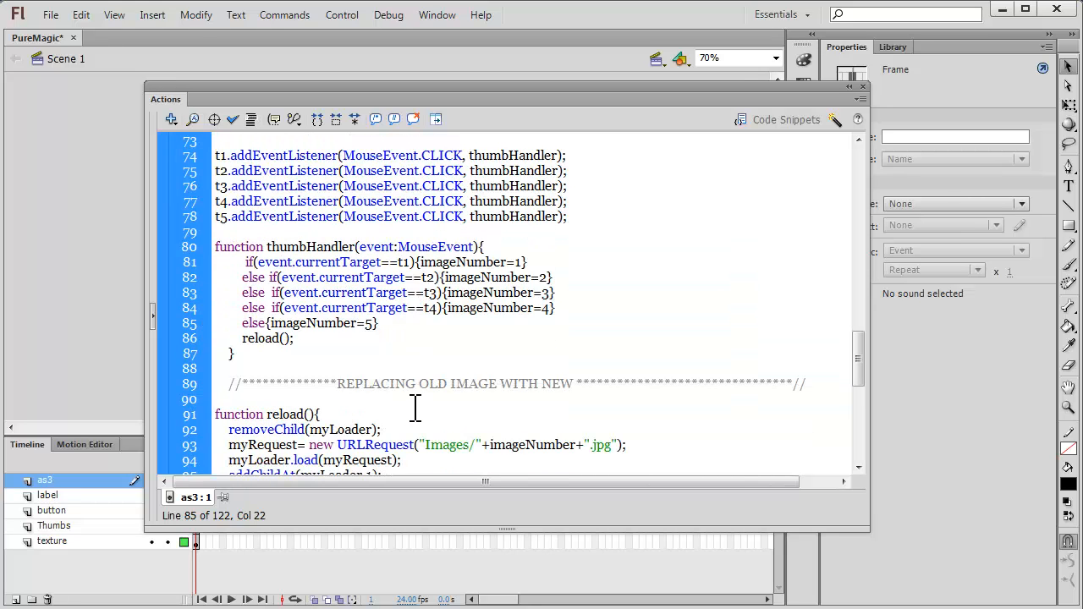
{"action": "scroll", "scroll_direction": "down", "scroll_amount": 3}
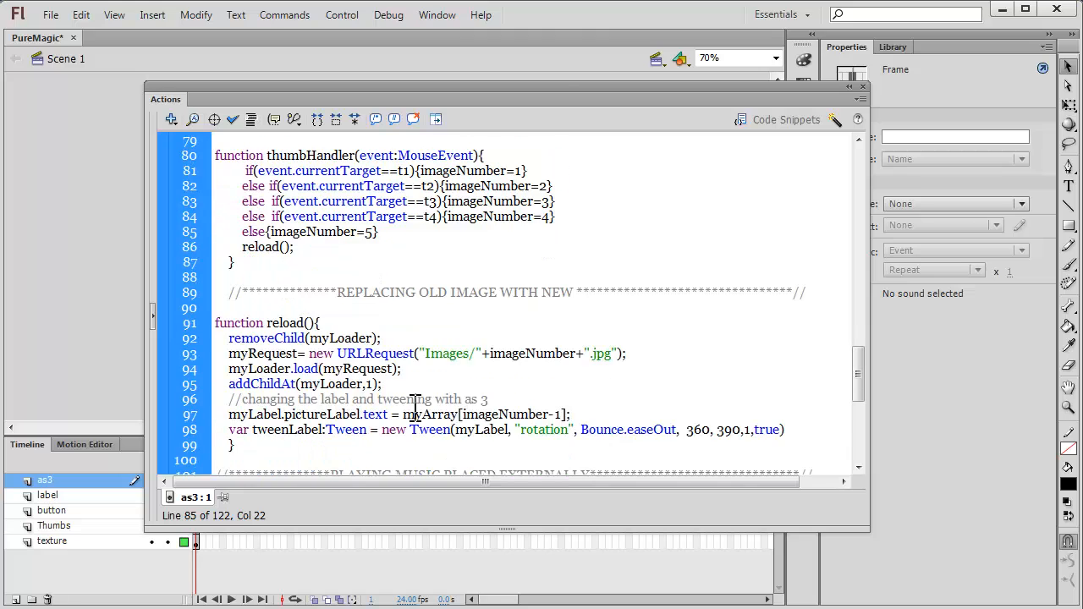
{"action": "scroll", "scroll_direction": "down", "scroll_amount": 3}
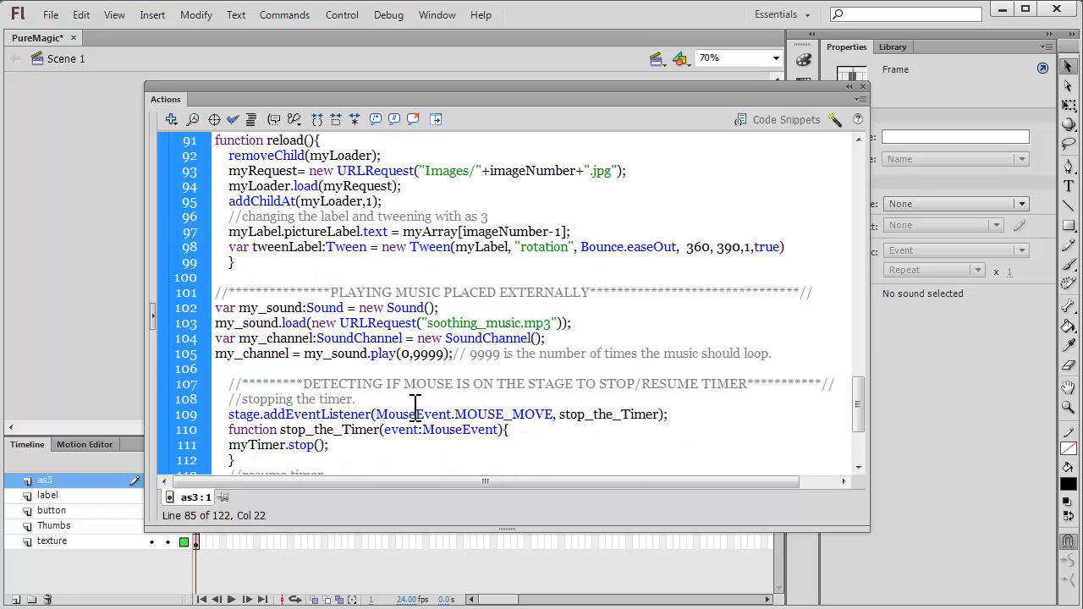
{"action": "scroll", "scroll_direction": "down", "scroll_amount": 3}
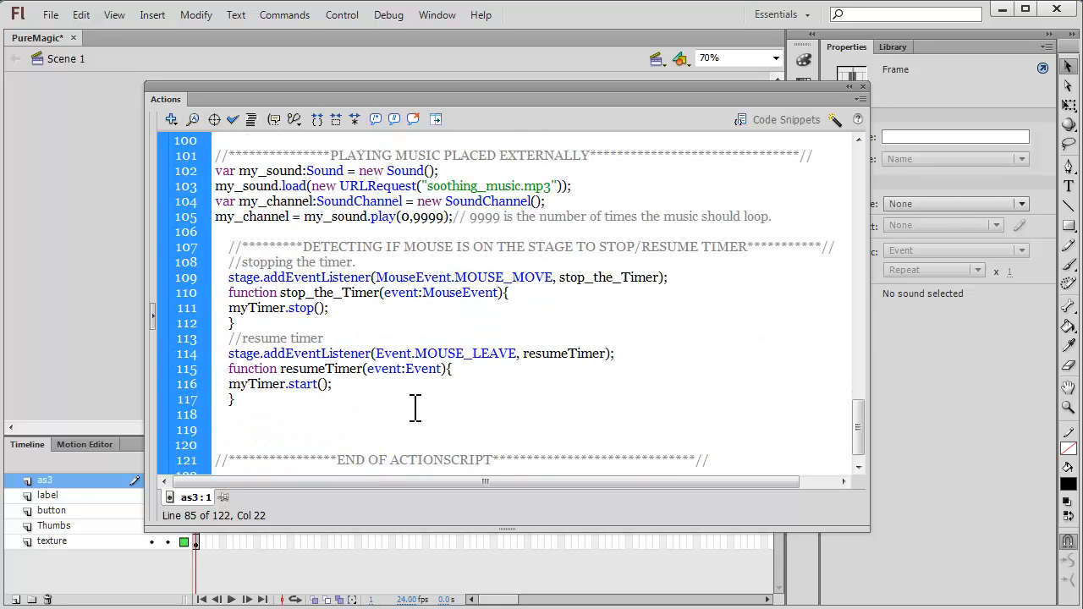
{"action": "scroll", "scroll_direction": "down", "scroll_amount": 3}
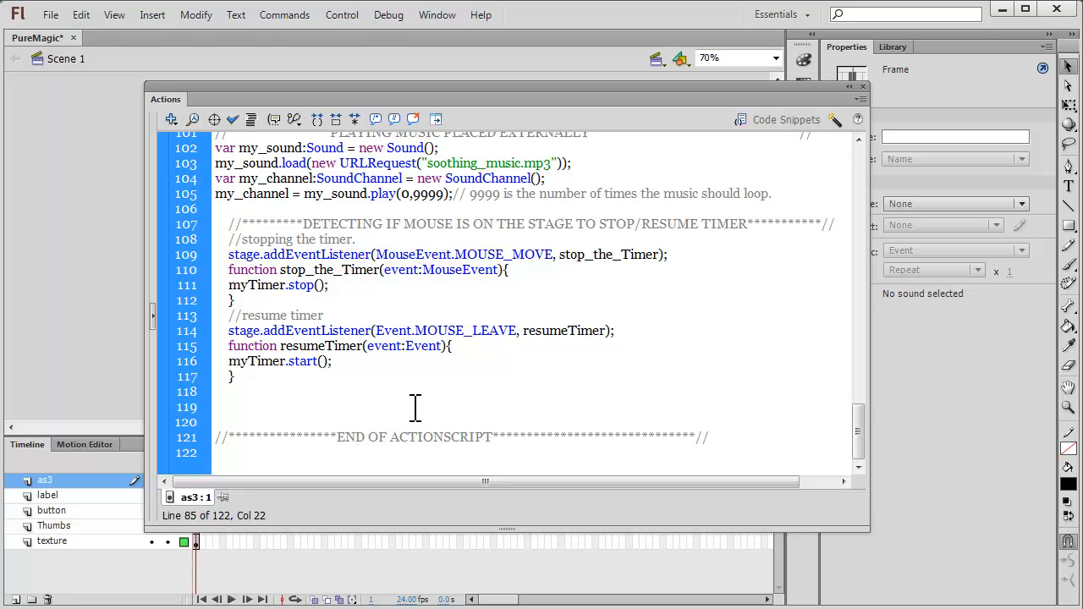
{"action": "scroll", "scroll_direction": "up", "scroll_amount": 3}
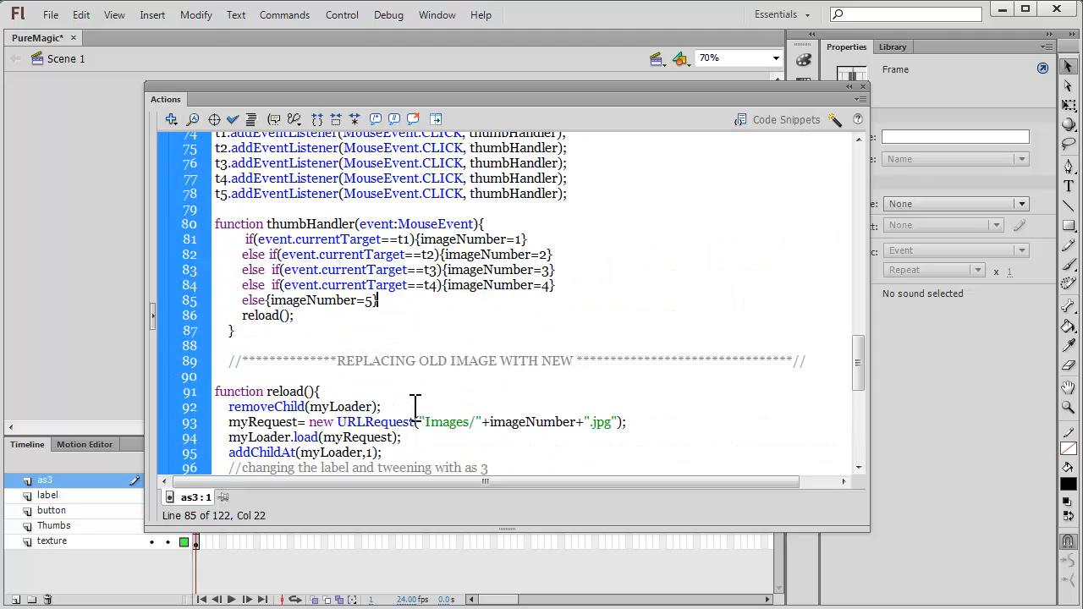
{"action": "scroll", "scroll_direction": "up", "scroll_amount": 3}
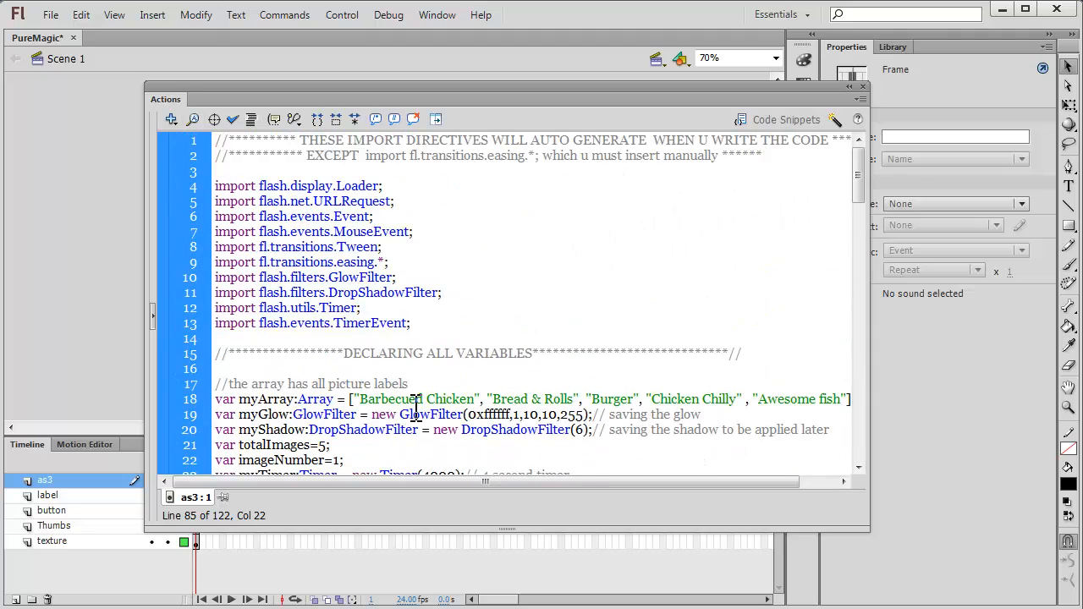
{"action": "scroll", "scroll_direction": "down", "scroll_amount": 3}
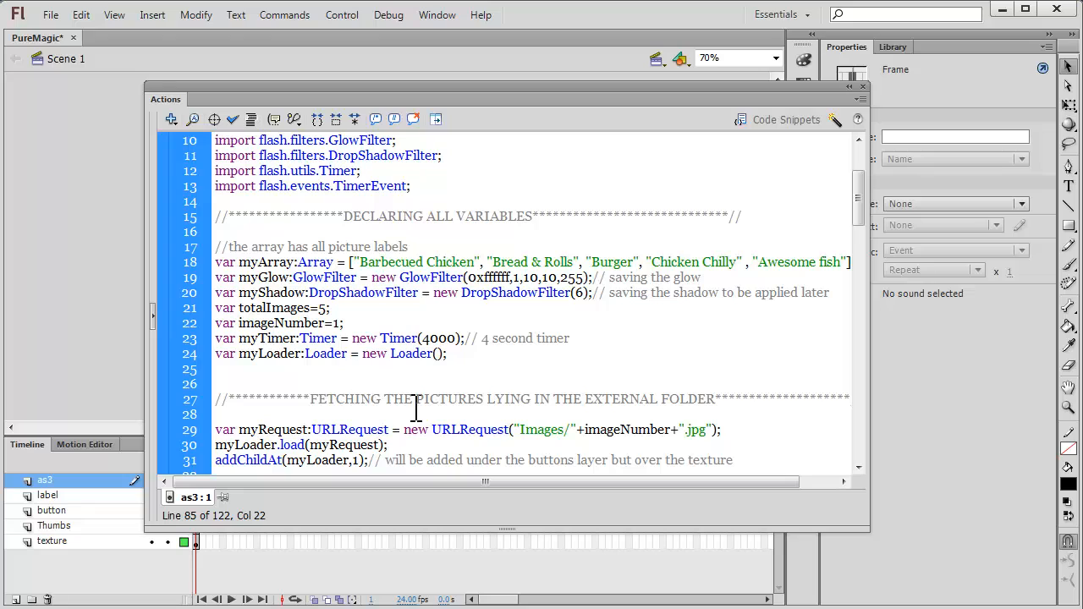
{"action": "left_click", "coordinate": [693, 430]}
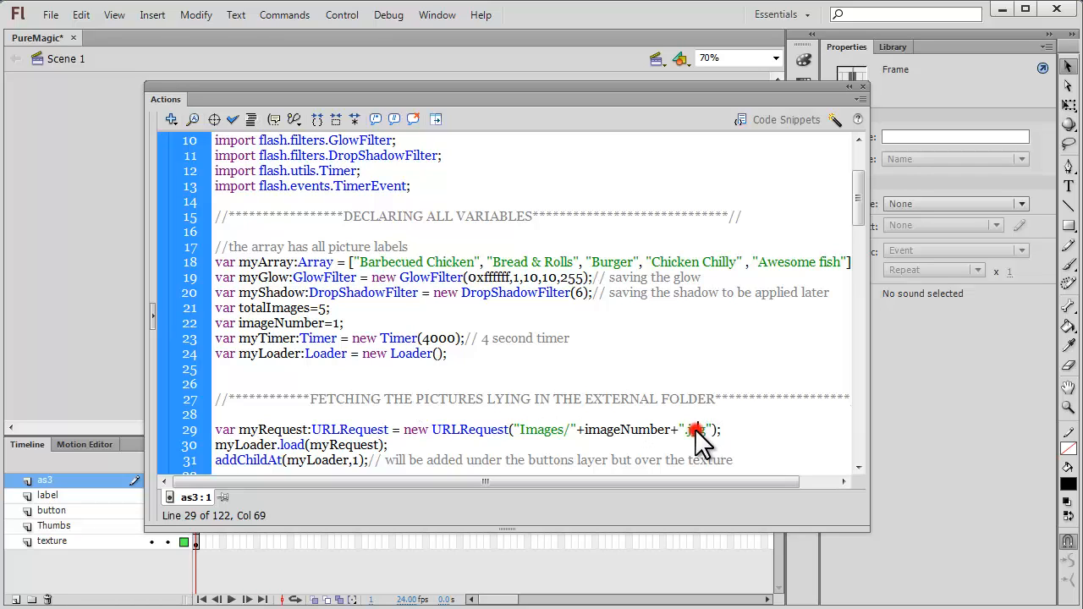
{"action": "double_click", "coordinate": [697, 430]}
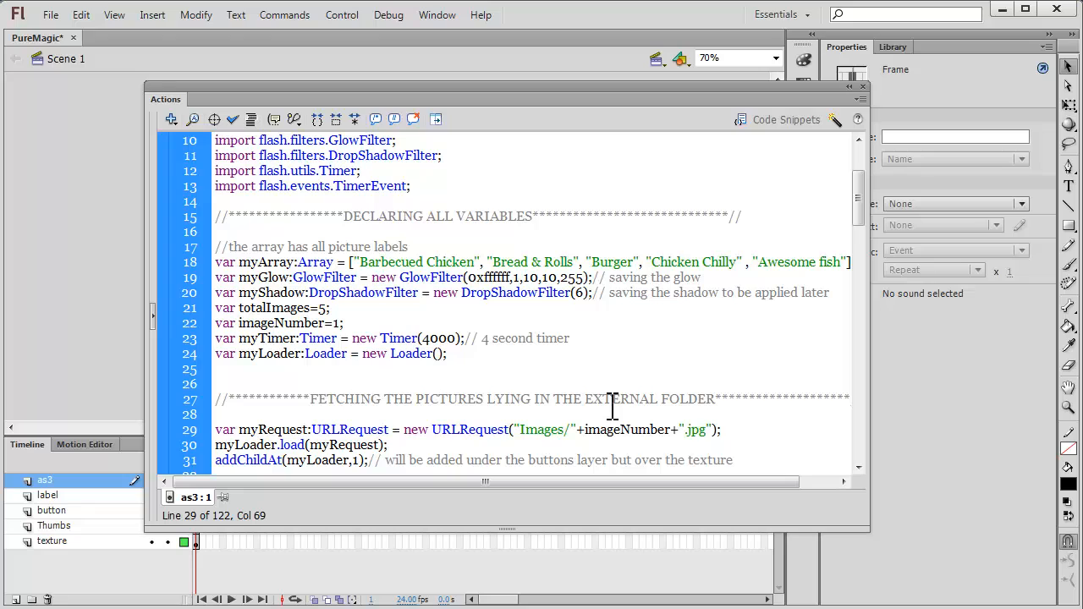
{"action": "mouse_move", "coordinate": [528, 372]}
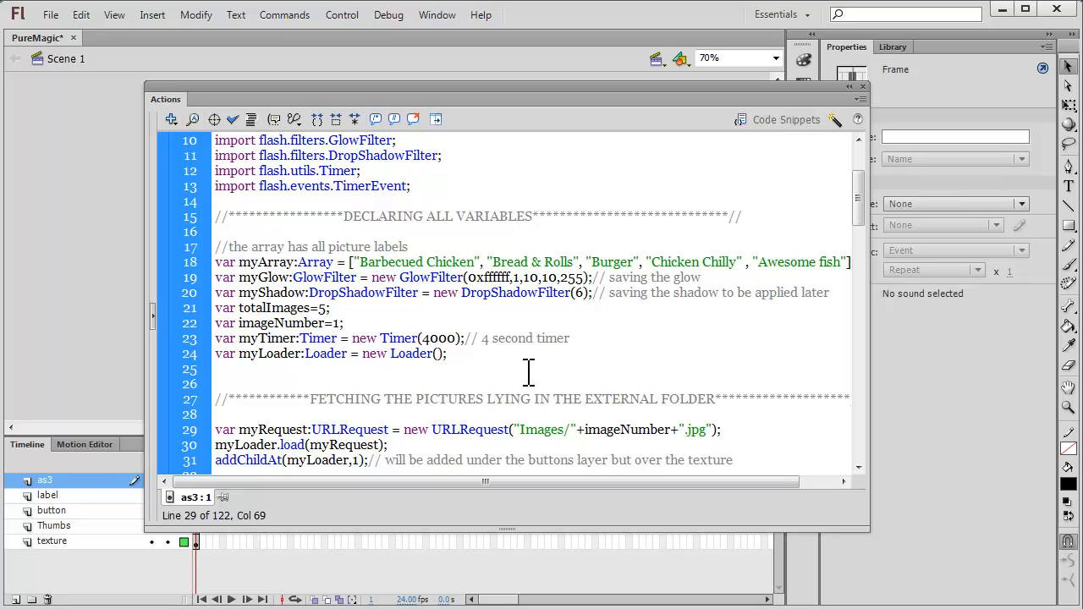
{"action": "mouse_move", "coordinate": [247, 257]}
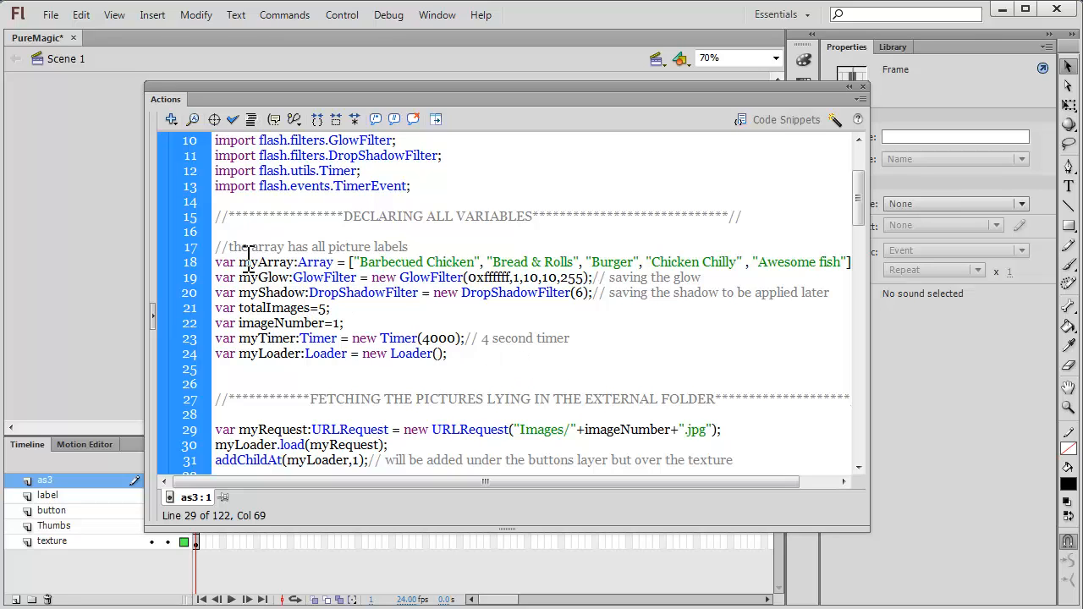
{"action": "double_click", "coordinate": [271, 261]}
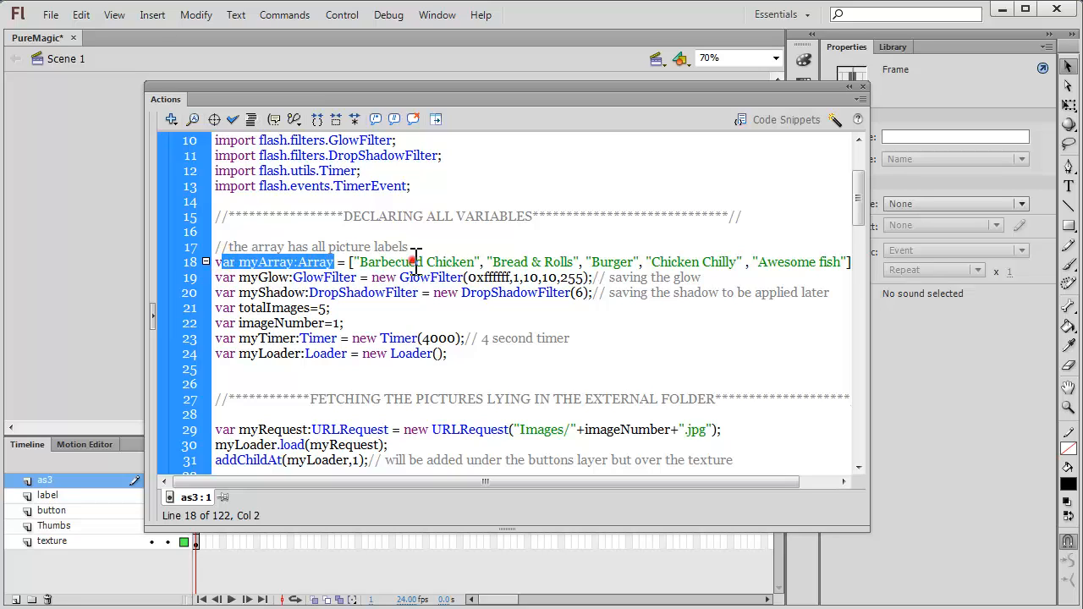
{"action": "double_click", "coordinate": [510, 260]}
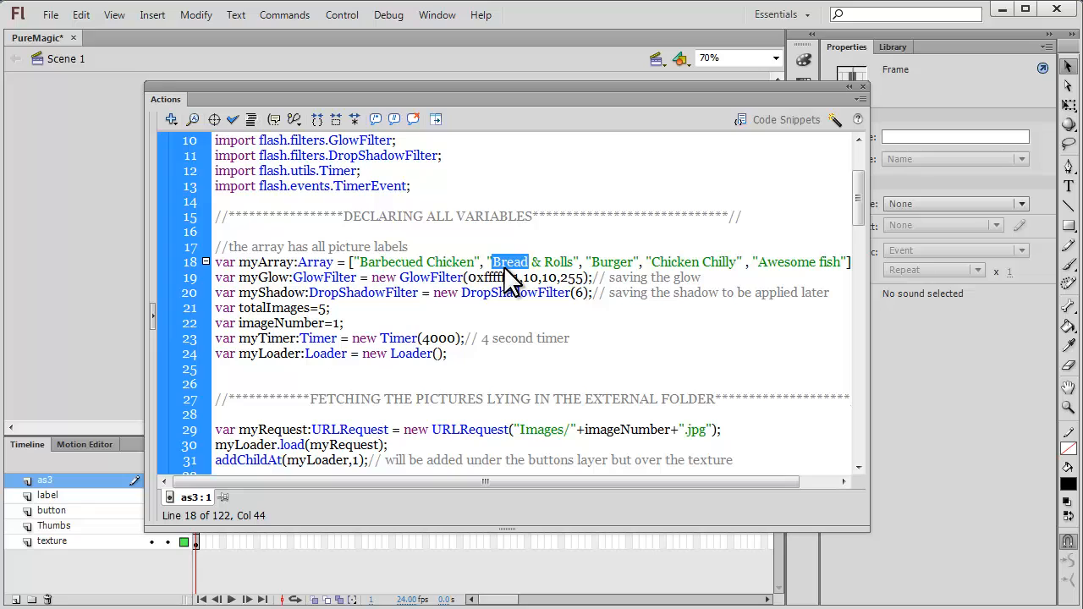
{"action": "mouse_move", "coordinate": [765, 262]}
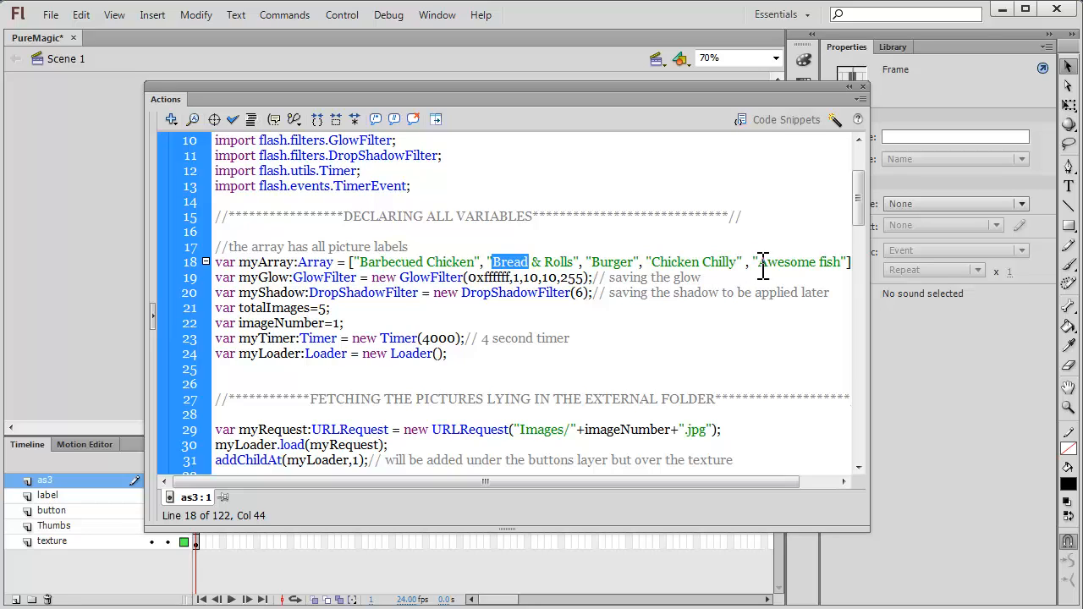
{"action": "mouse_move", "coordinate": [349, 322]}
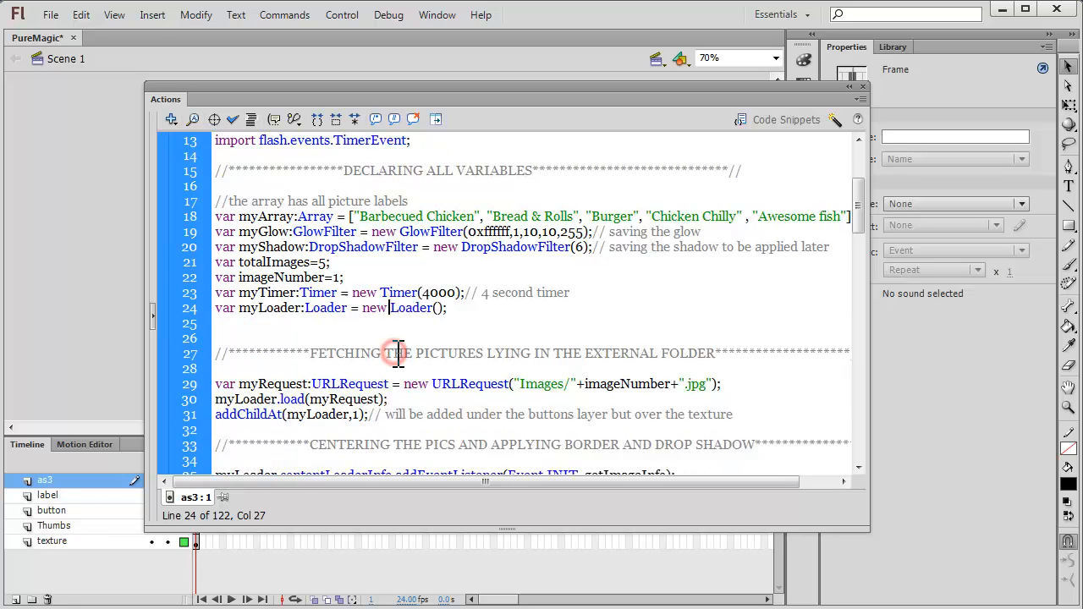
{"action": "scroll", "scroll_direction": "down", "scroll_amount": 3}
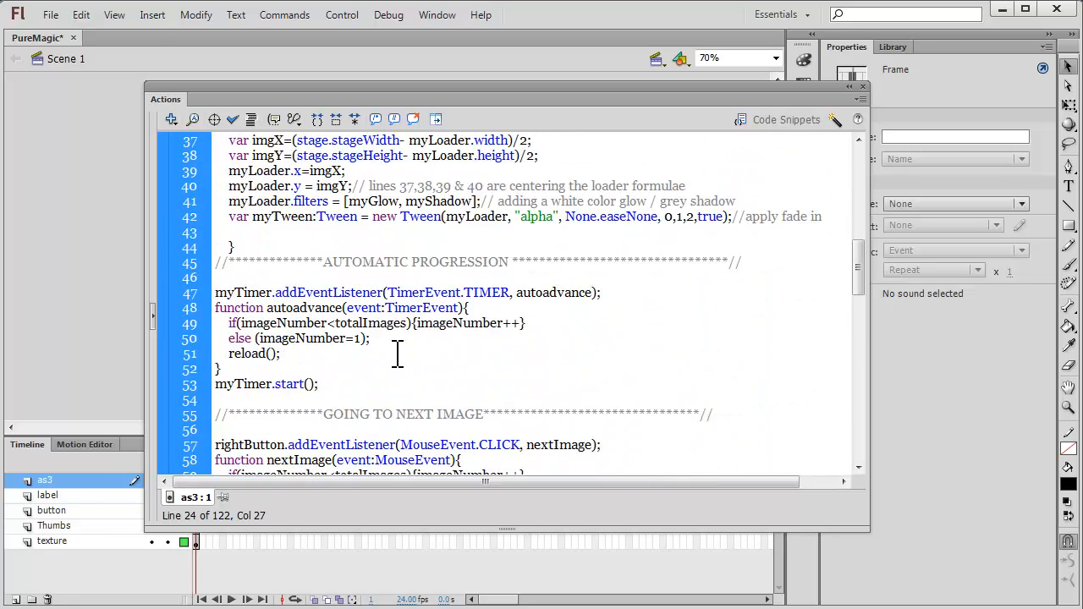
{"action": "scroll", "scroll_direction": "down", "scroll_amount": 3}
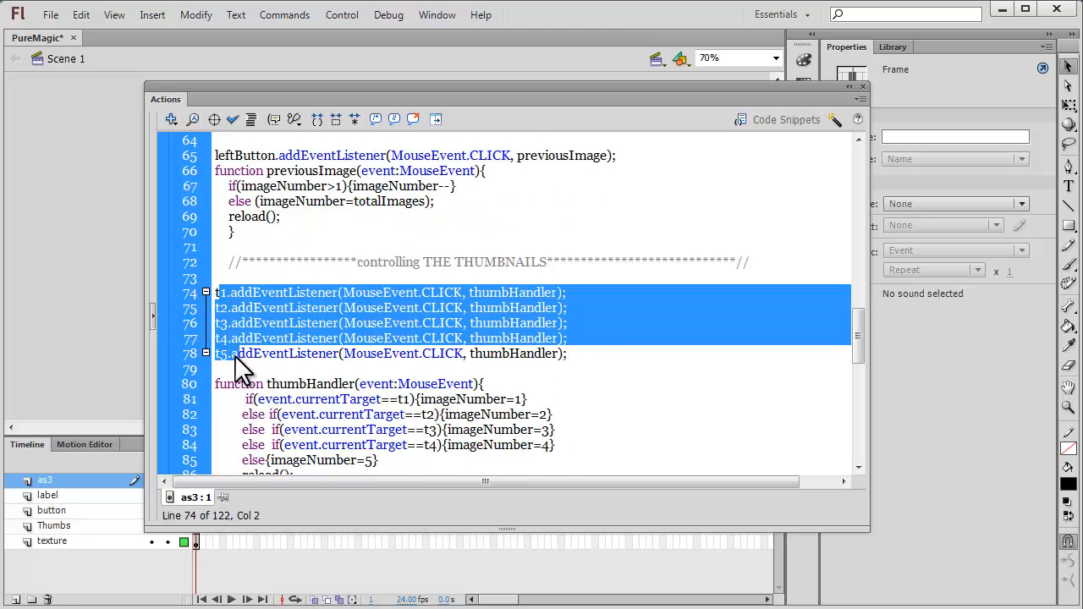
{"action": "left_click", "coordinate": [240, 353]}
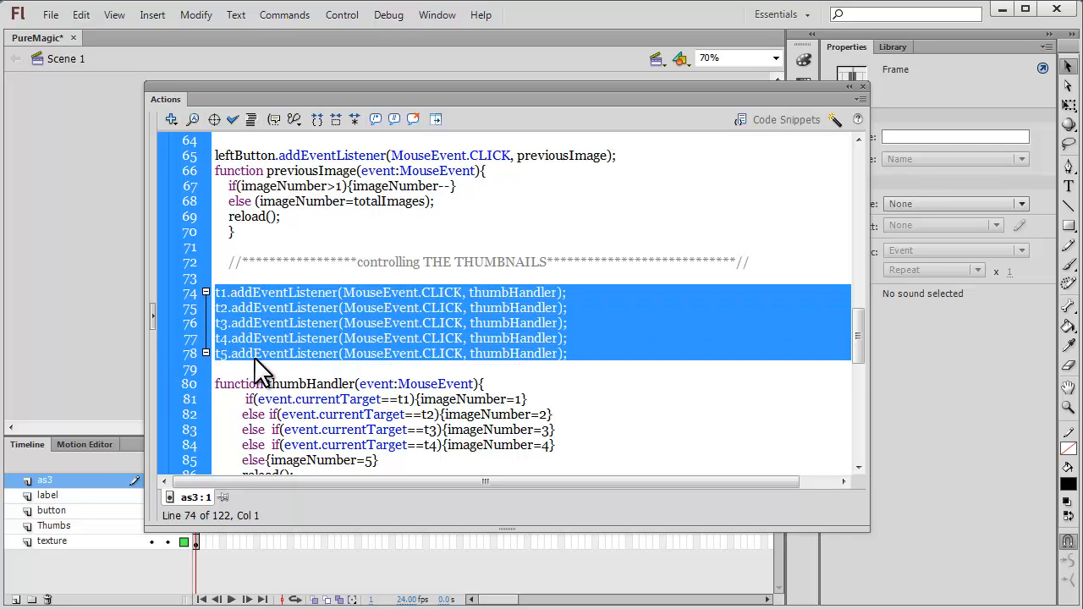
{"action": "left_click", "coordinate": [263, 353]}
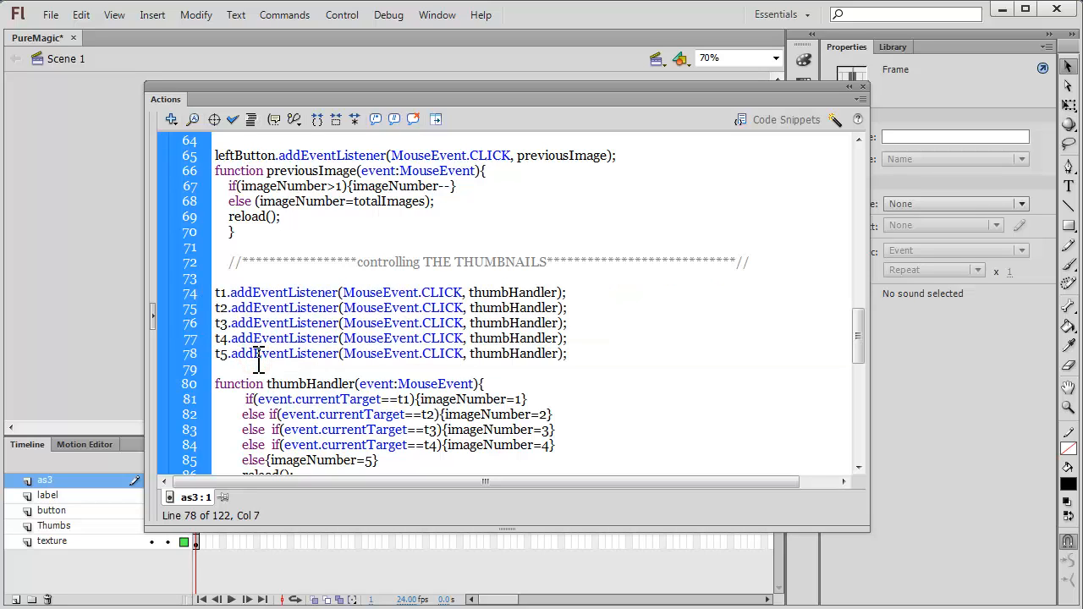
{"action": "mouse_move", "coordinate": [533, 354]}
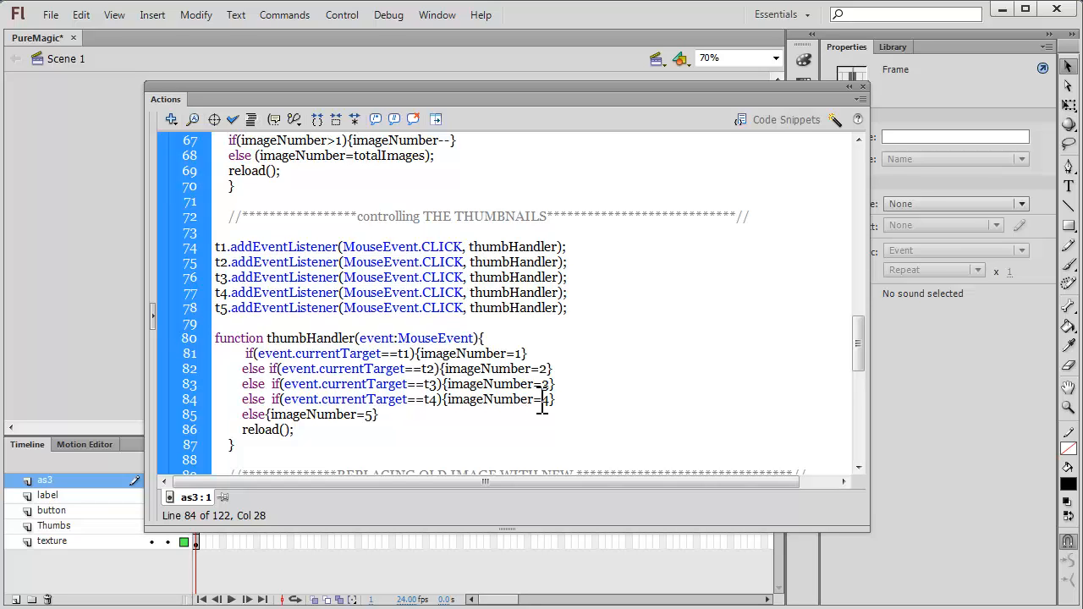
{"action": "mouse_move", "coordinate": [508, 411]}
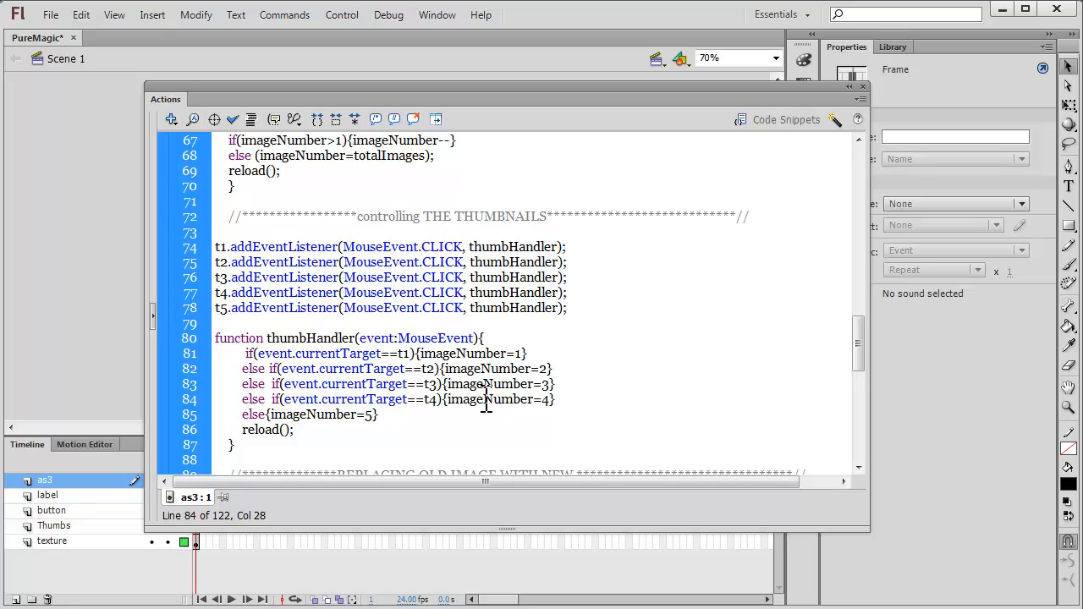
{"action": "double_click", "coordinate": [499, 399]}
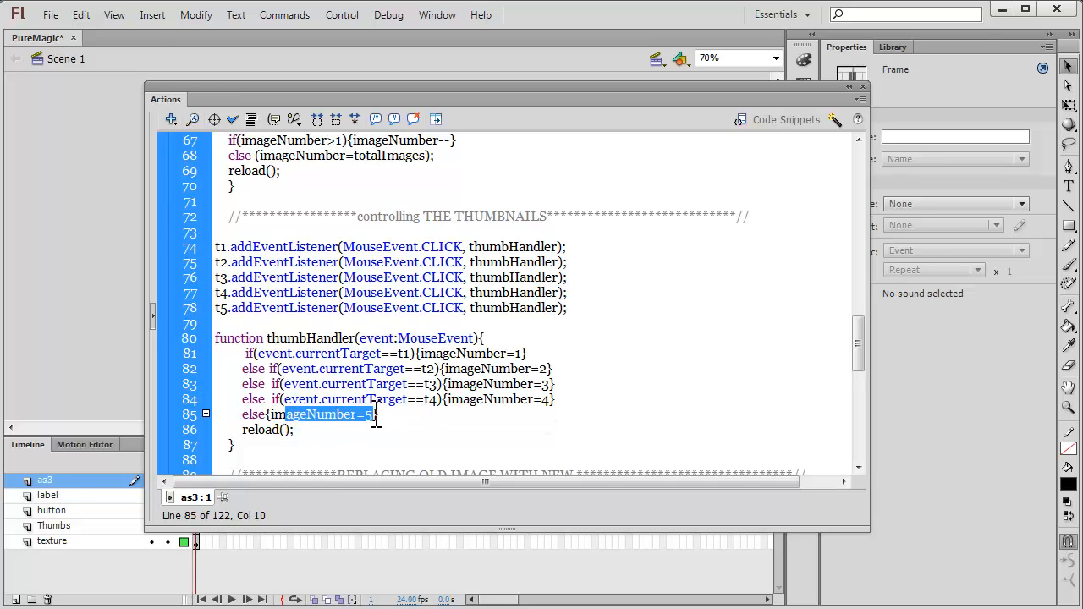
{"action": "left_click", "coordinate": [291, 415]}
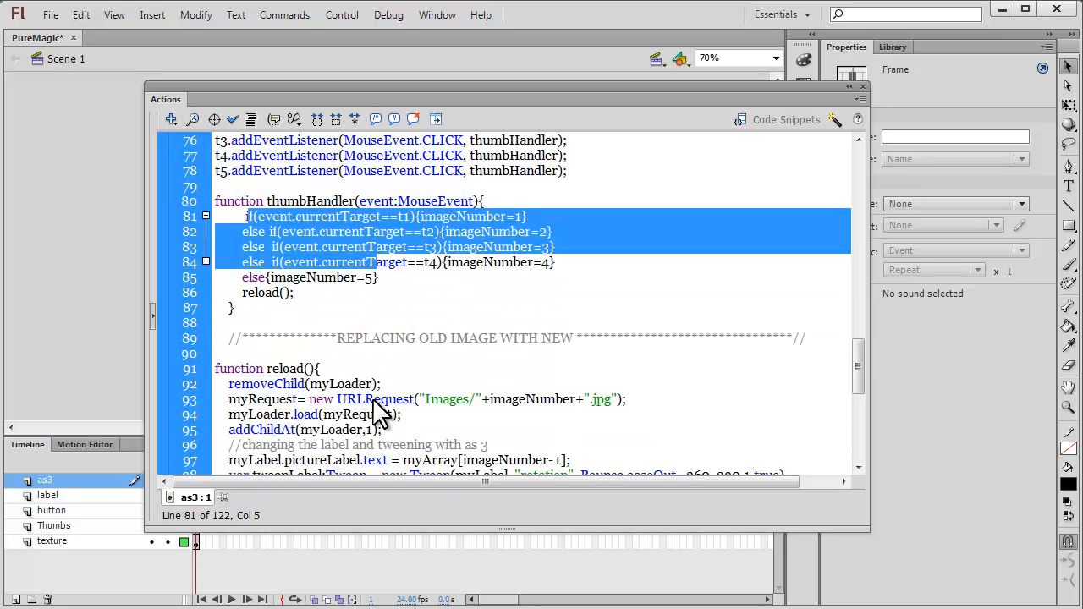
{"action": "scroll", "scroll_direction": "down", "scroll_amount": 3}
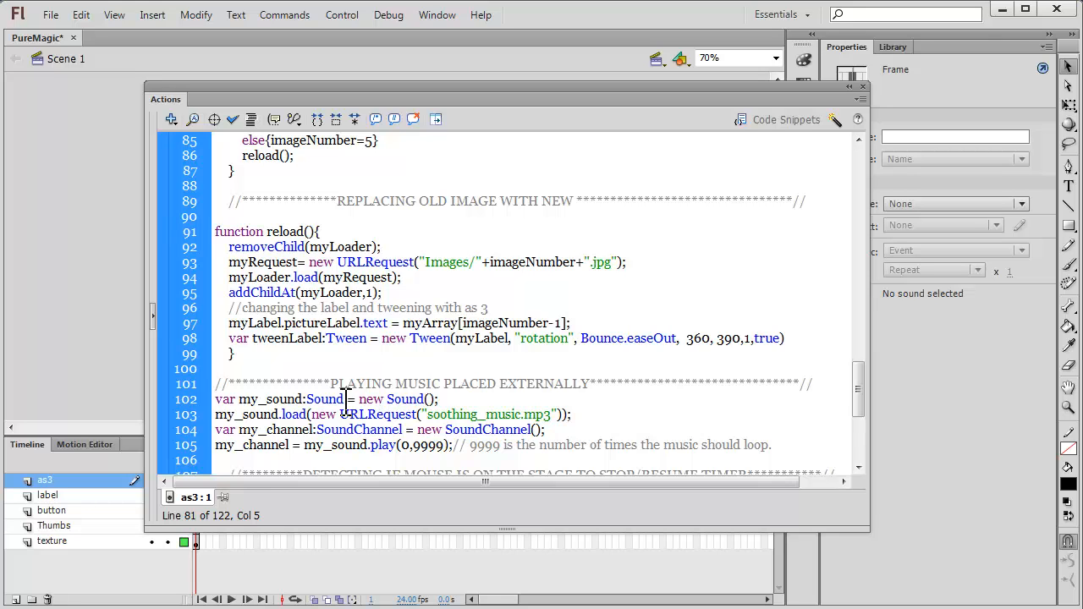
{"action": "scroll", "scroll_direction": "down", "scroll_amount": 3}
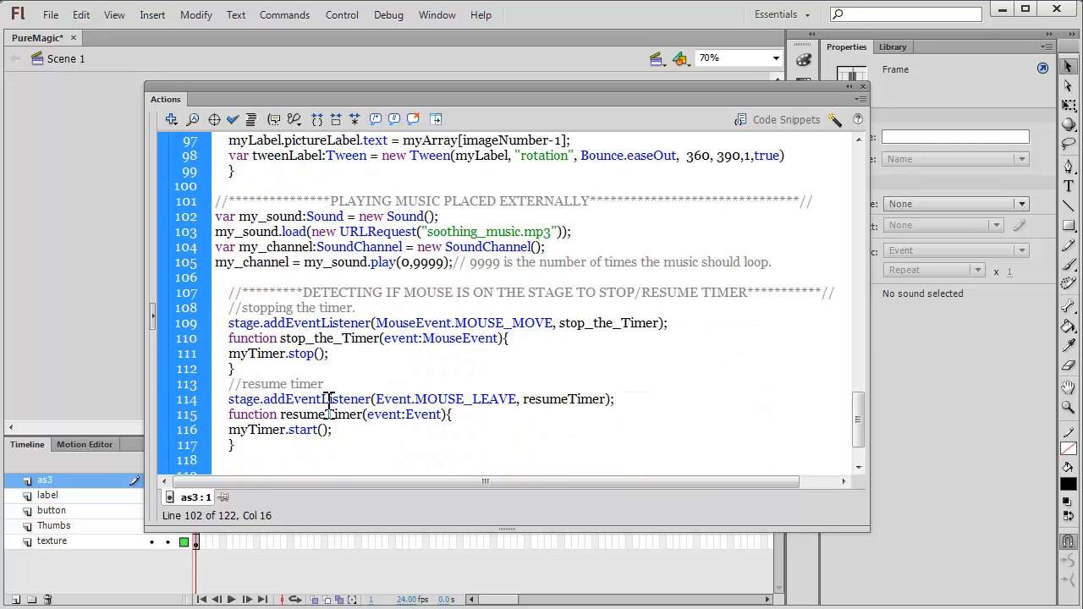
{"action": "scroll", "scroll_direction": "down", "scroll_amount": 3}
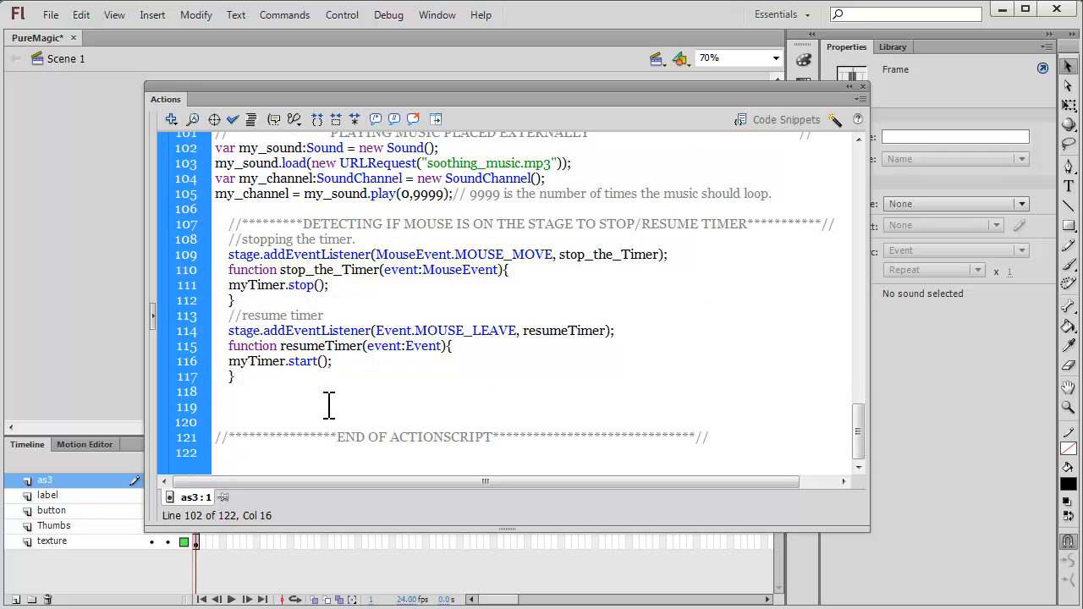
{"action": "scroll", "scroll_direction": "up", "scroll_amount": 3}
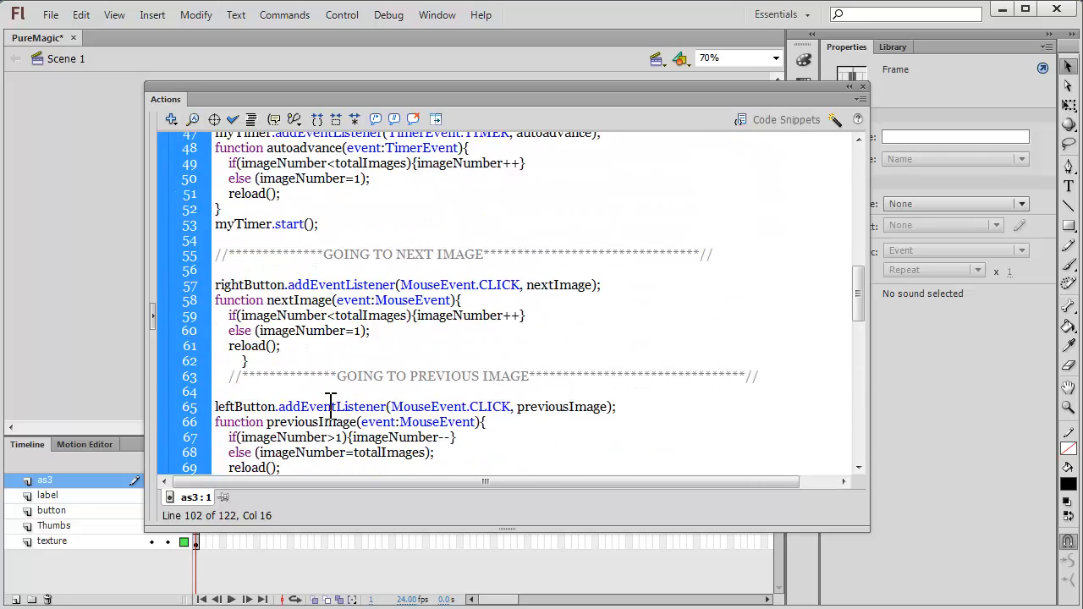
{"action": "scroll", "scroll_direction": "up", "scroll_amount": 3}
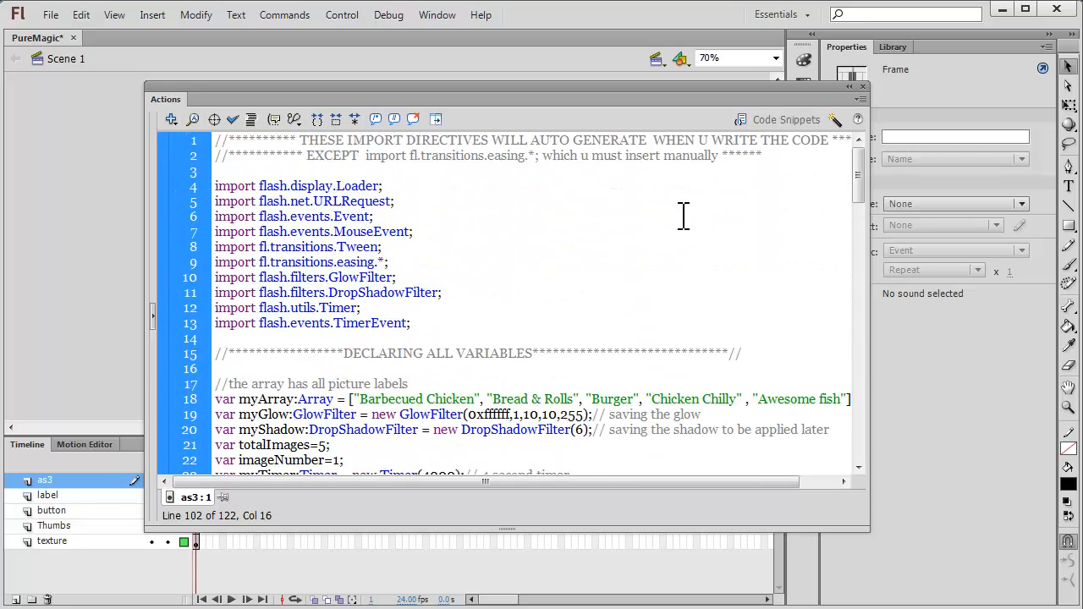